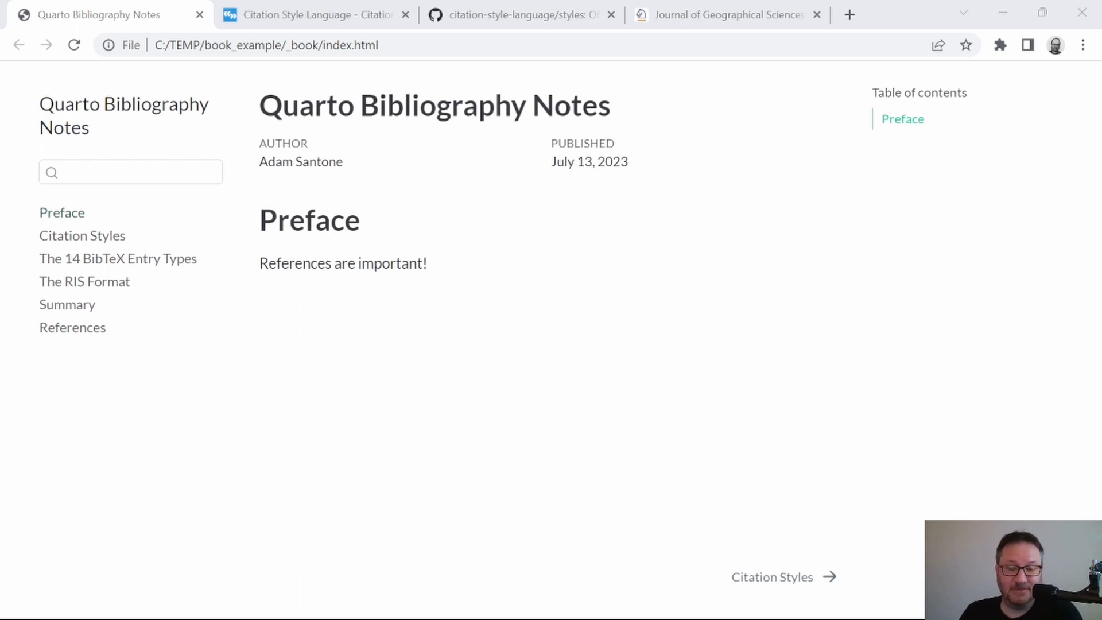
mouse_move(951, 237)
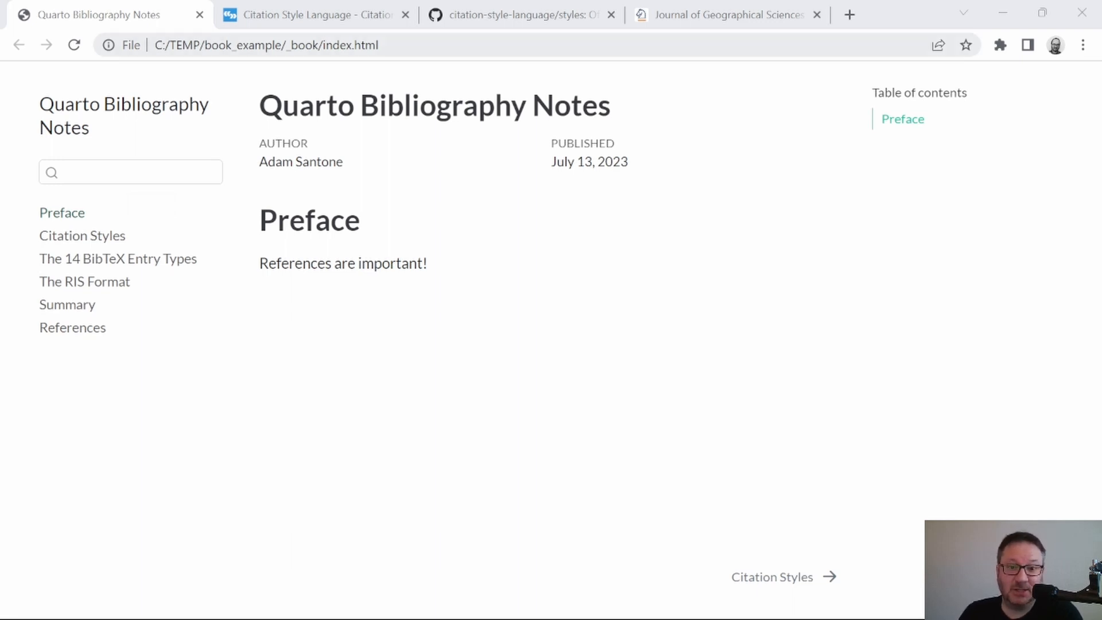
mouse_move(82, 236)
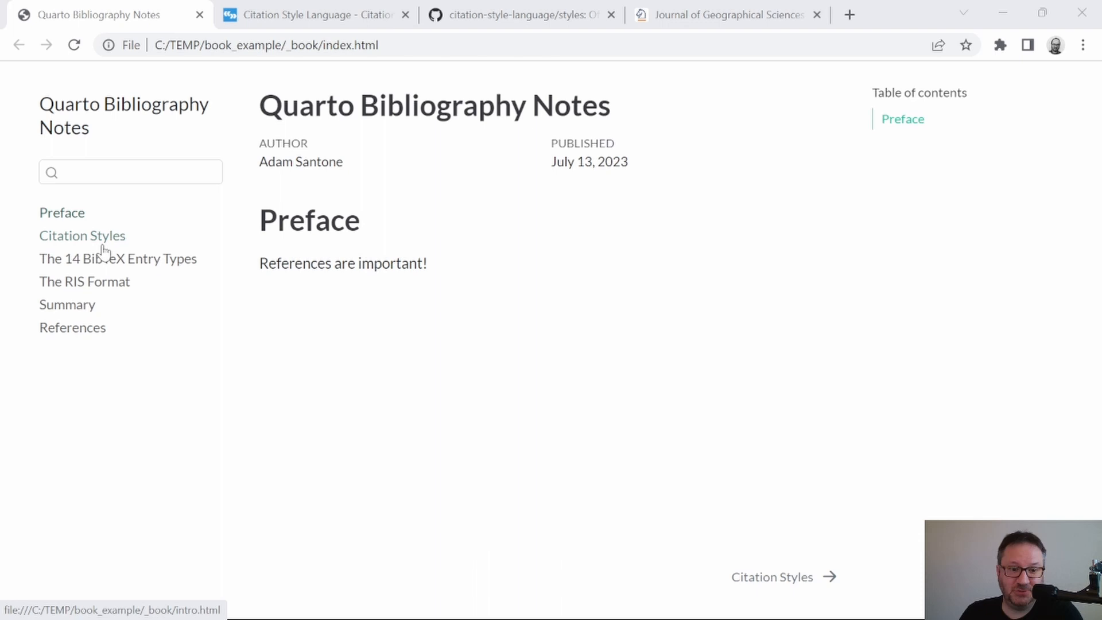
mouse_move(60, 242)
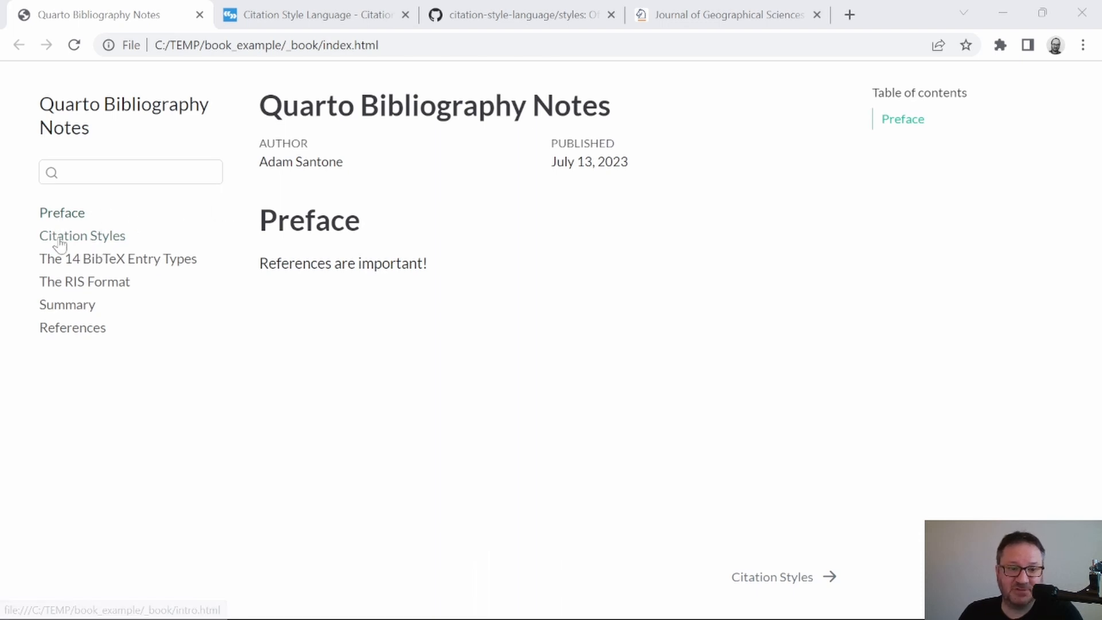
Open the book's Citation Styles chapter, then switch to the Citation Style Language website.
left_click(82, 235)
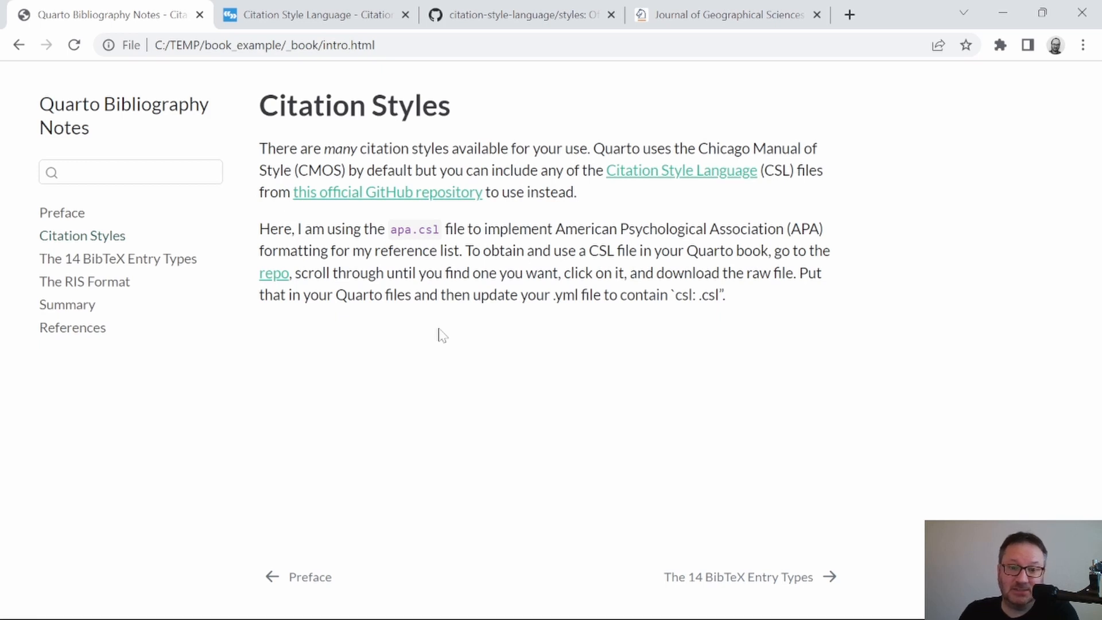
mouse_move(414, 225)
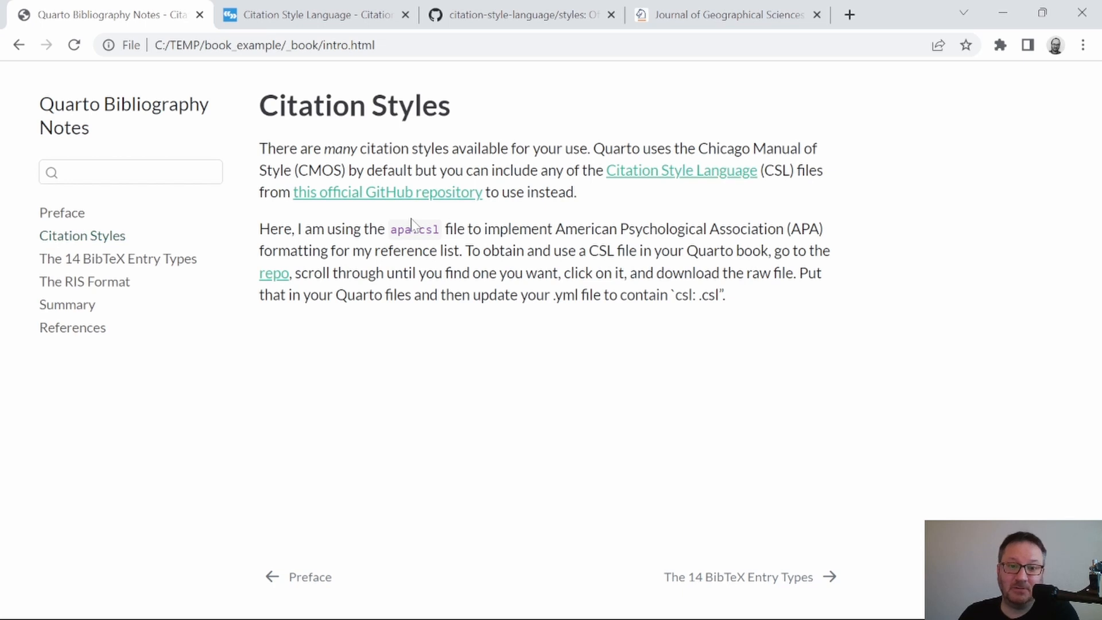
mouse_move(434, 216)
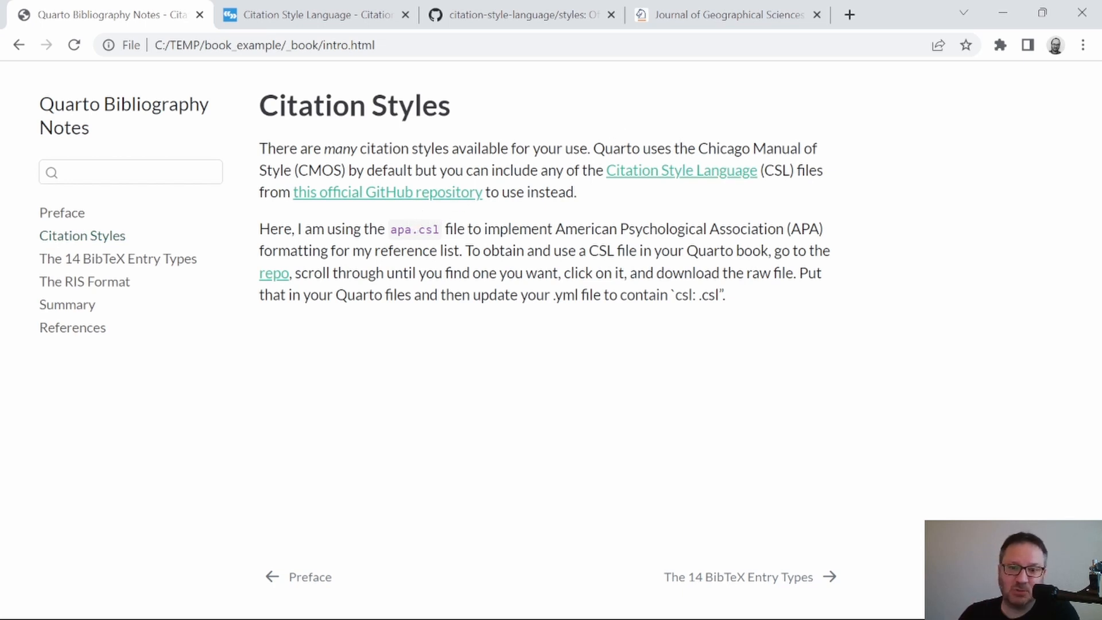
mouse_move(645, 181)
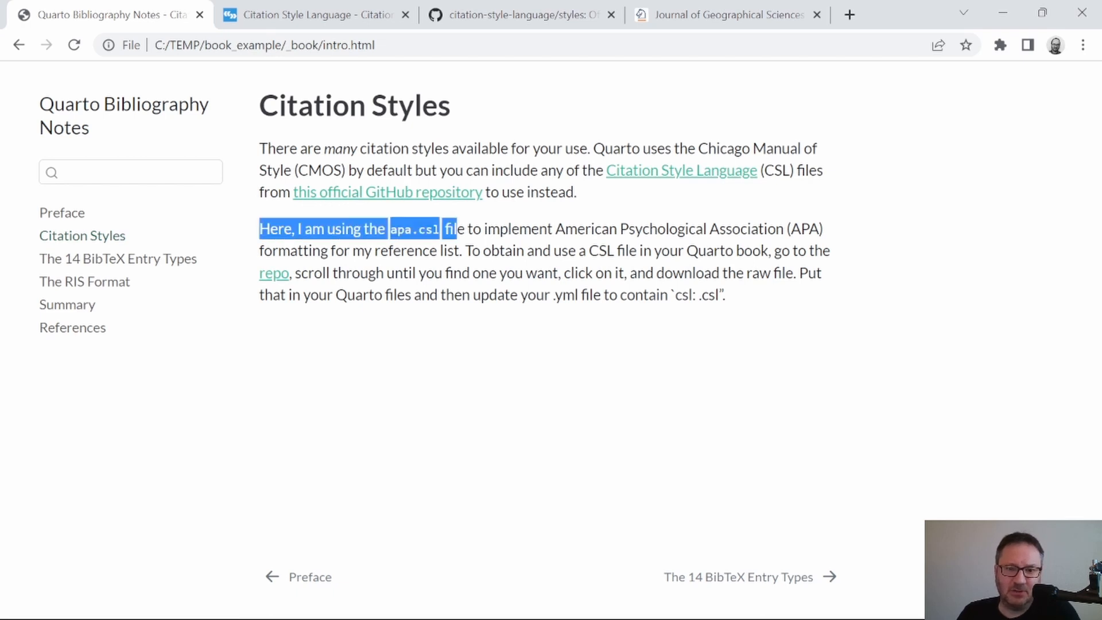
mouse_move(456, 267)
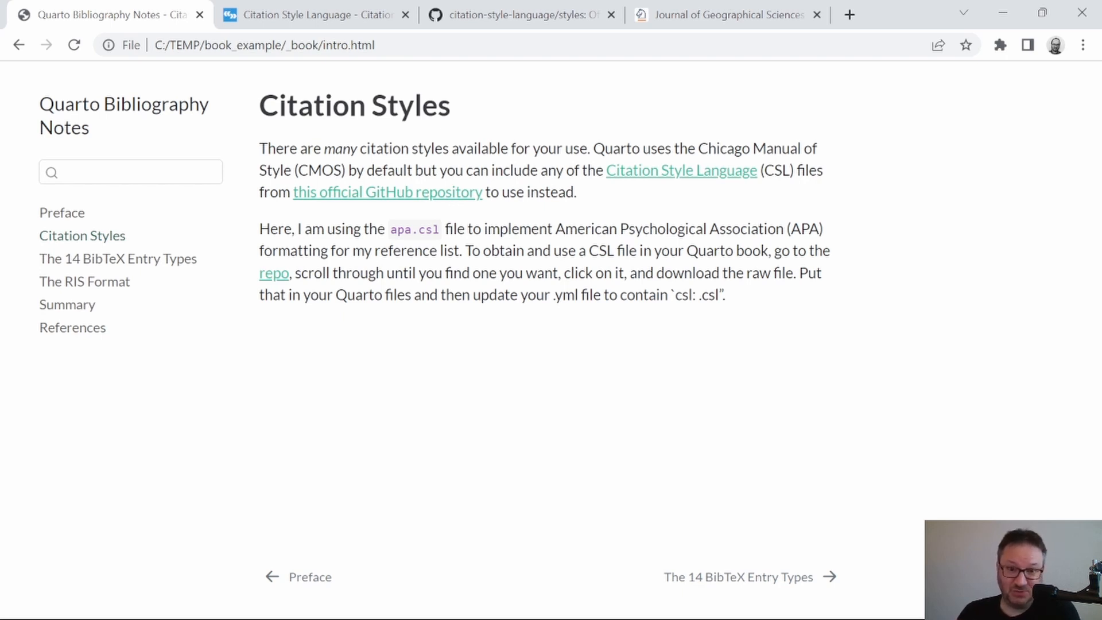
mouse_move(554, 225)
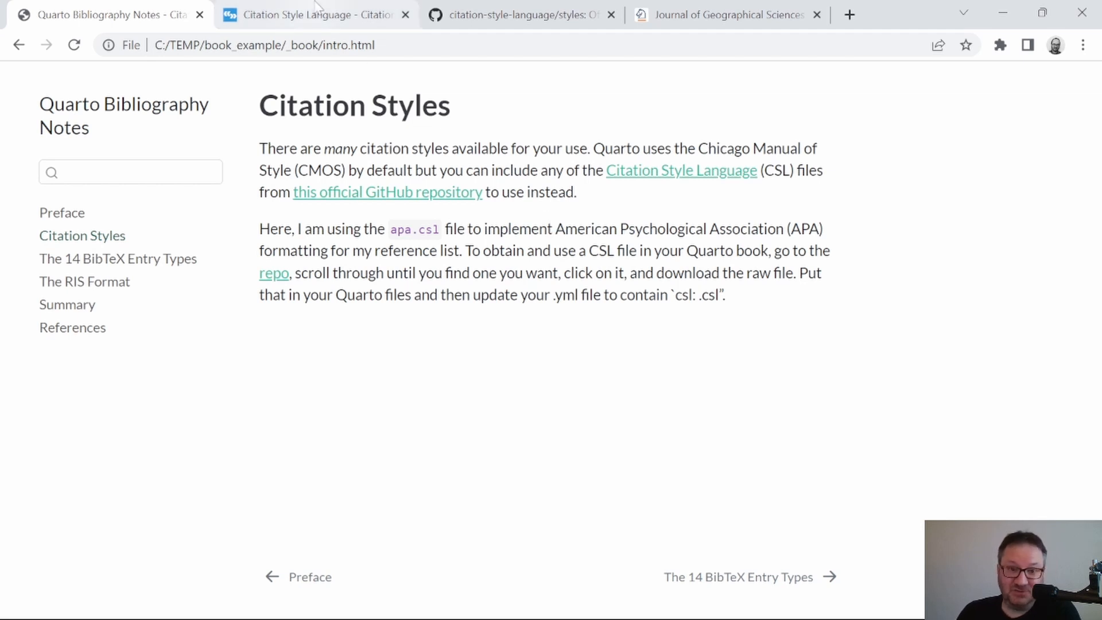
left_click(313, 15)
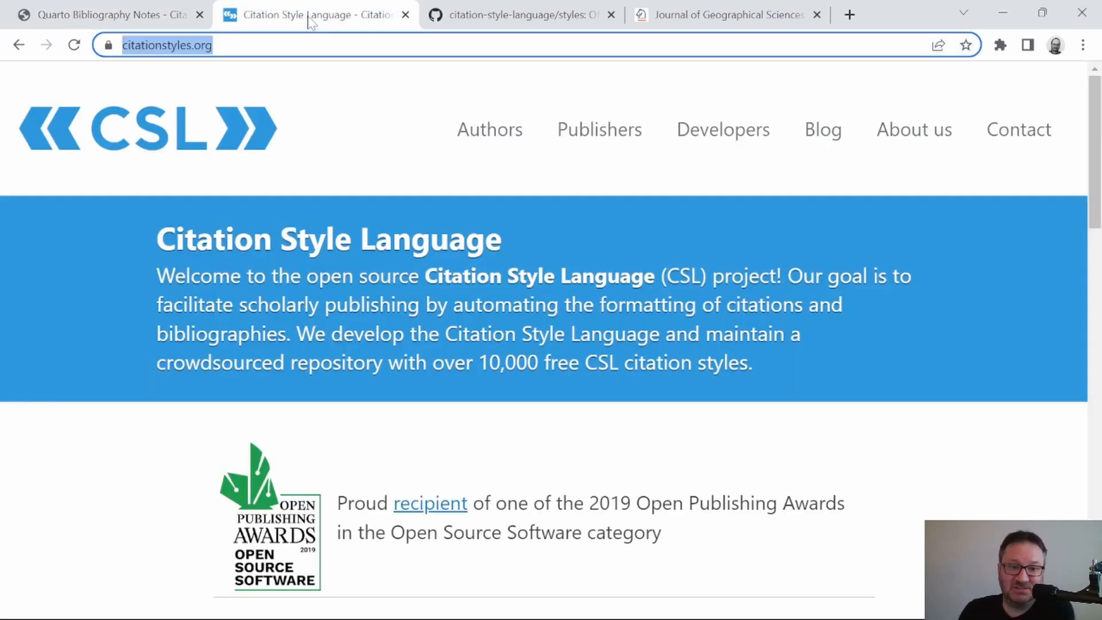
mouse_move(345, 174)
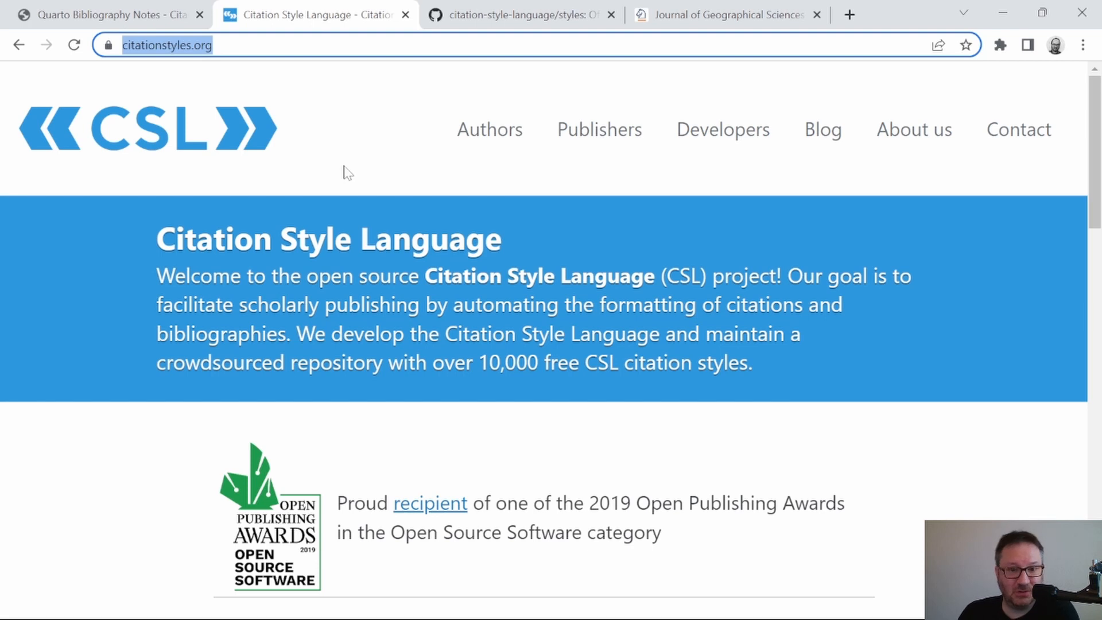
mouse_move(191, 45)
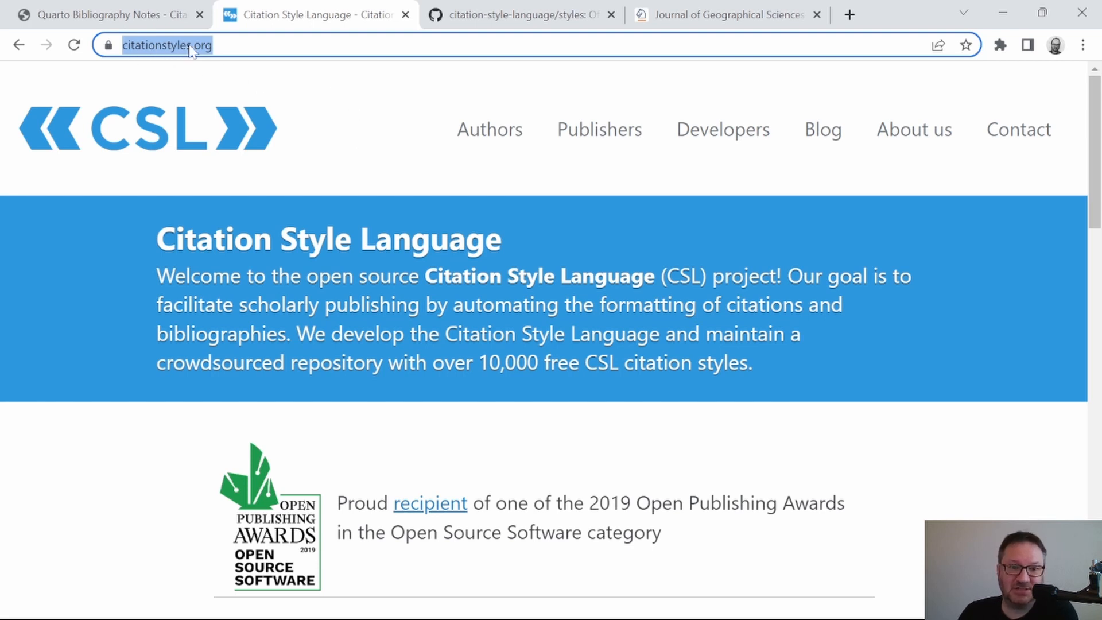
Switch to the citation-style-language/styles repository and scroll its .csl list to the American entries.
left_click(520, 14)
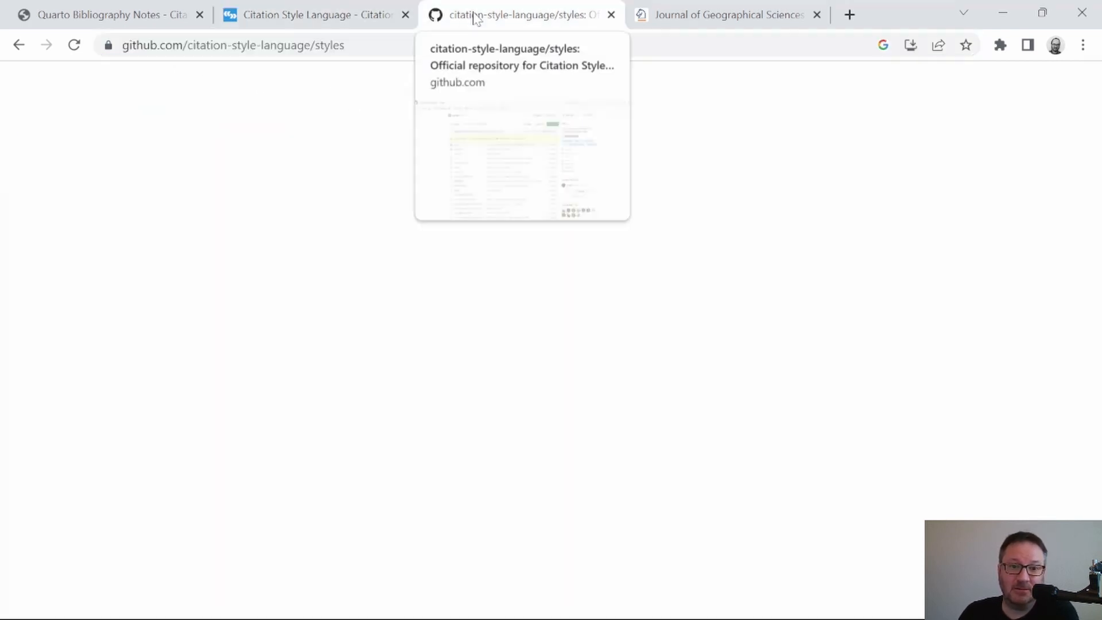
left_click(520, 14)
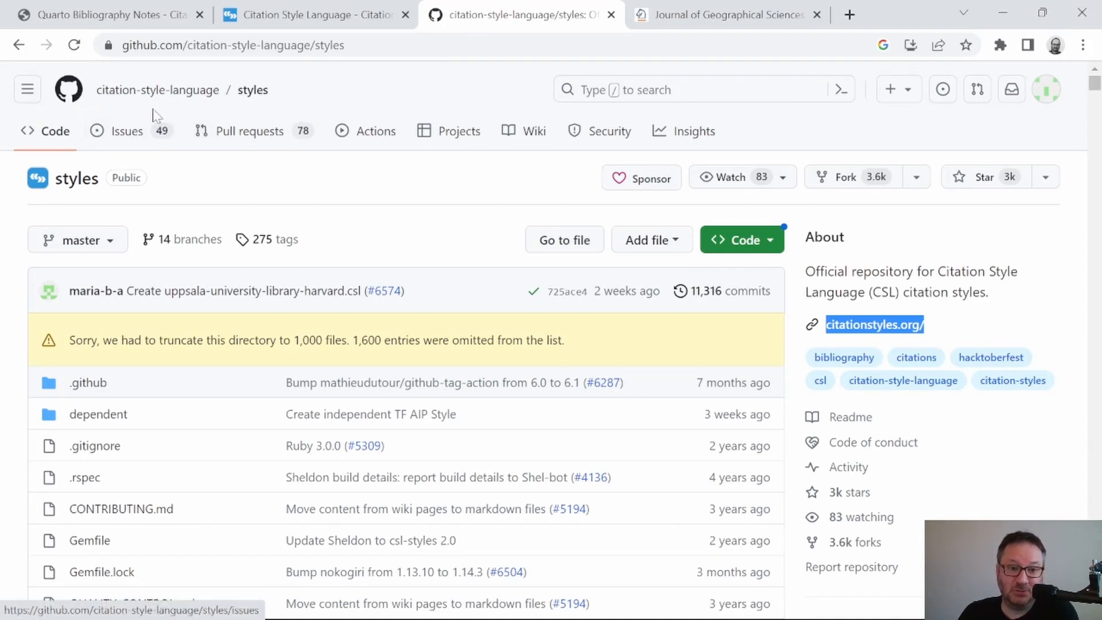
mouse_move(252, 90)
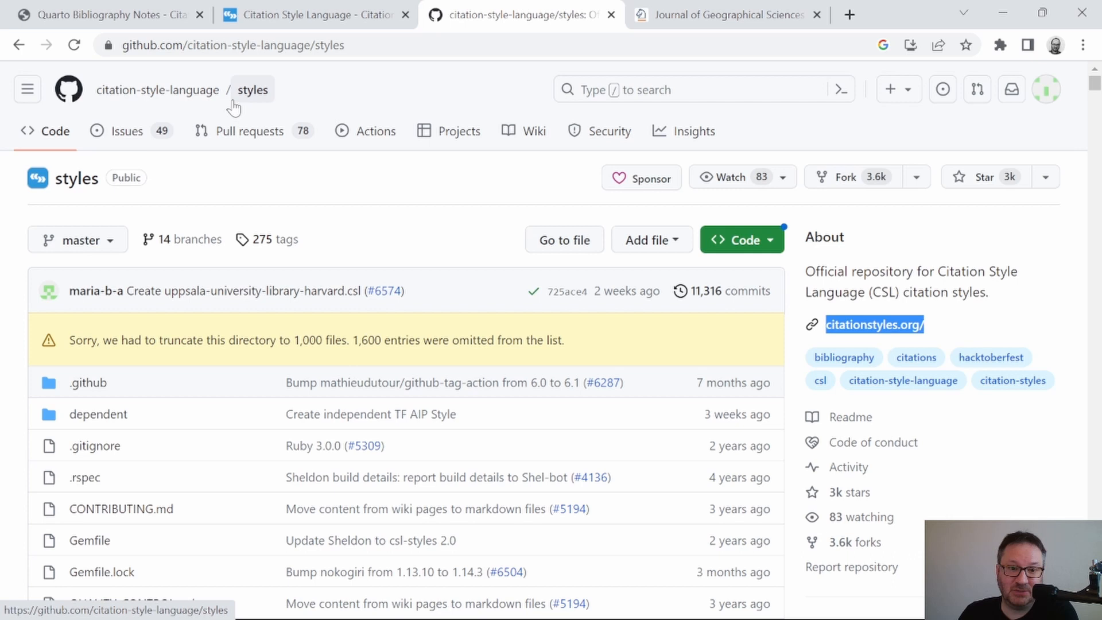
scroll("down", 3)
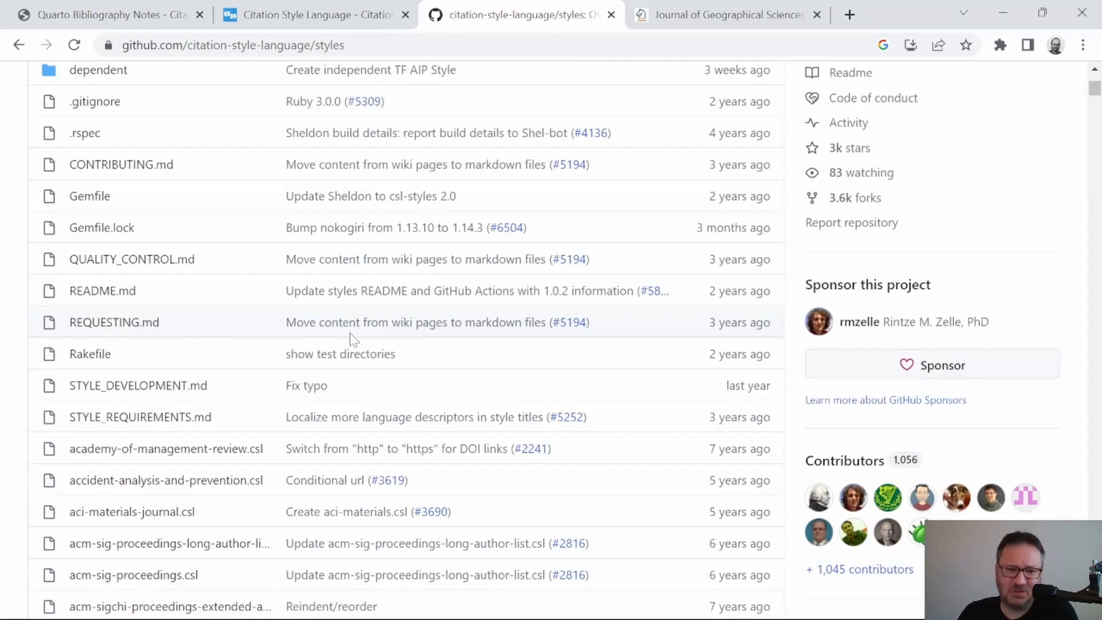
scroll("down", 3)
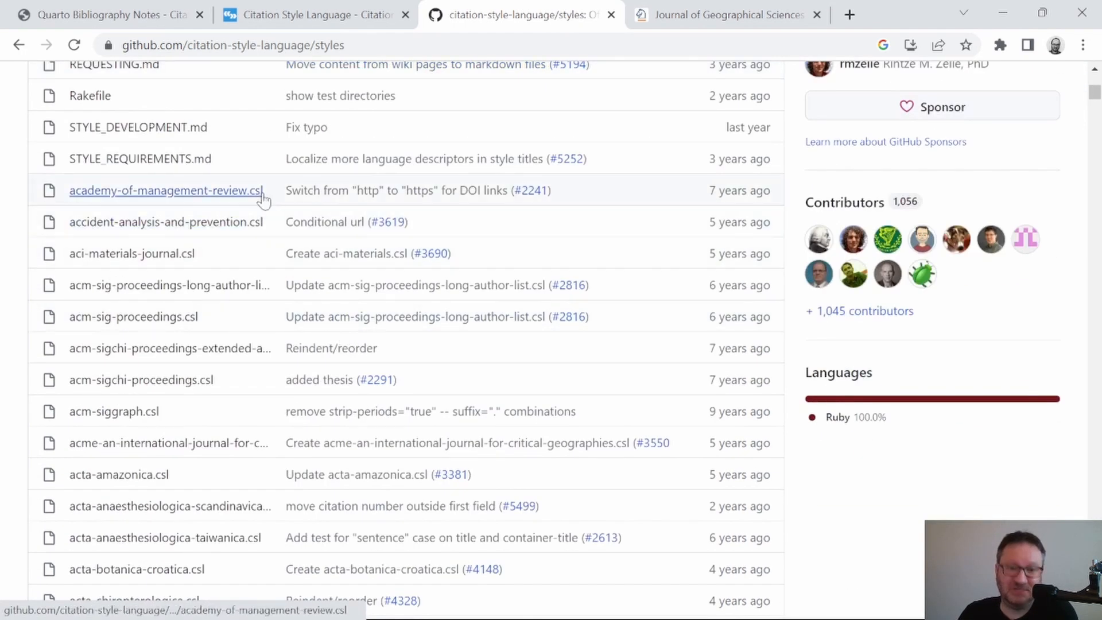
mouse_move(98, 197)
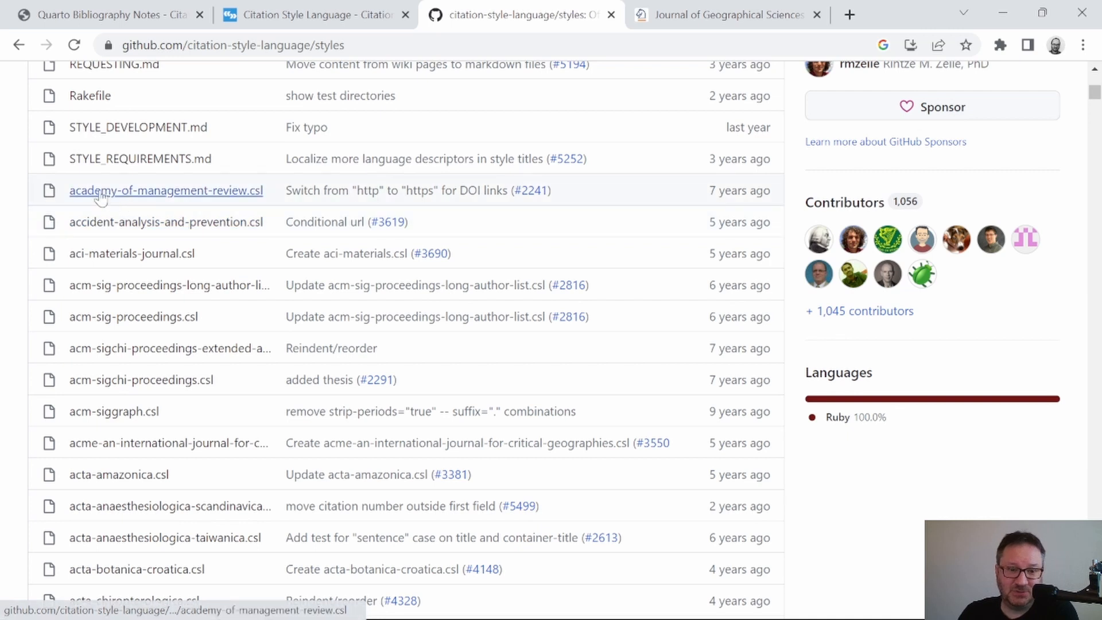
mouse_move(209, 272)
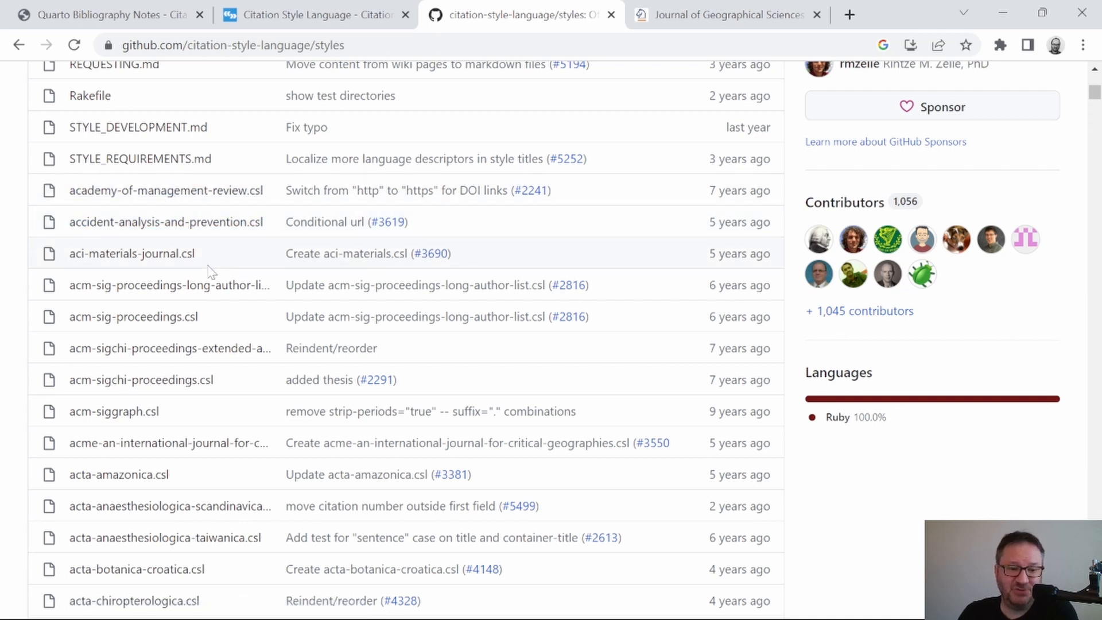
scroll("down", 3)
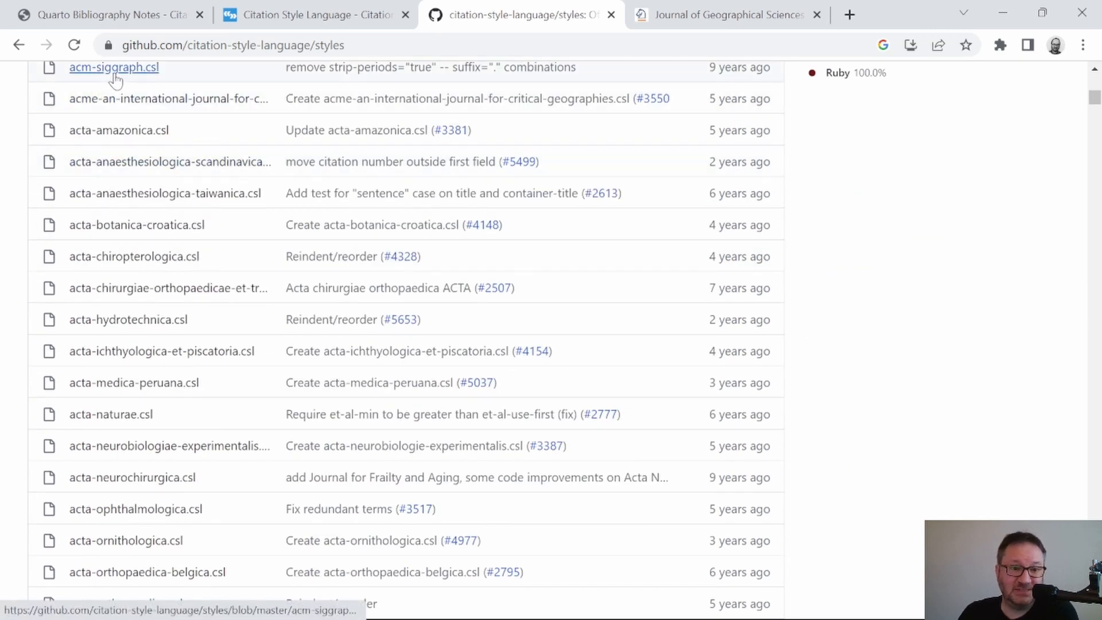
mouse_move(113, 66)
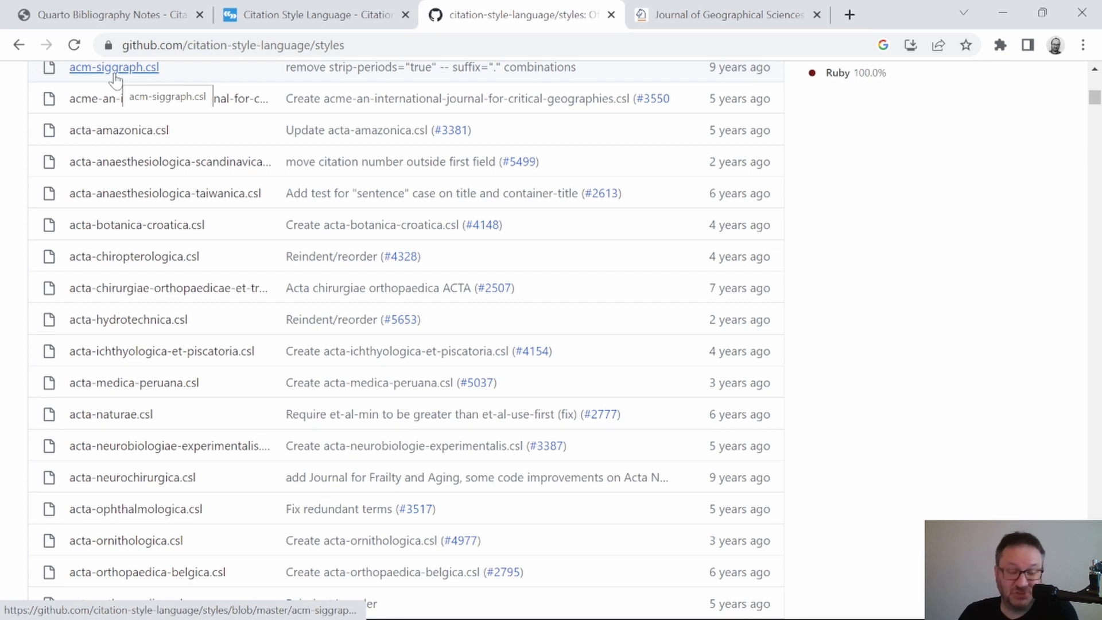
scroll("down", 3)
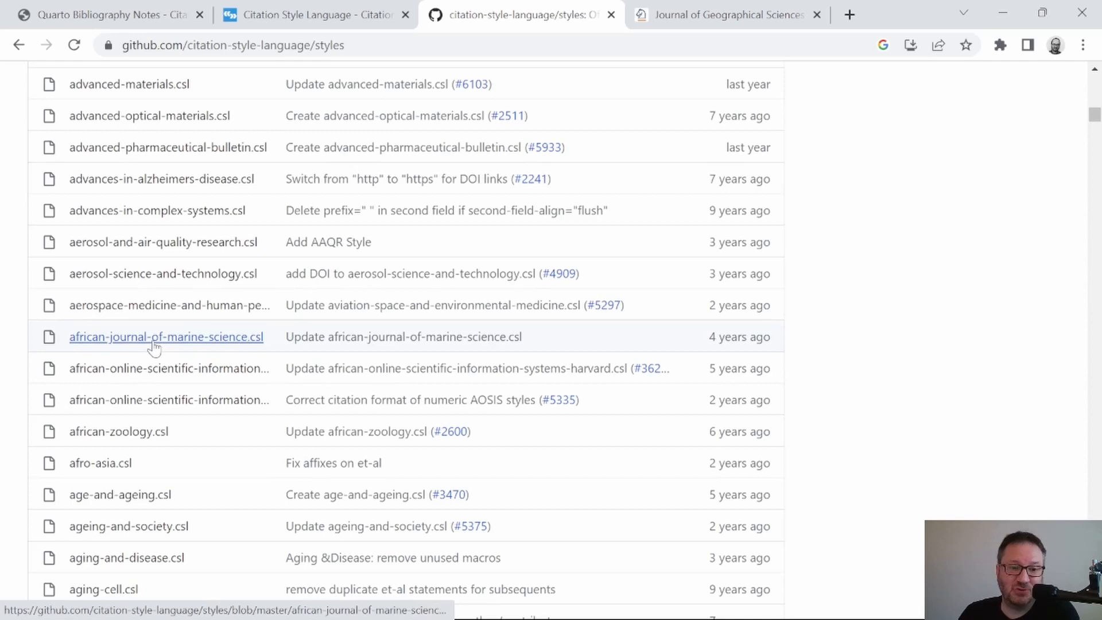
mouse_move(167, 337)
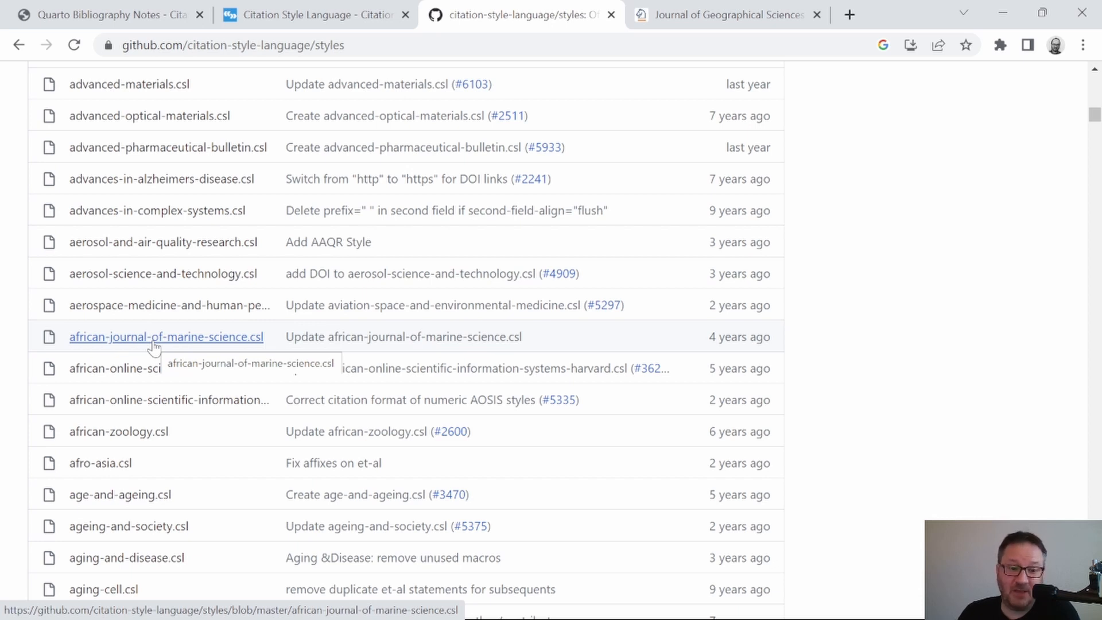
scroll("down", 3)
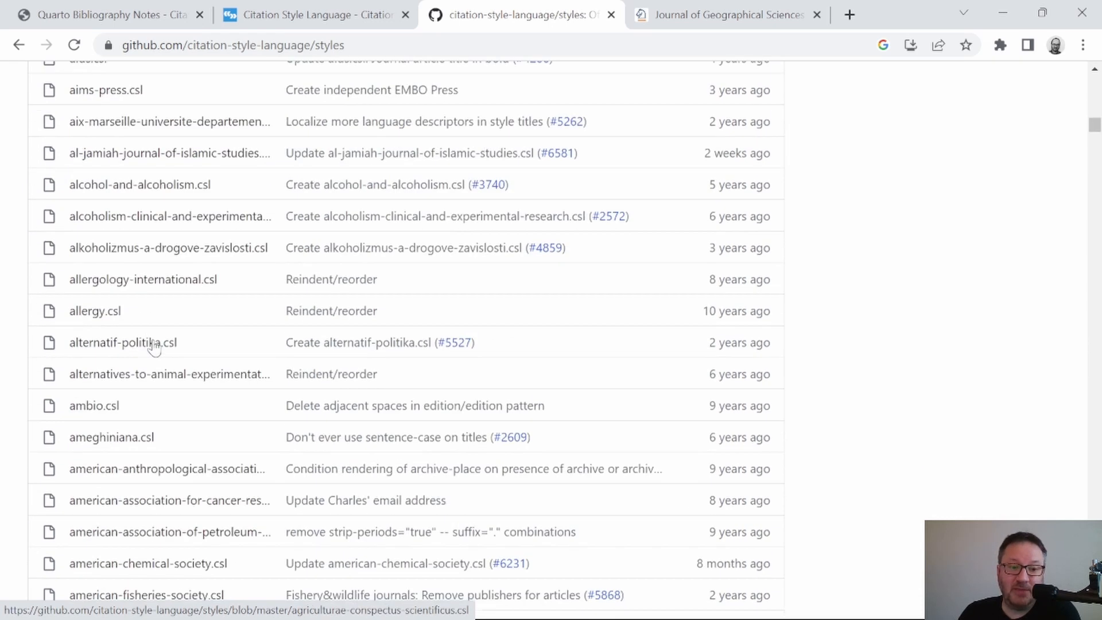
scroll("down", 3)
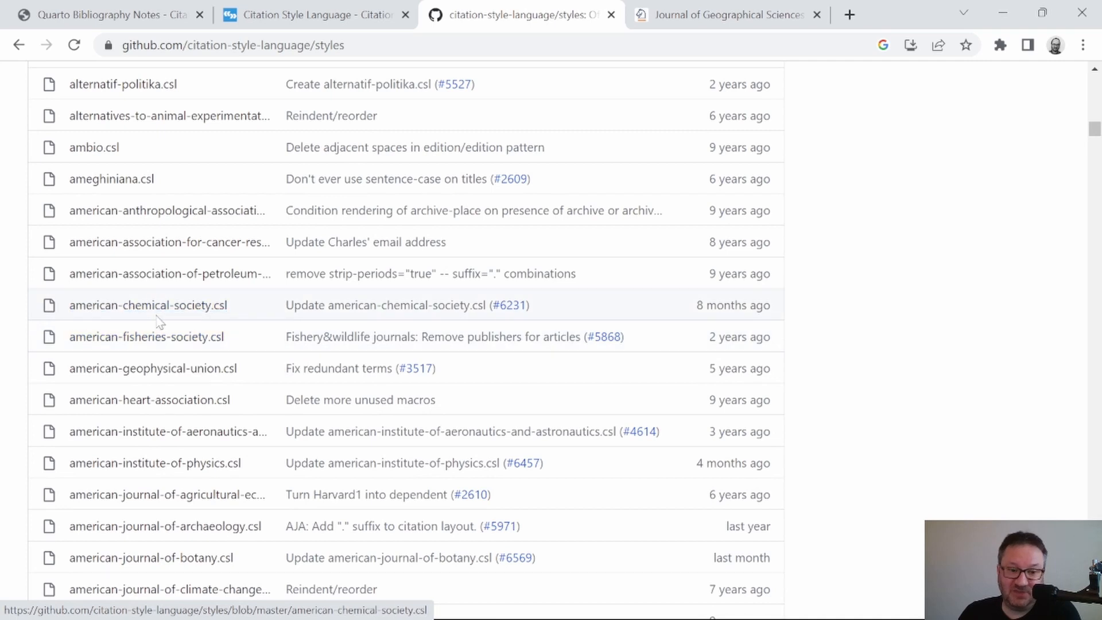
mouse_move(147, 305)
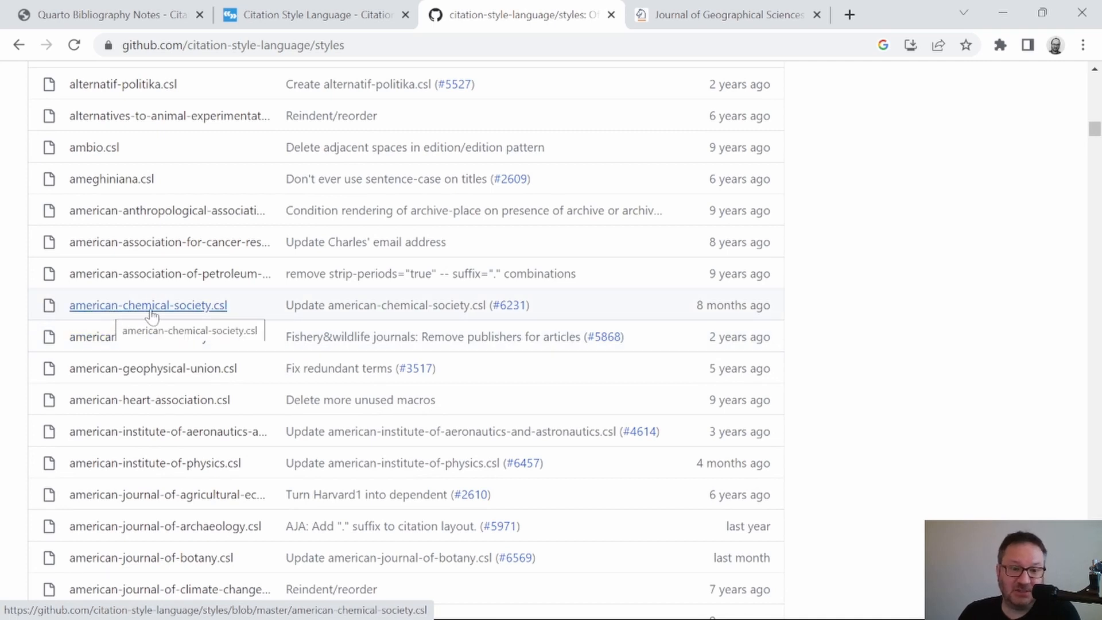
mouse_move(156, 312)
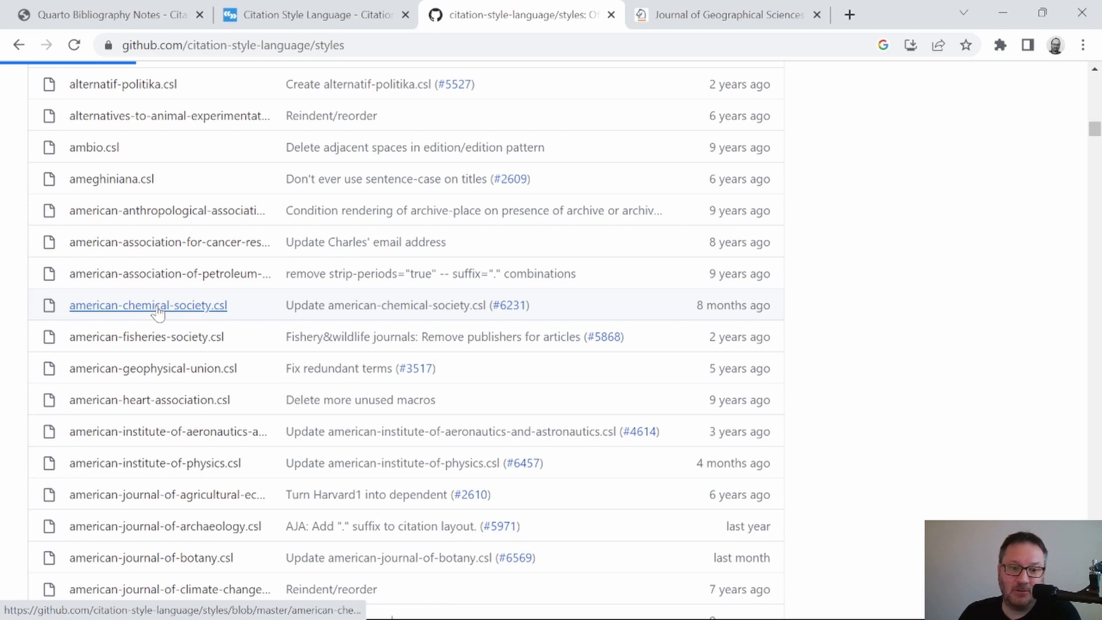
Open american-chemical-society.csl on GitHub and download its raw file.
left_click(147, 305)
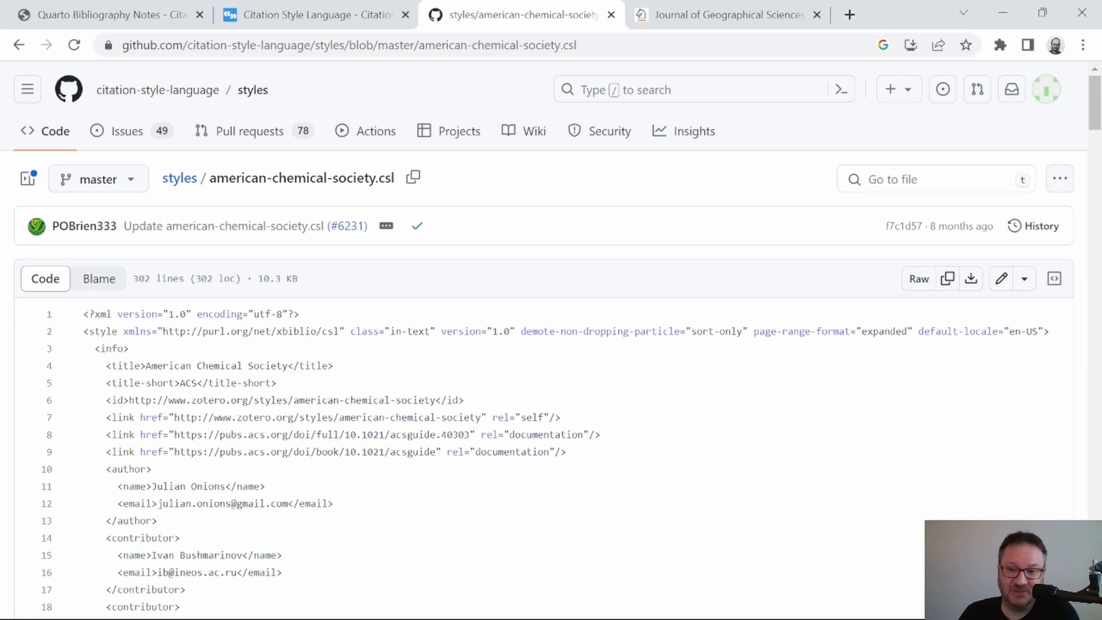
mouse_move(971, 279)
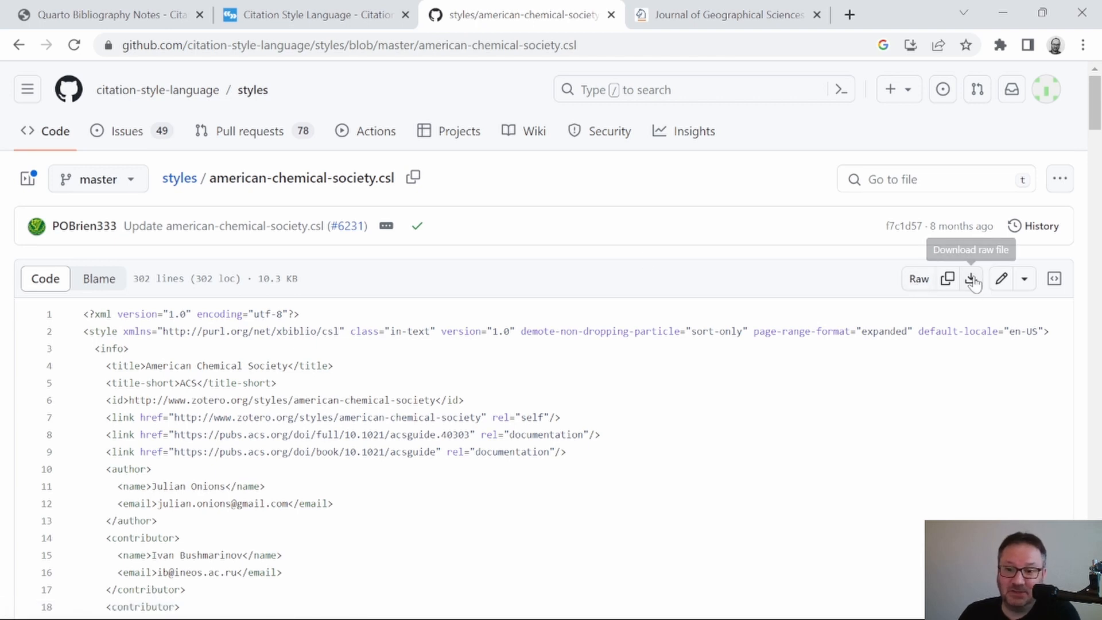
mouse_move(948, 279)
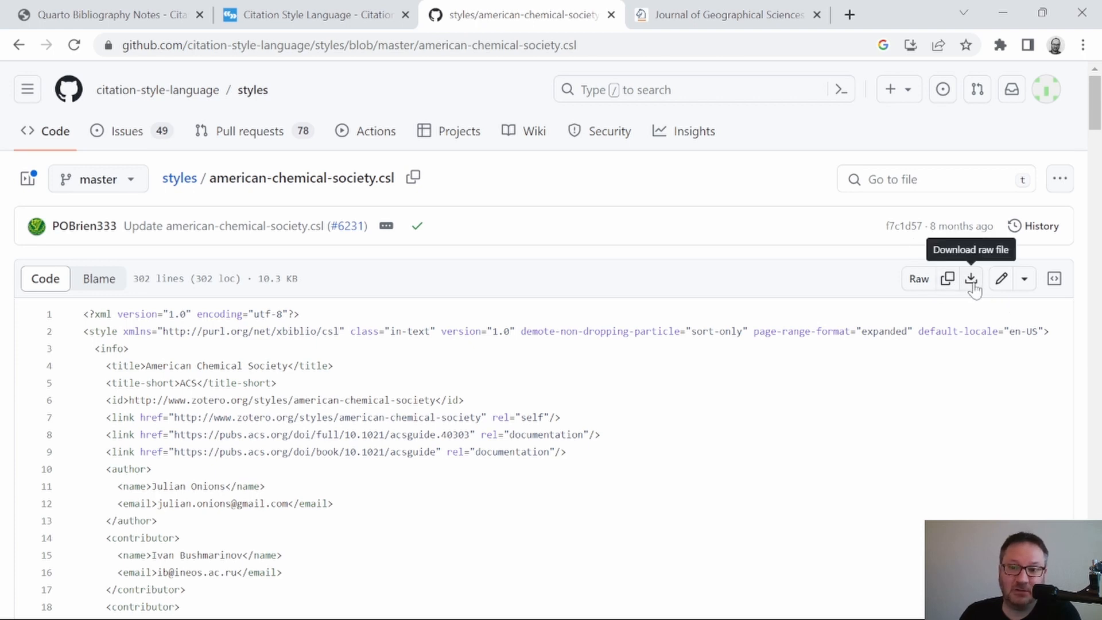
left_click(971, 279)
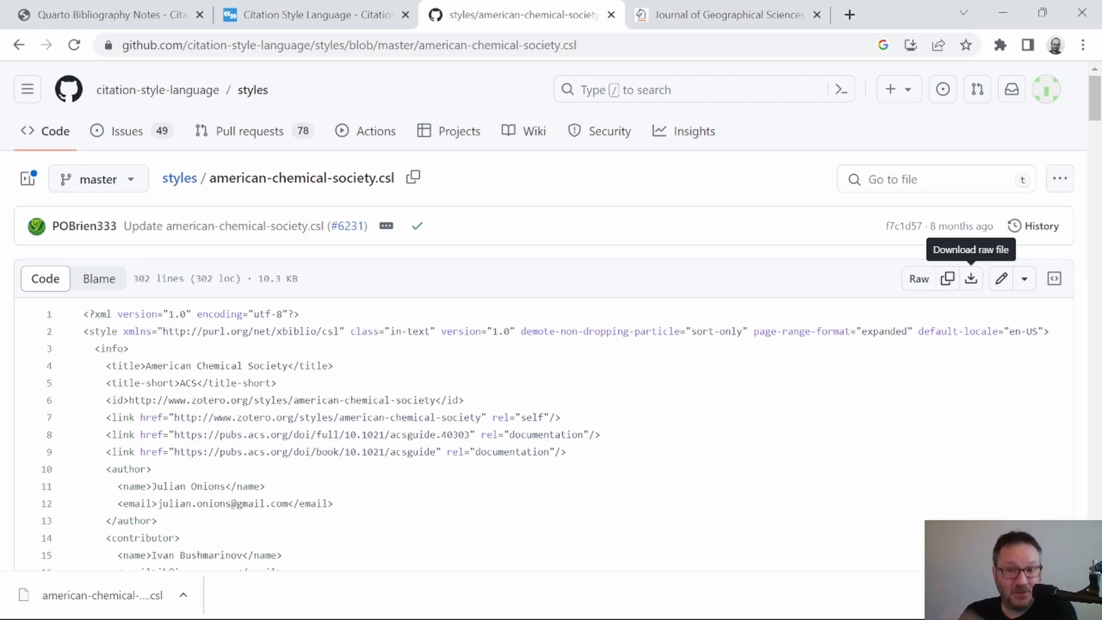
mouse_move(592, 272)
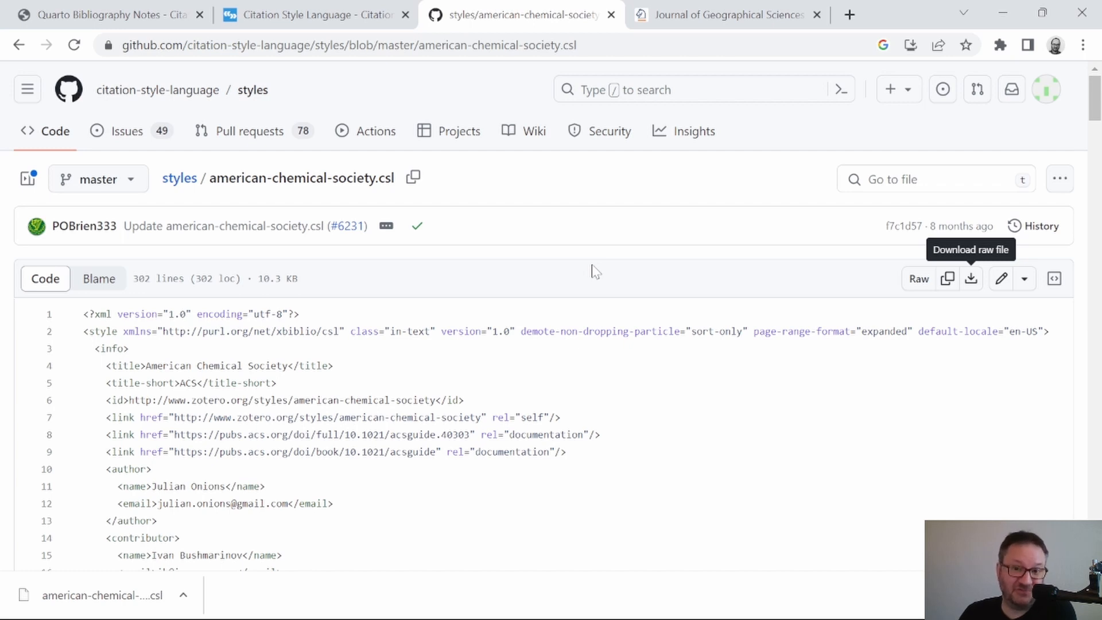
mouse_move(726, 15)
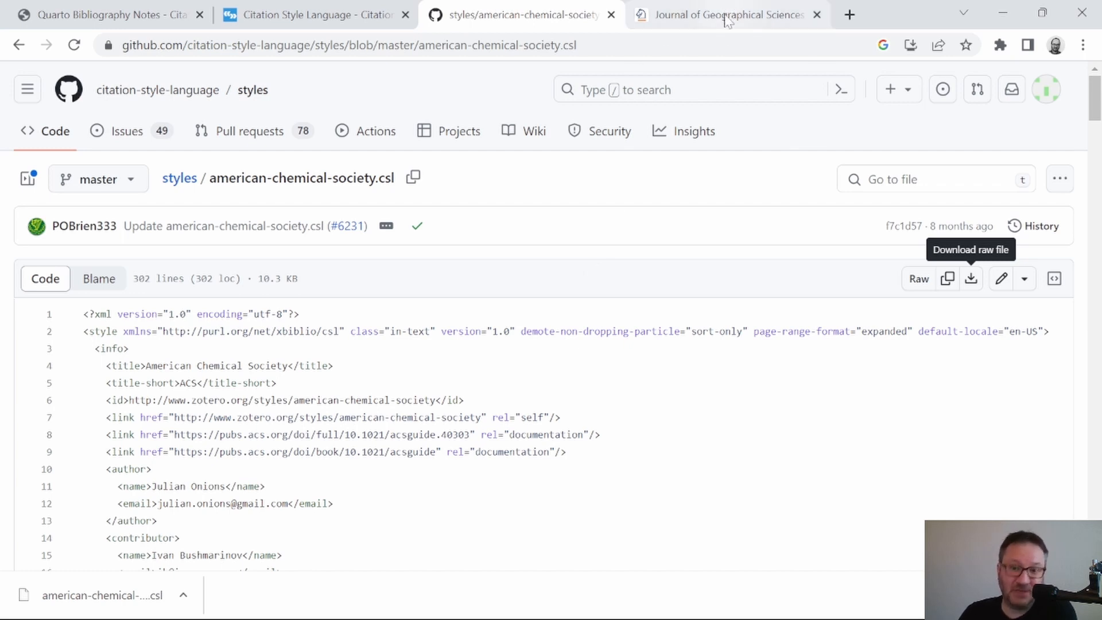
mouse_move(727, 13)
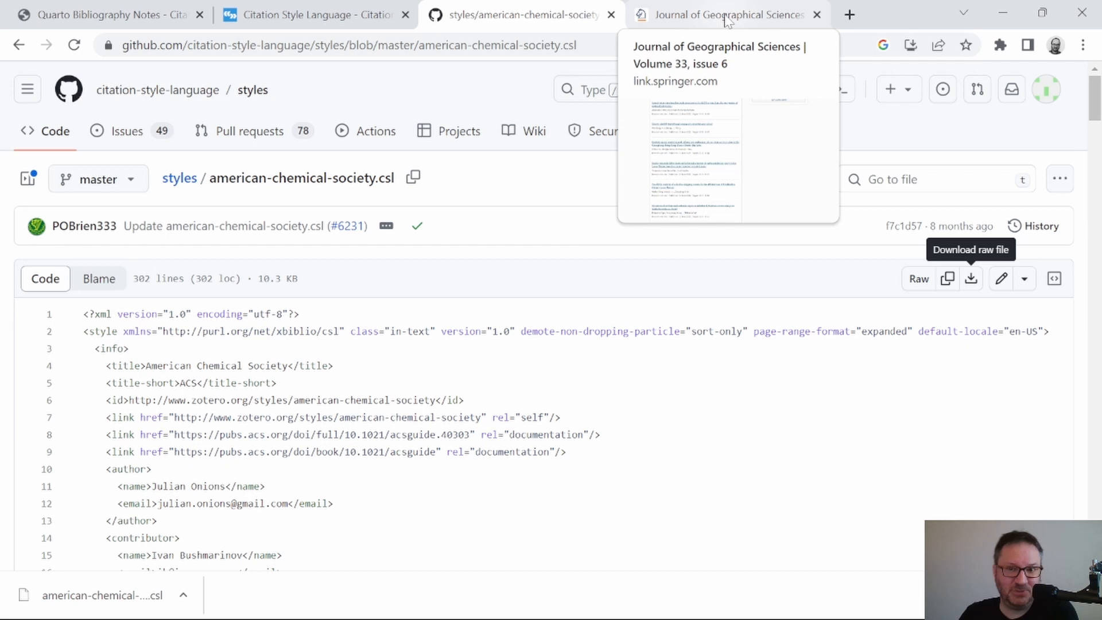
In the Journal of Geographical Sciences issue, open the double-cropping article's citation details.
left_click(727, 14)
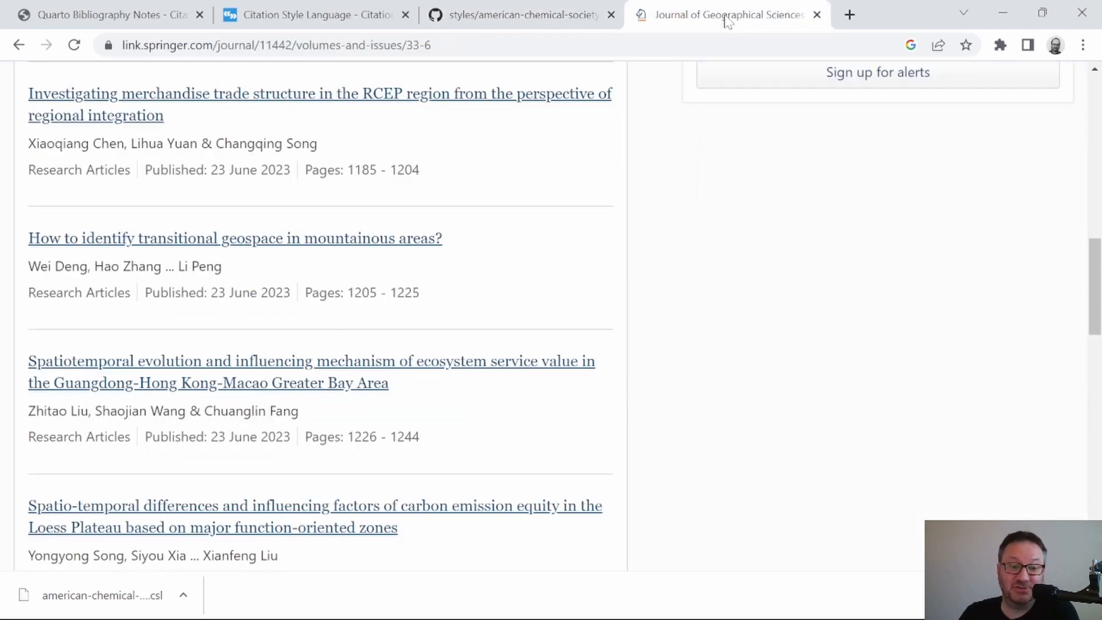
mouse_move(679, 78)
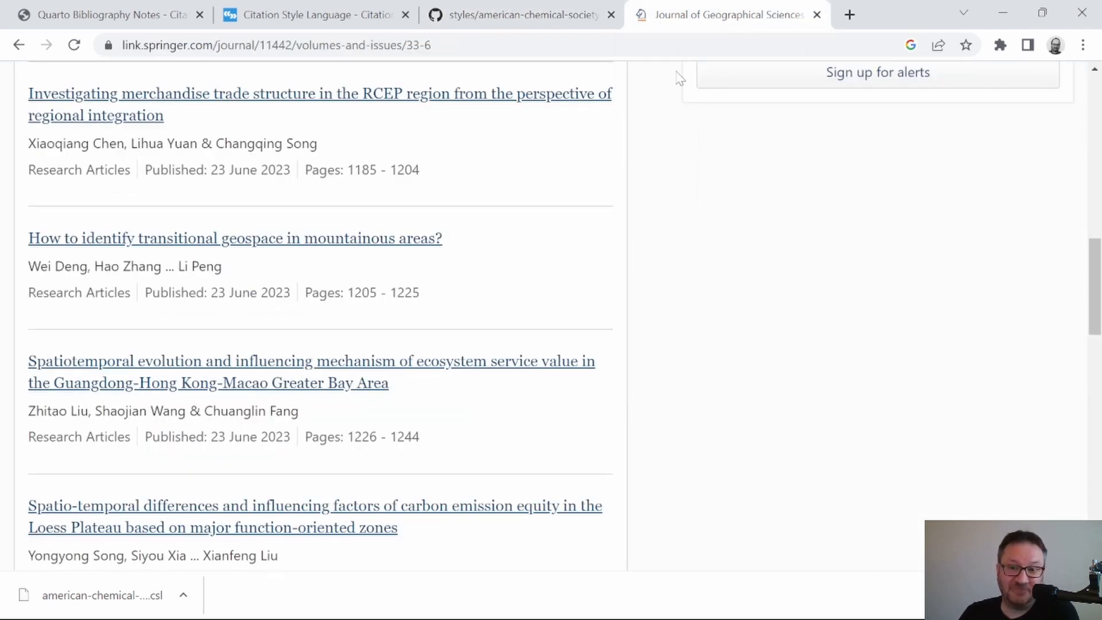
mouse_move(654, 245)
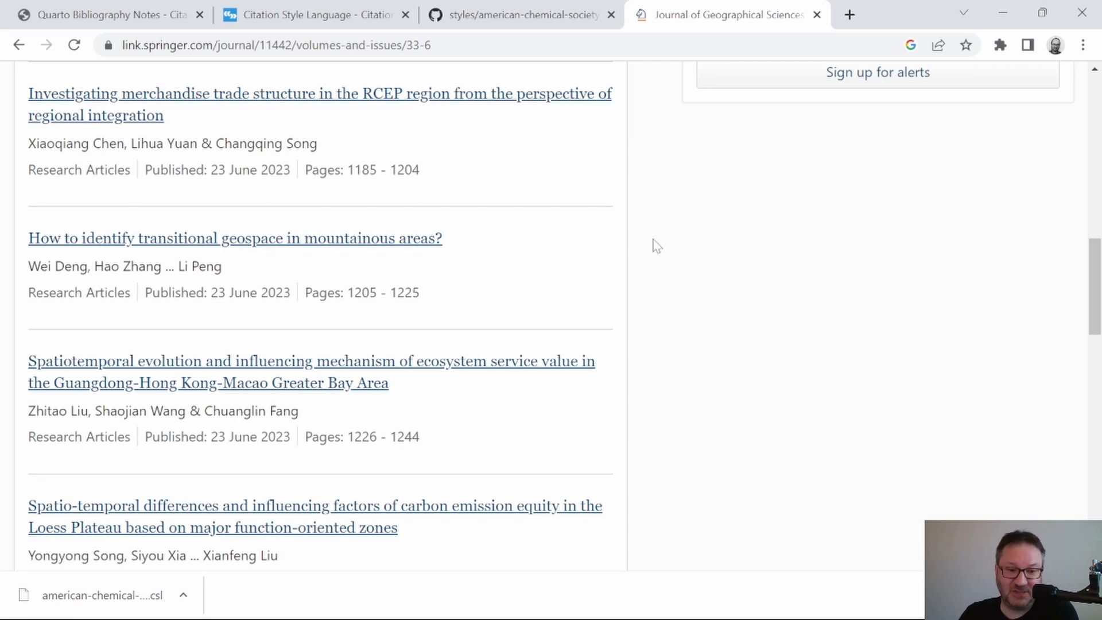
mouse_move(270, 455)
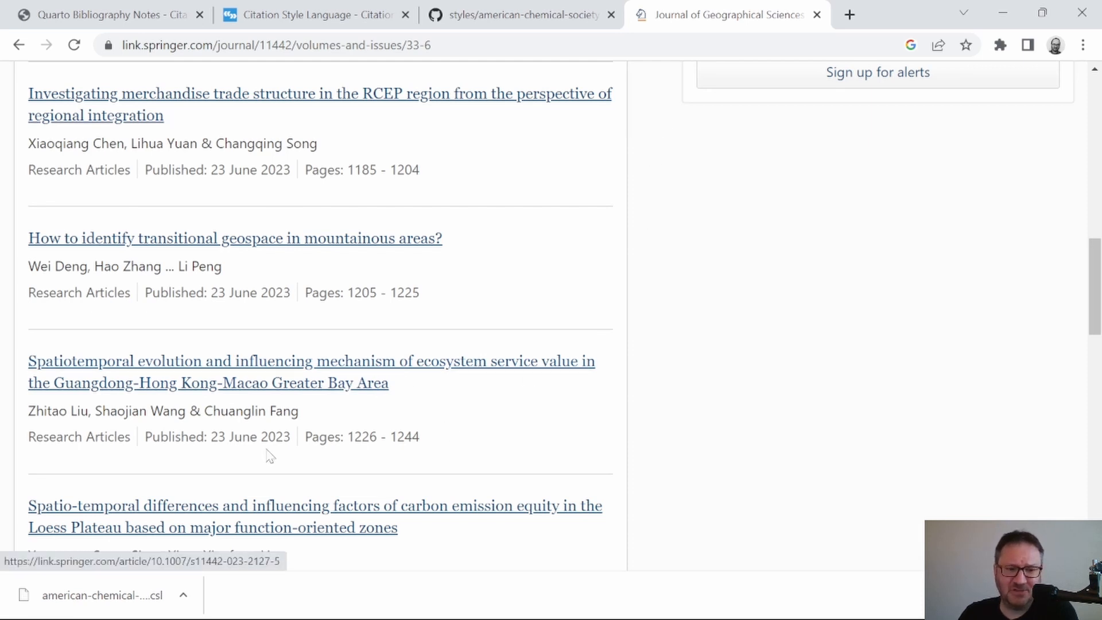
scroll("down", 3)
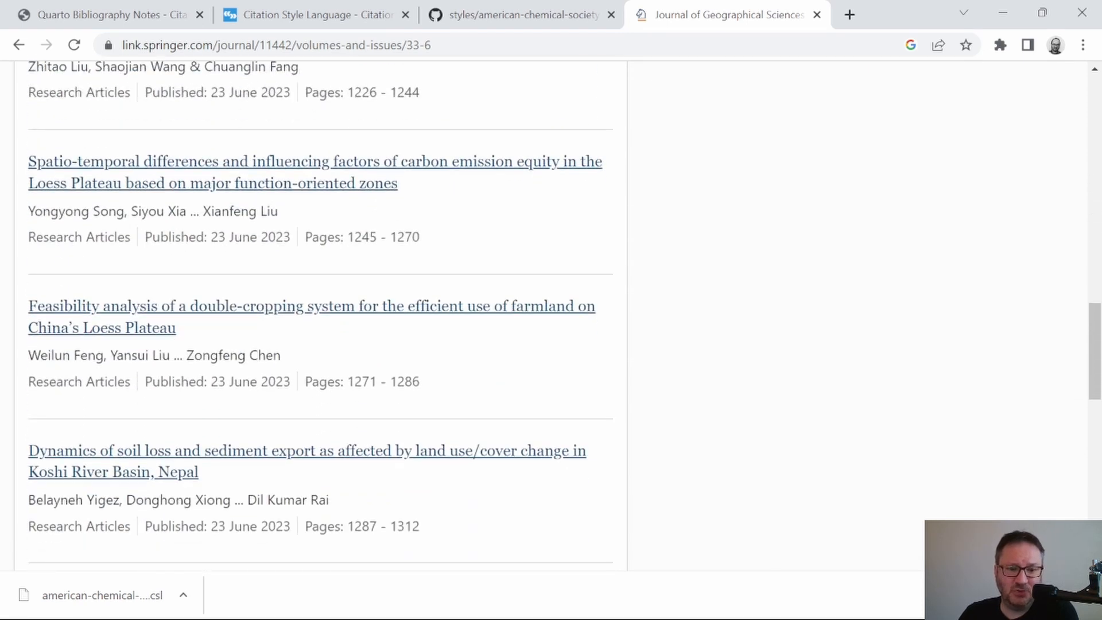
mouse_move(194, 316)
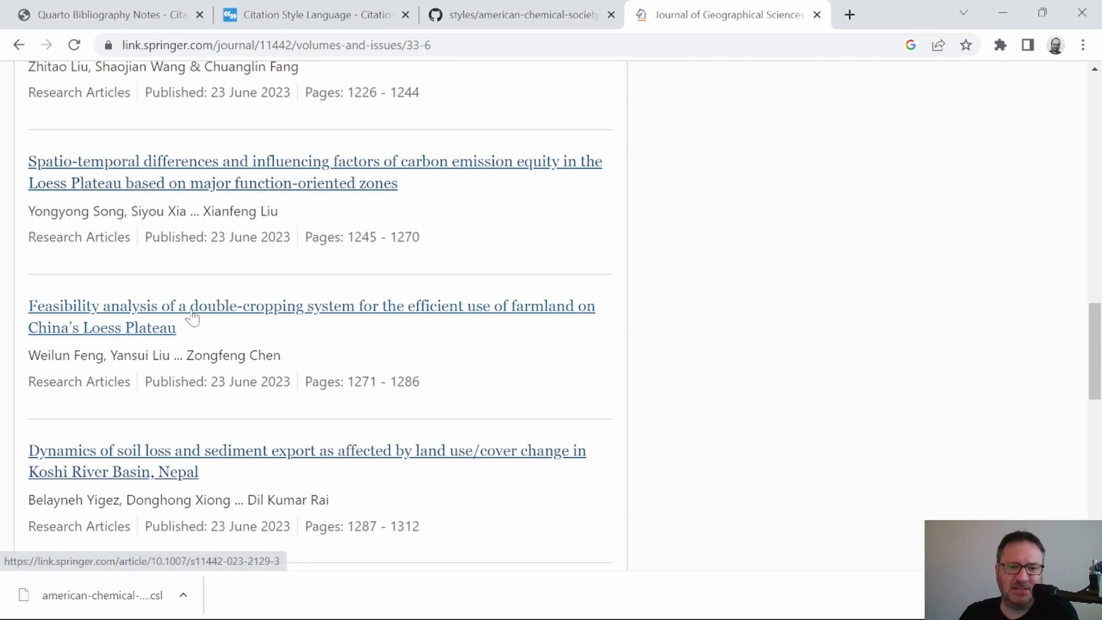
mouse_move(403, 316)
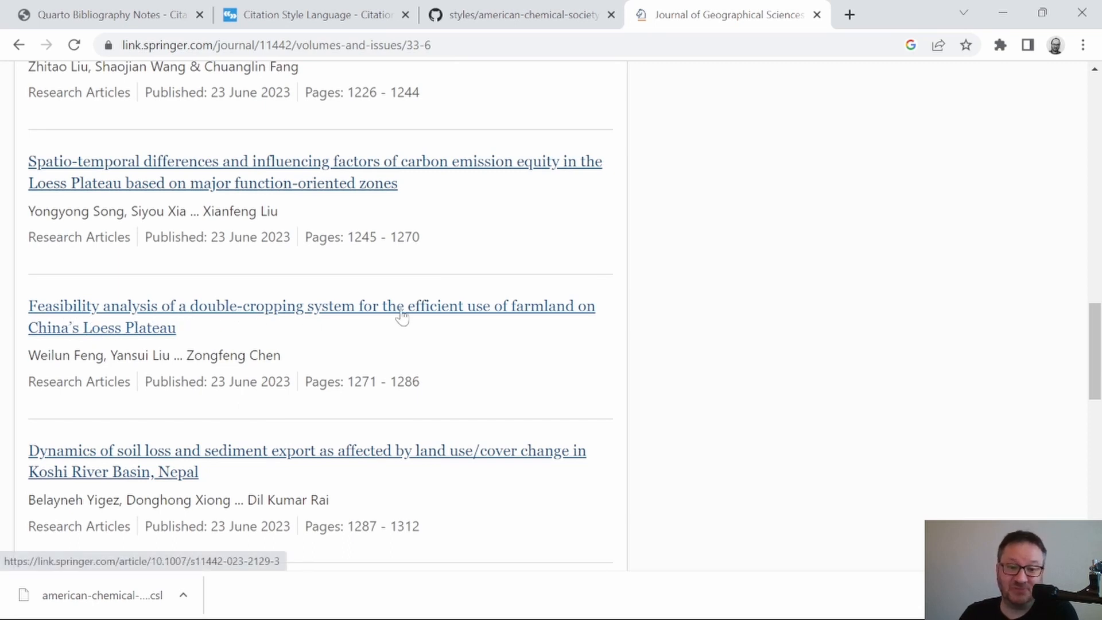
mouse_move(56, 337)
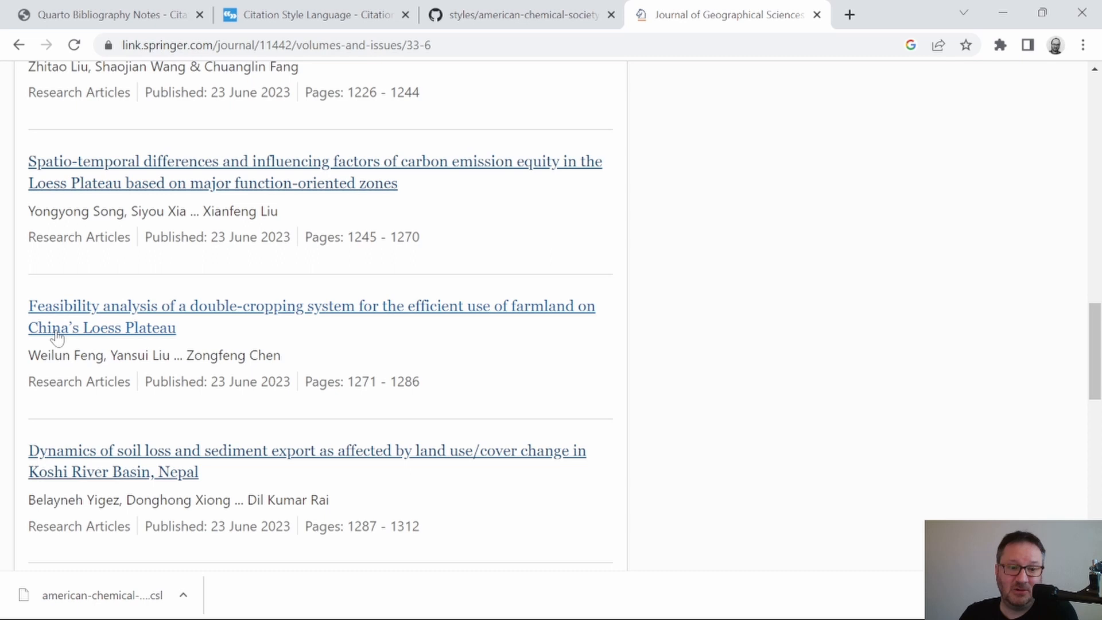
mouse_move(223, 335)
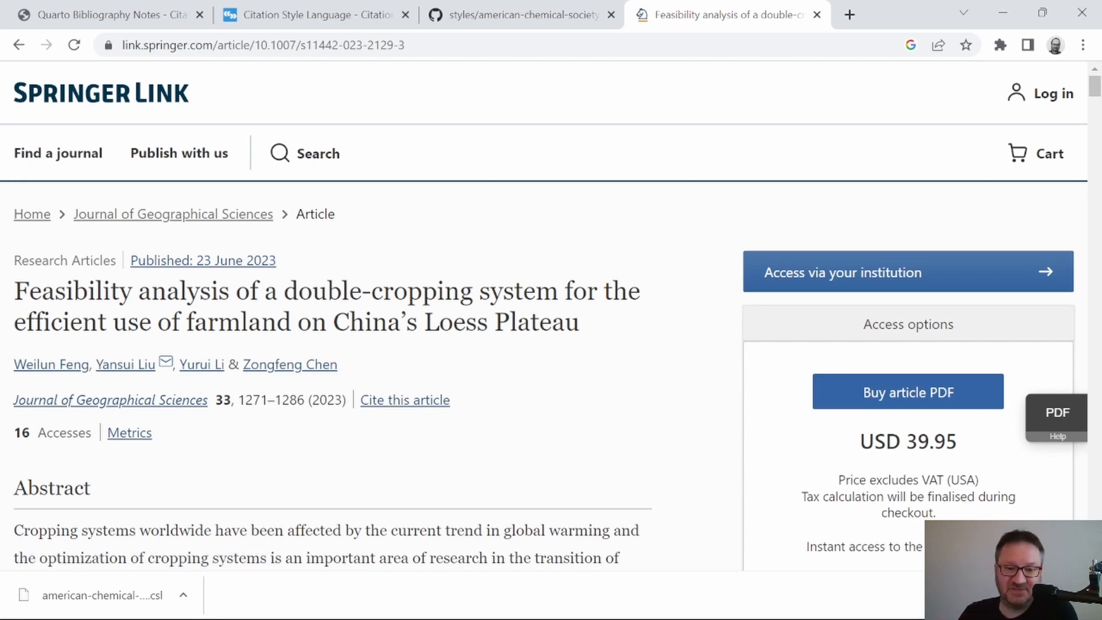
mouse_move(357, 361)
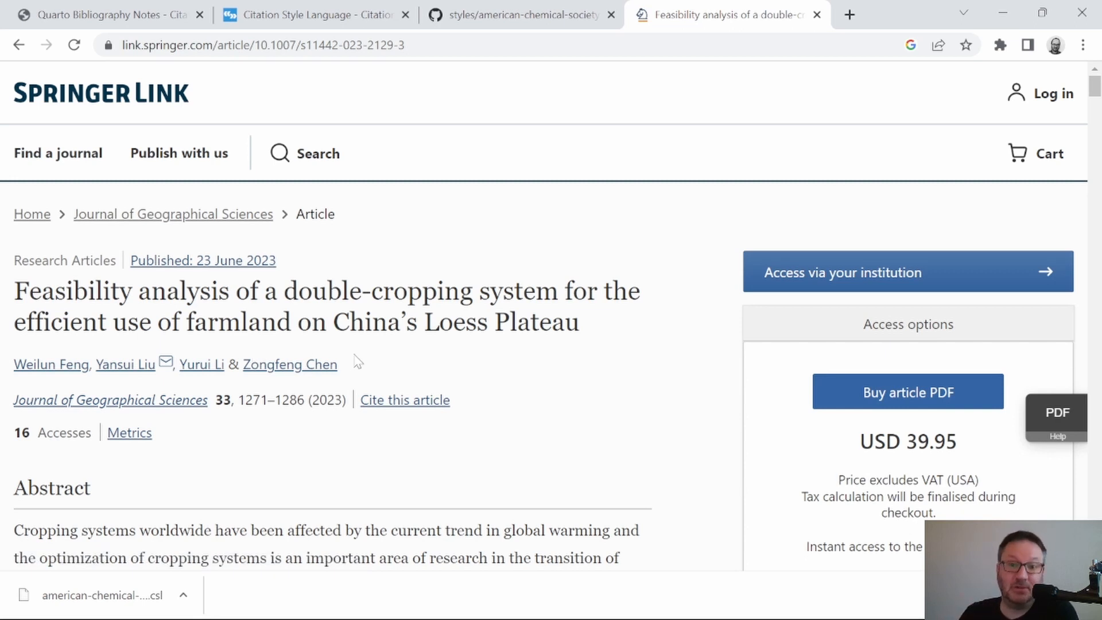
scroll("down", 3)
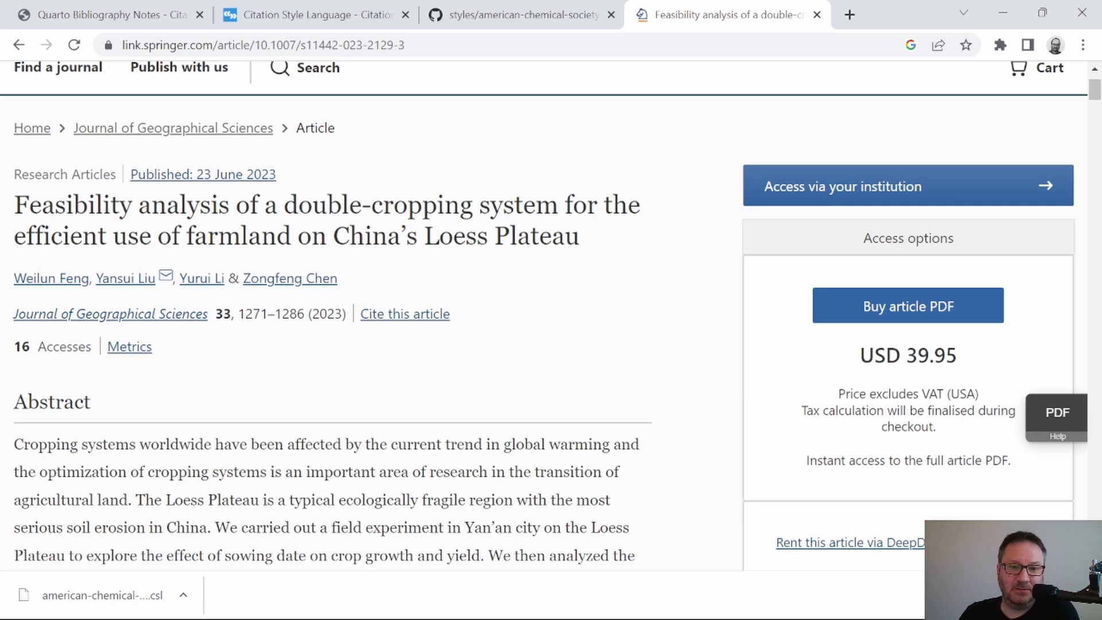
mouse_move(361, 323)
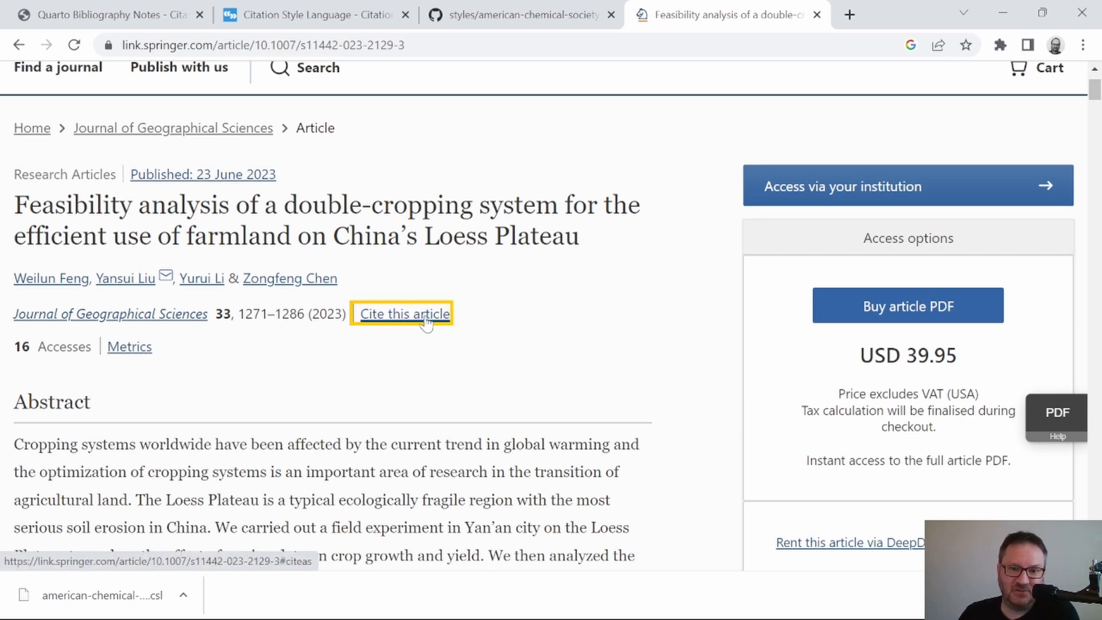
left_click(404, 313)
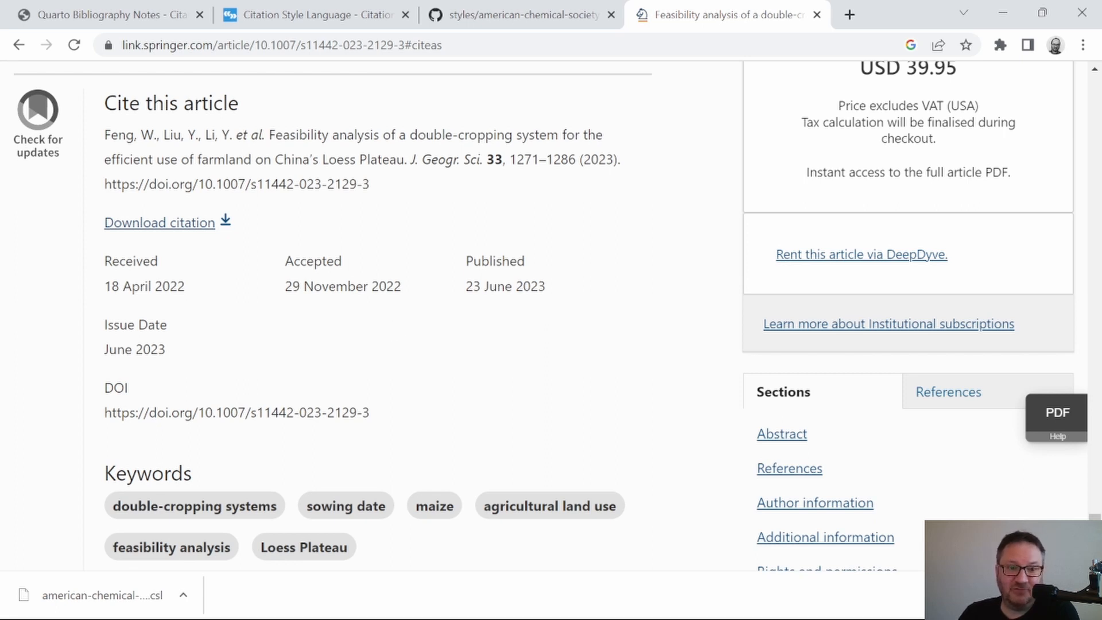
Download the double-cropping article's .ris citation and show it in its folder.
left_click_drag(104, 134, 368, 184)
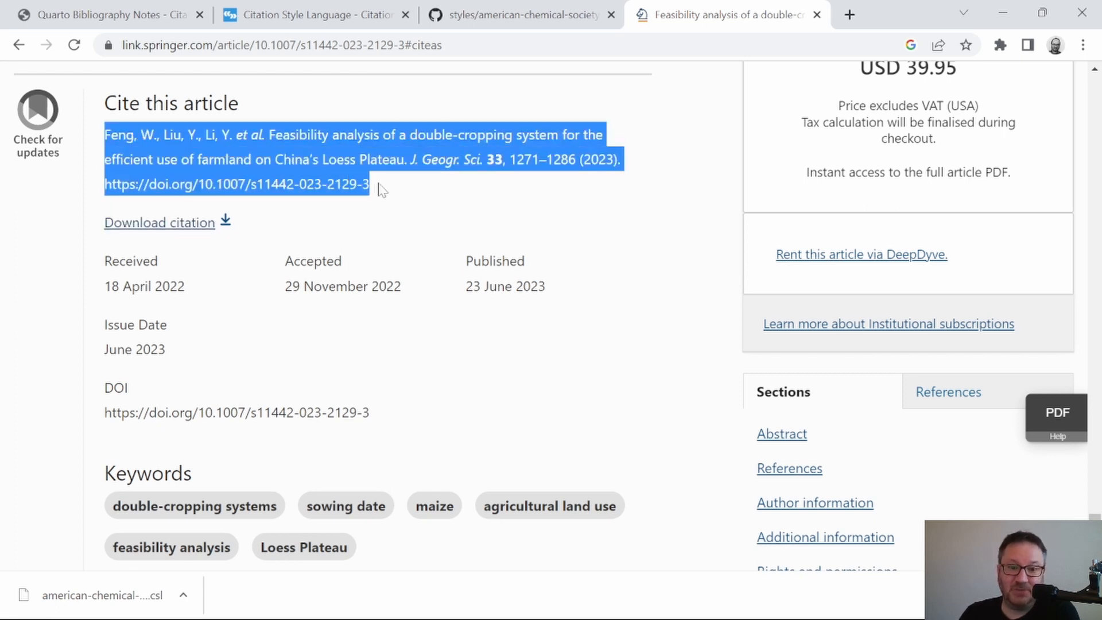
mouse_move(197, 232)
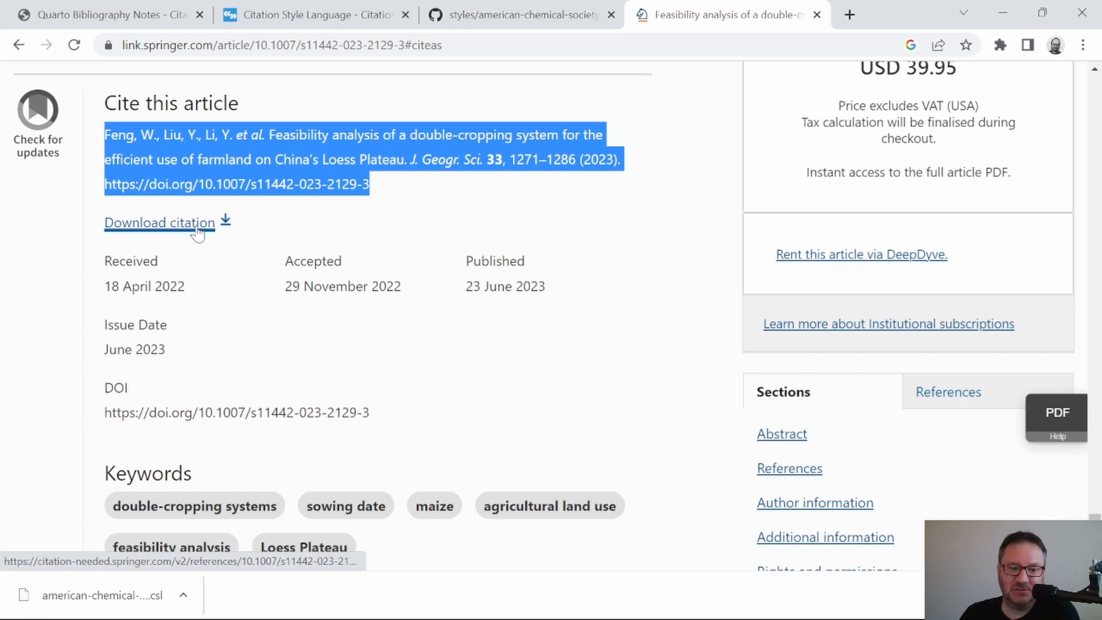
left_click(159, 222)
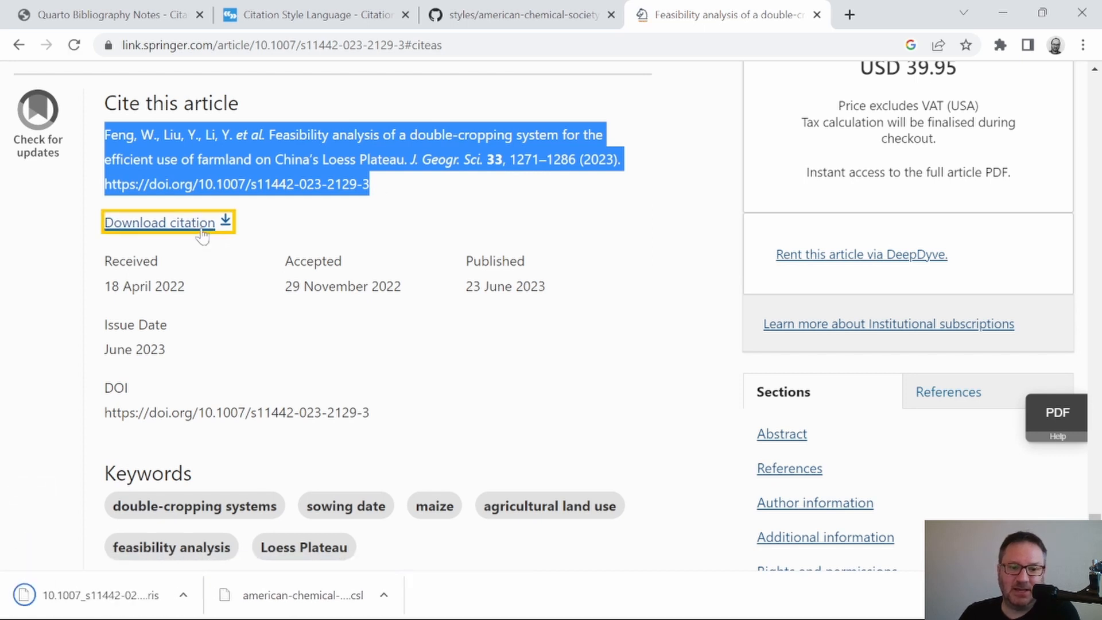
left_click(159, 222)
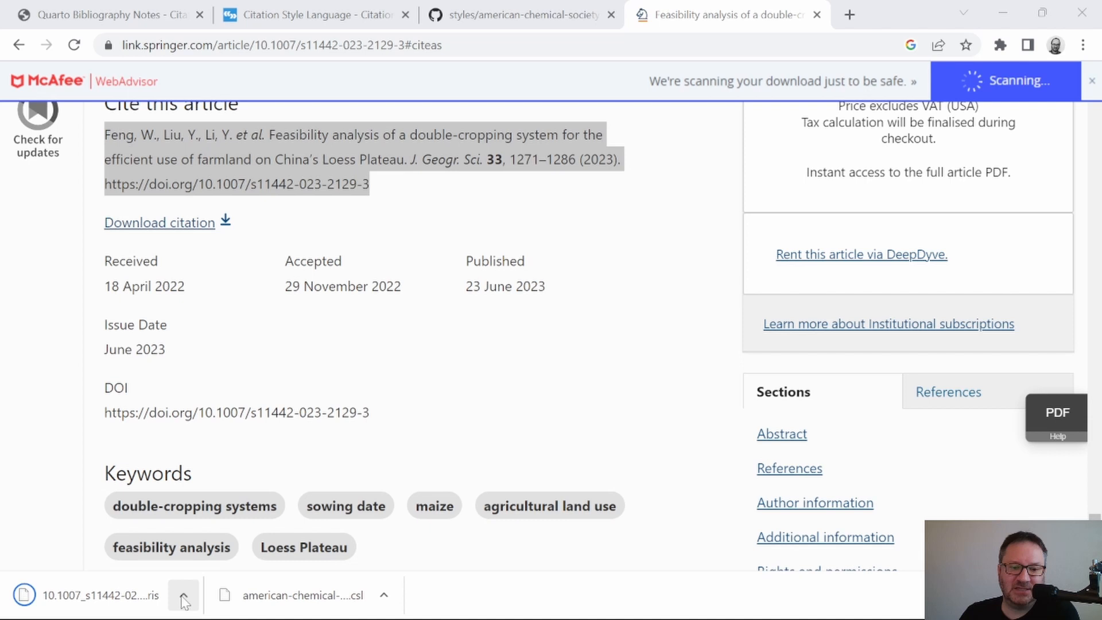
left_click(182, 595)
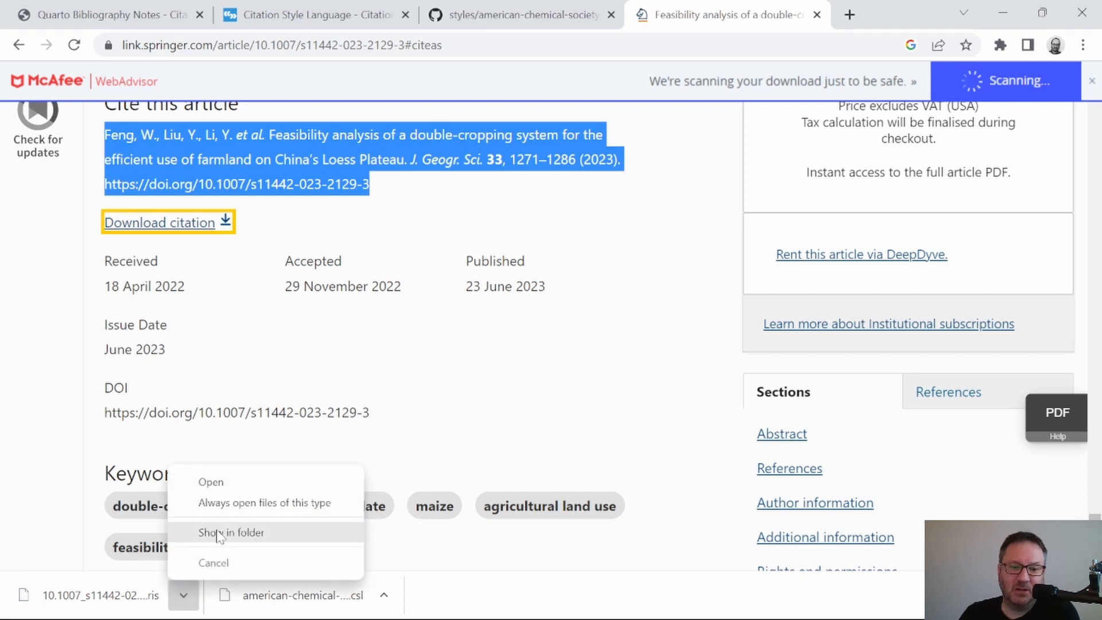
mouse_move(210, 481)
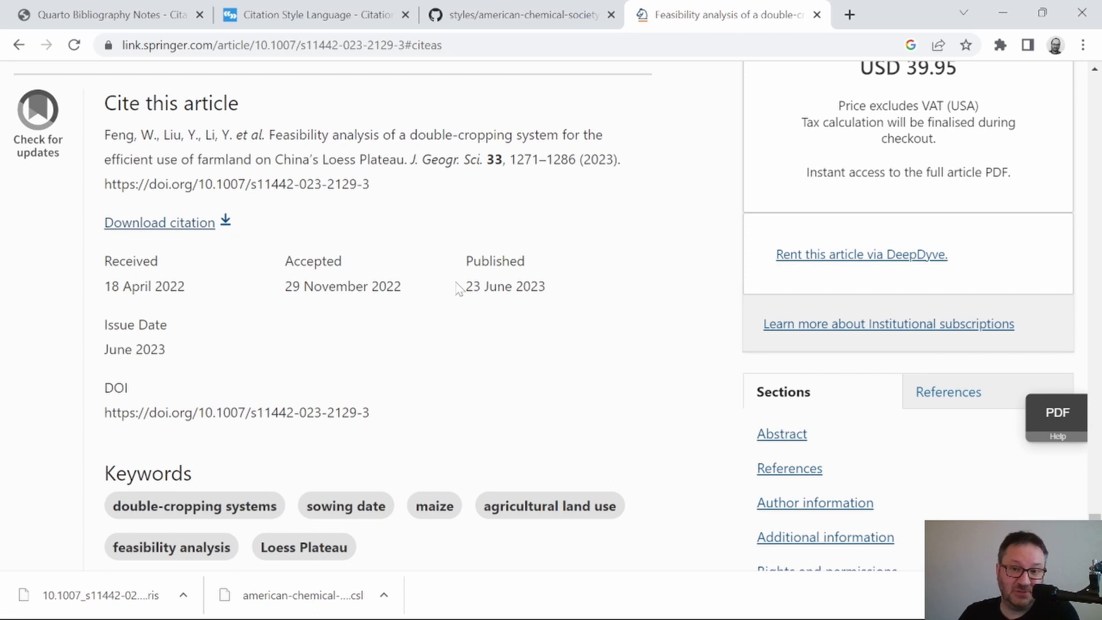
mouse_move(436, 352)
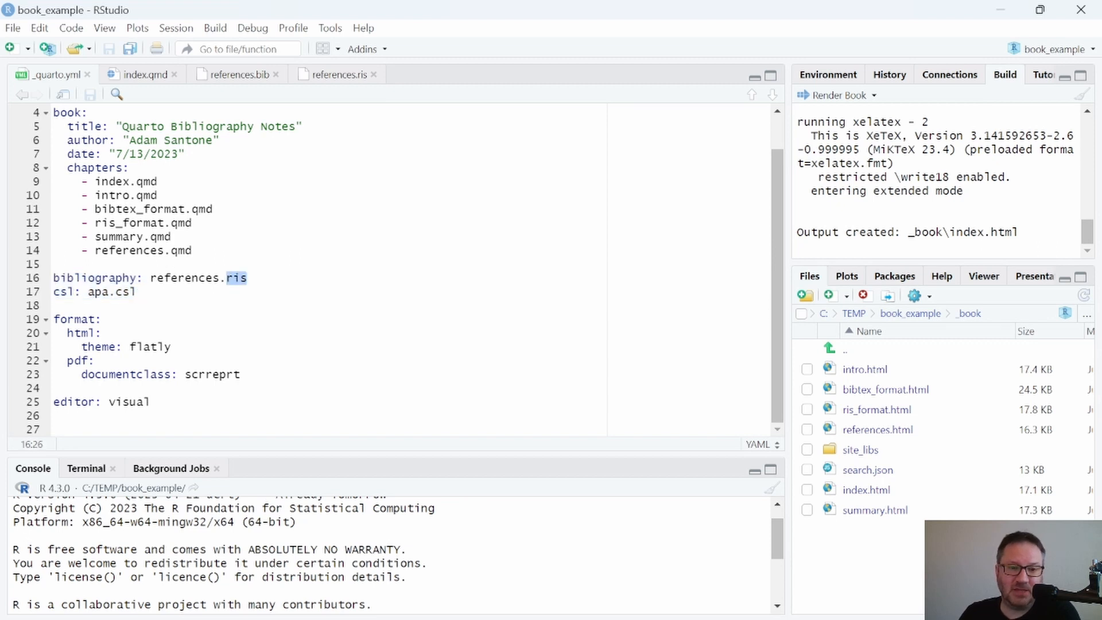
Highlight the references.ris bibliography file name in _quarto.yml, then clear the selection.
double_click(180, 278)
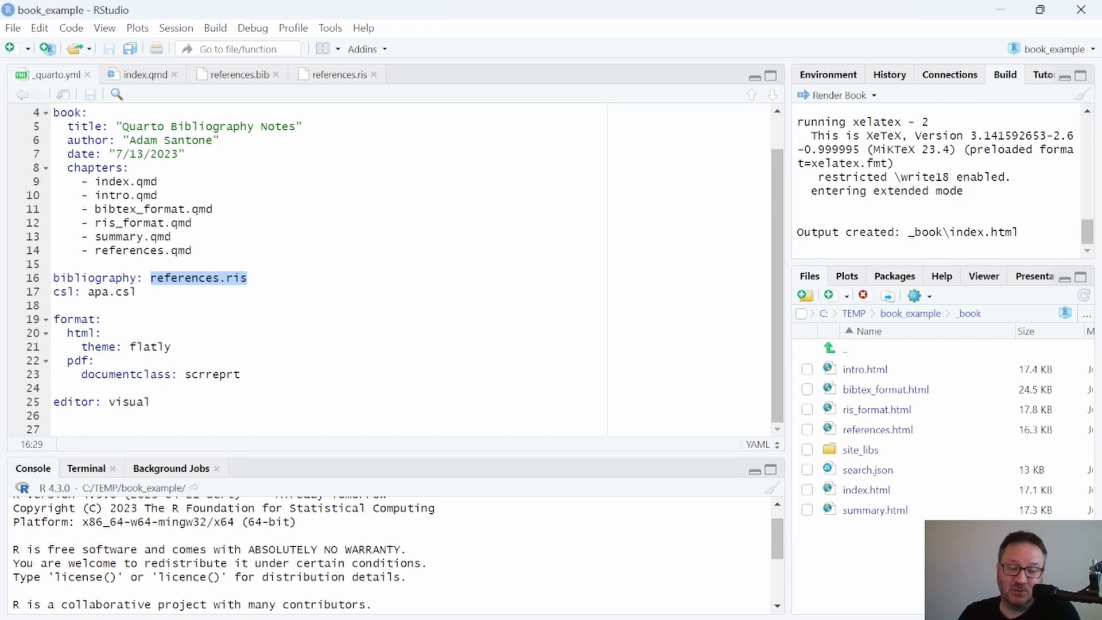
left_click(135, 291)
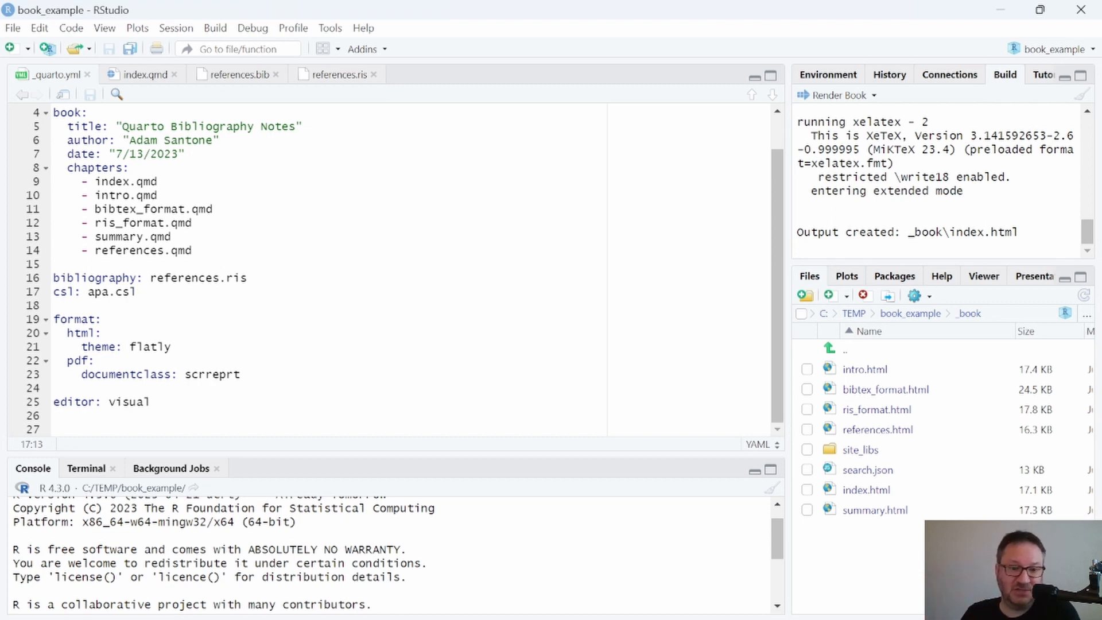
left_click(137, 291)
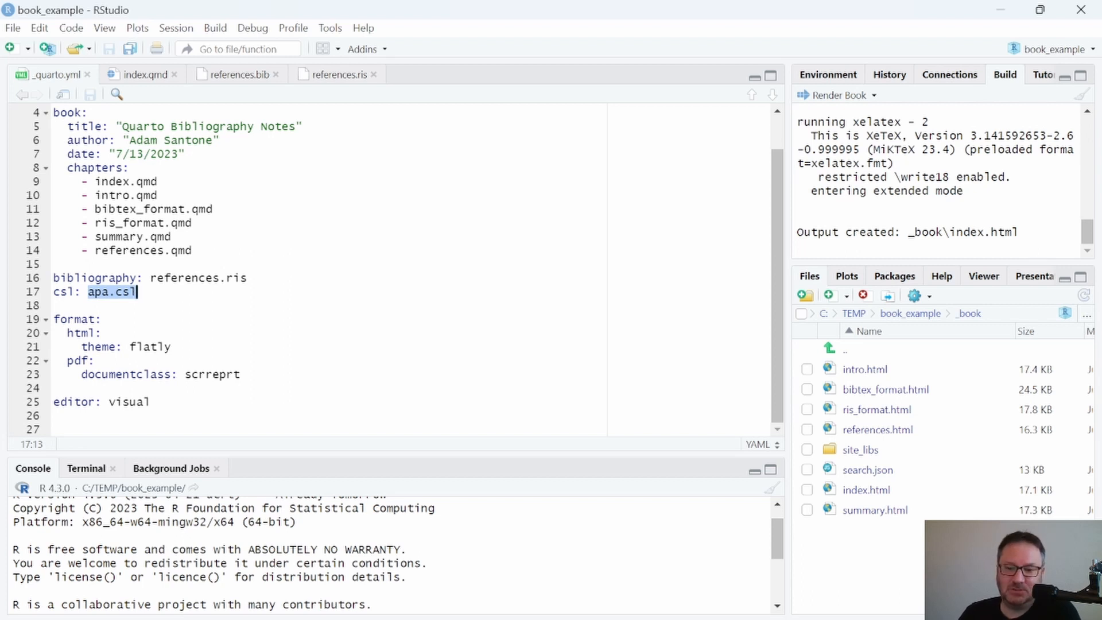
mouse_move(908, 320)
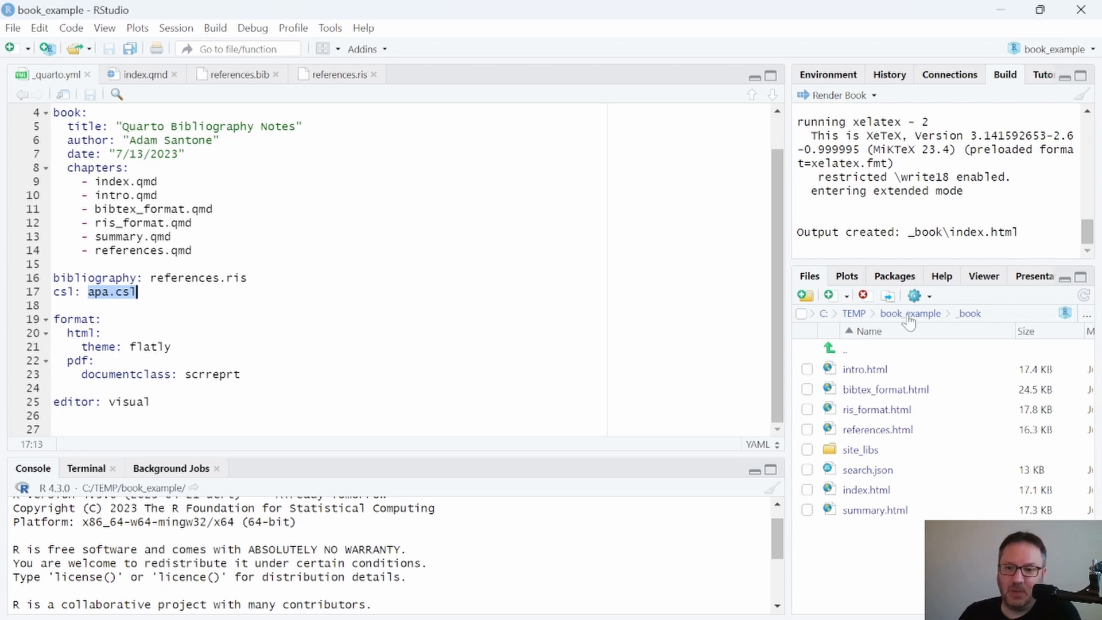
left_click(909, 313)
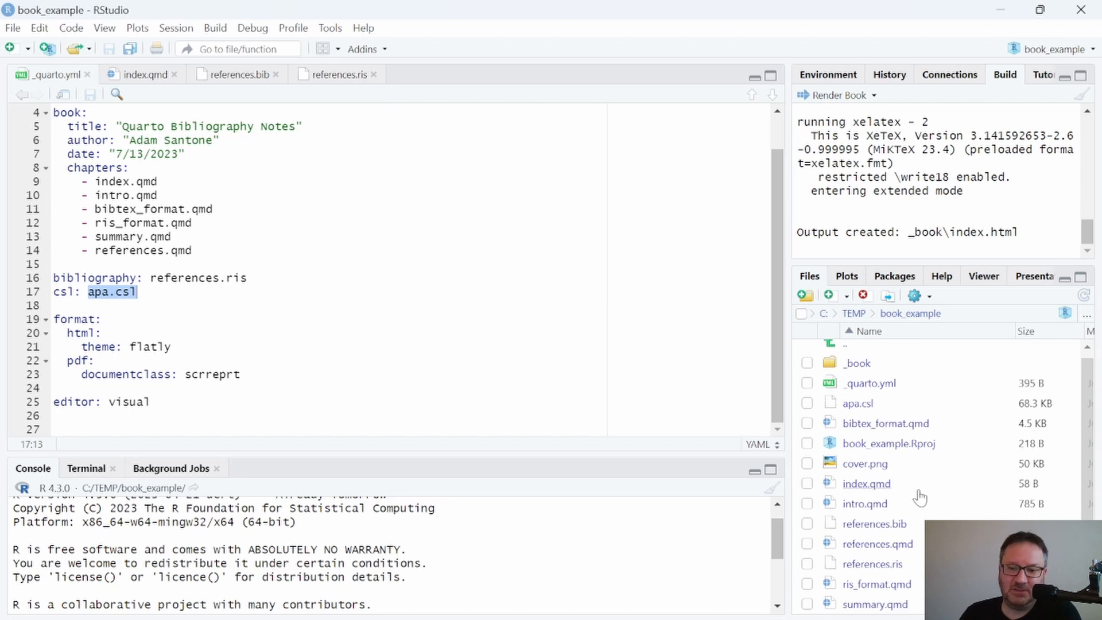
mouse_move(810, 413)
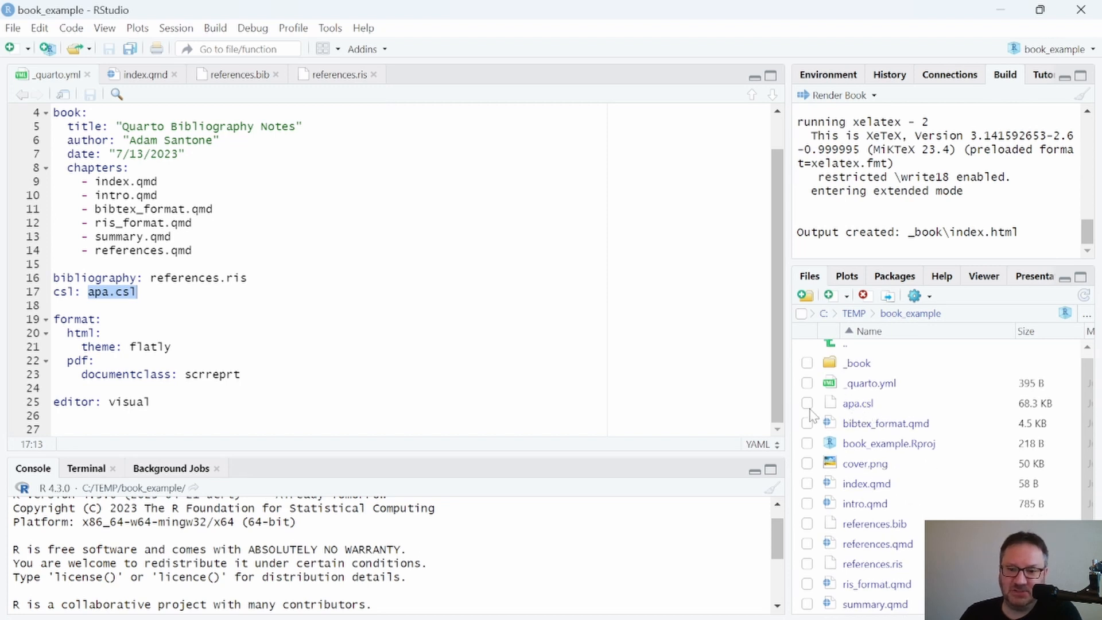
left_click(807, 403)
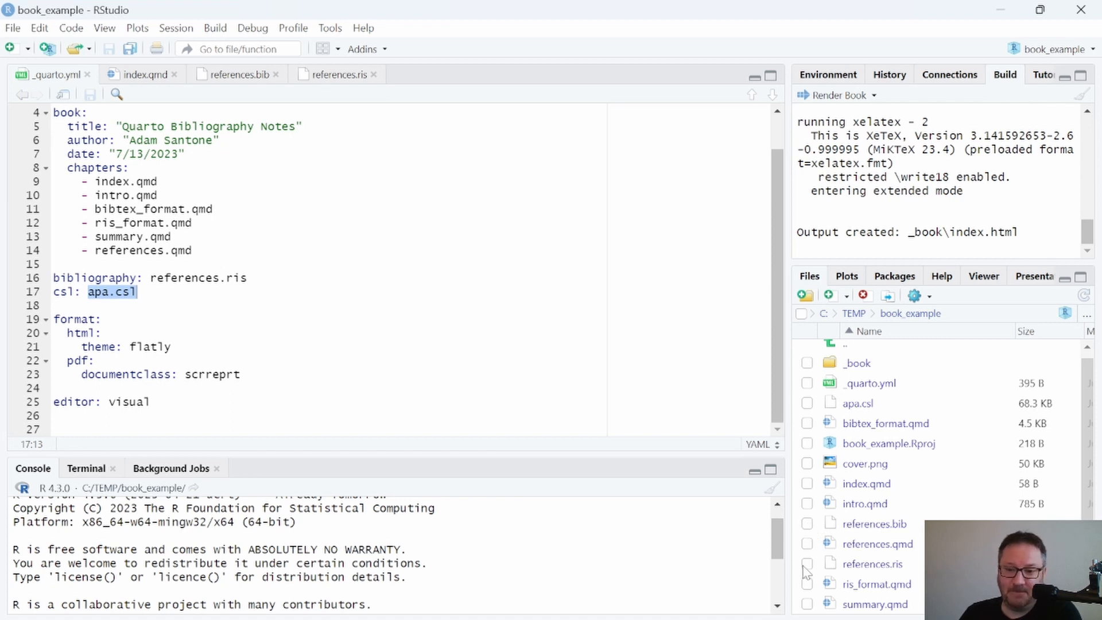
left_click(806, 563)
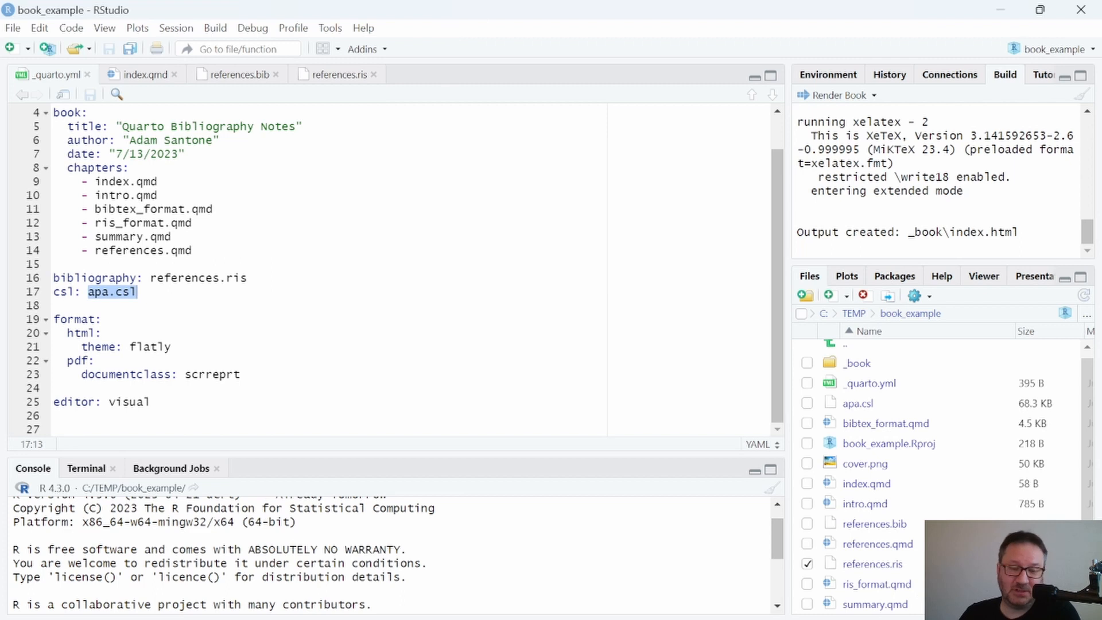
mouse_move(146, 84)
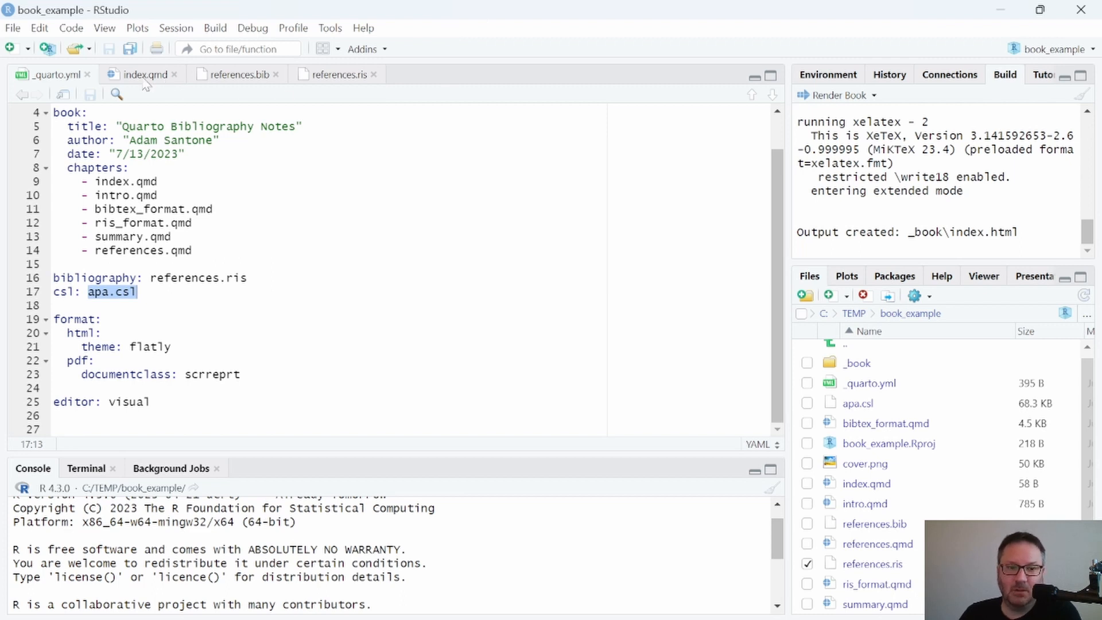
mouse_move(143, 75)
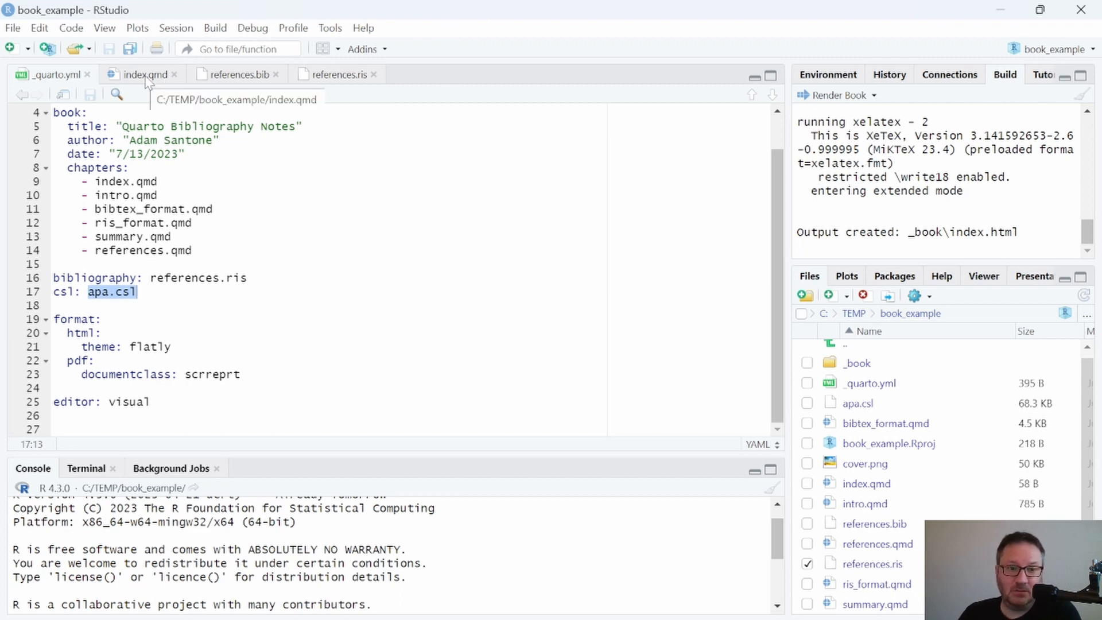
left_click(239, 75)
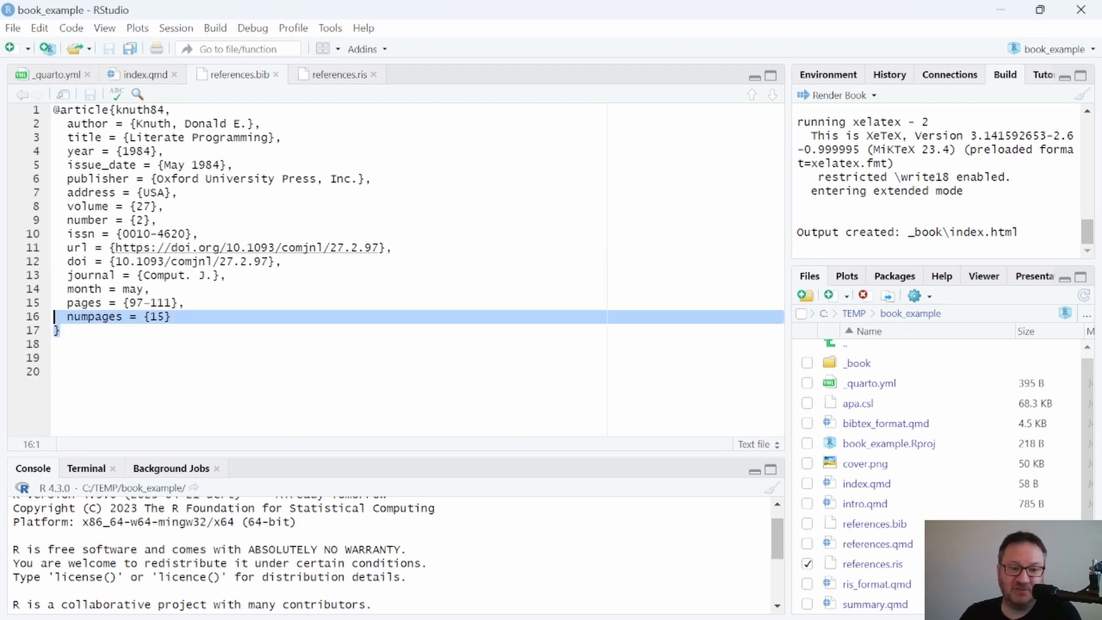
View the Knuth Literate Programming entry in references.bib, then open references.ris.
left_click(159, 220)
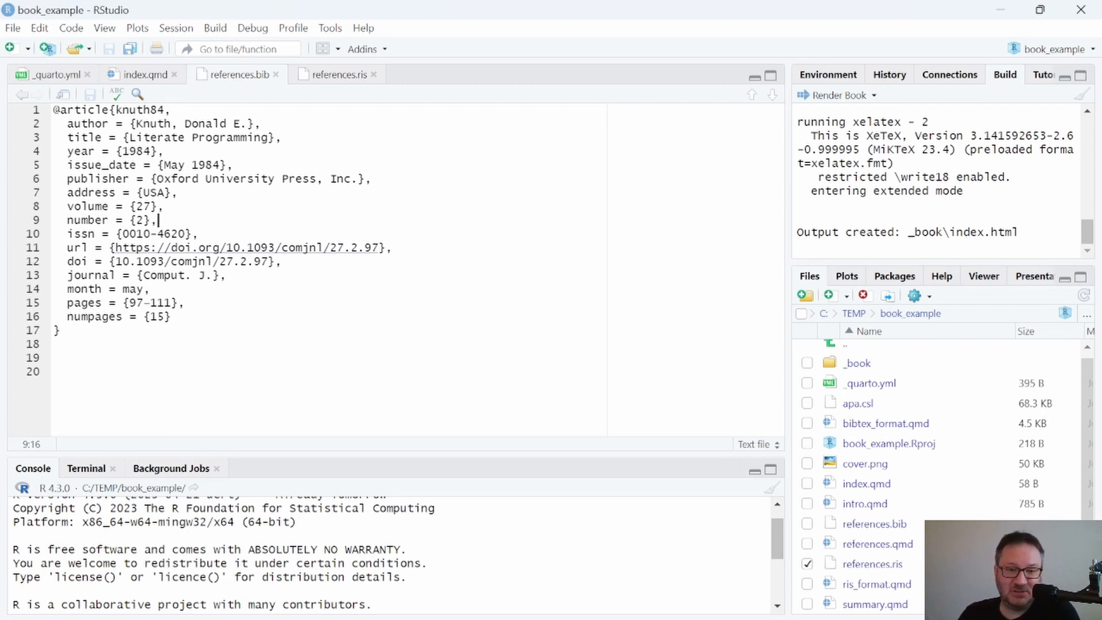
mouse_move(339, 75)
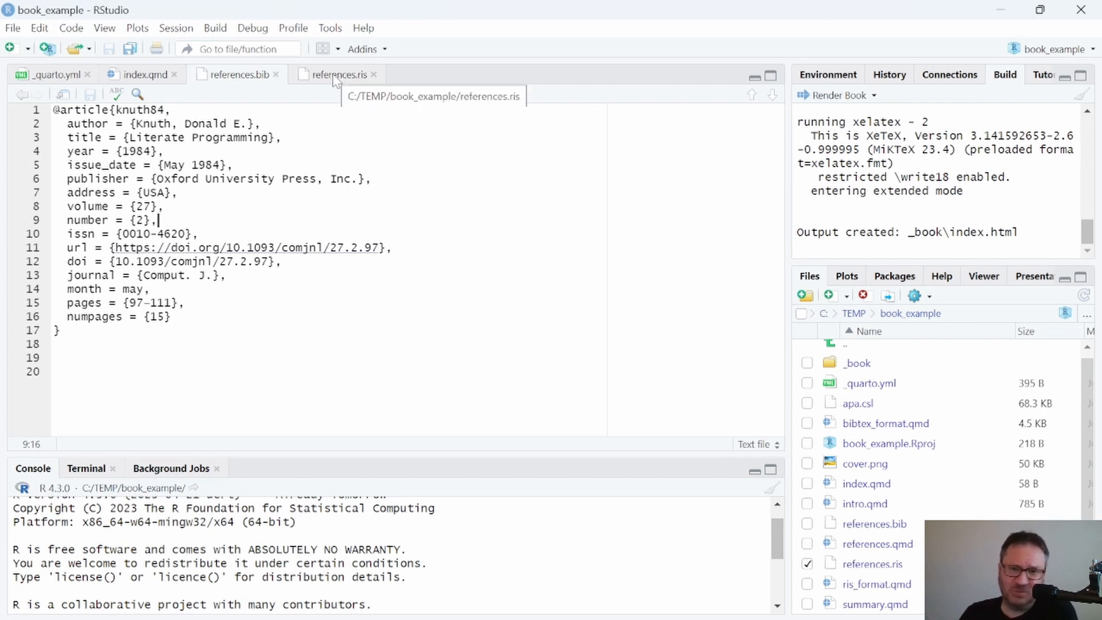
left_click(337, 75)
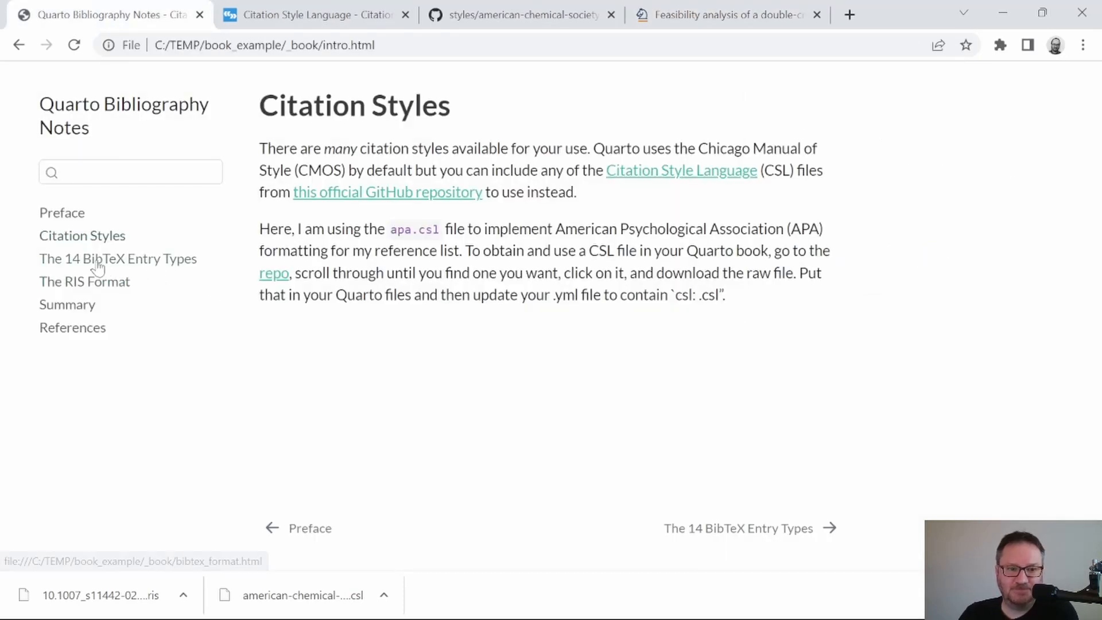
Open 'The 14 BibTeX Entry Types' chapter (bibtex_format.html) from the book sidebar.
left_click(119, 258)
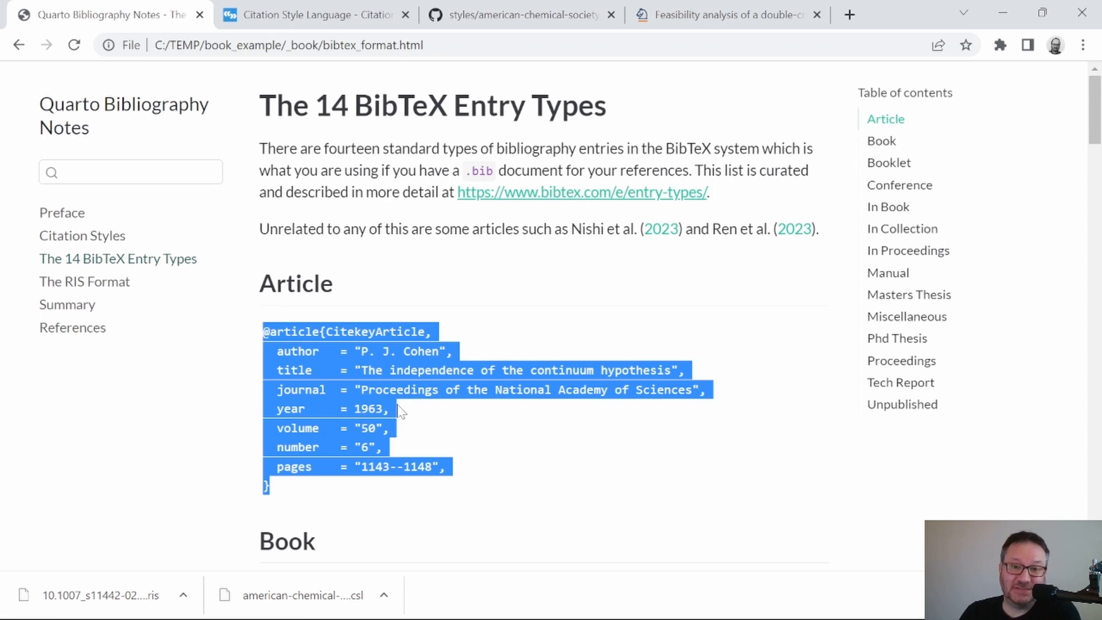
Scroll through every BibTeX entry type example to Unpublished, then open The RIS Format chapter.
scroll("down", 3)
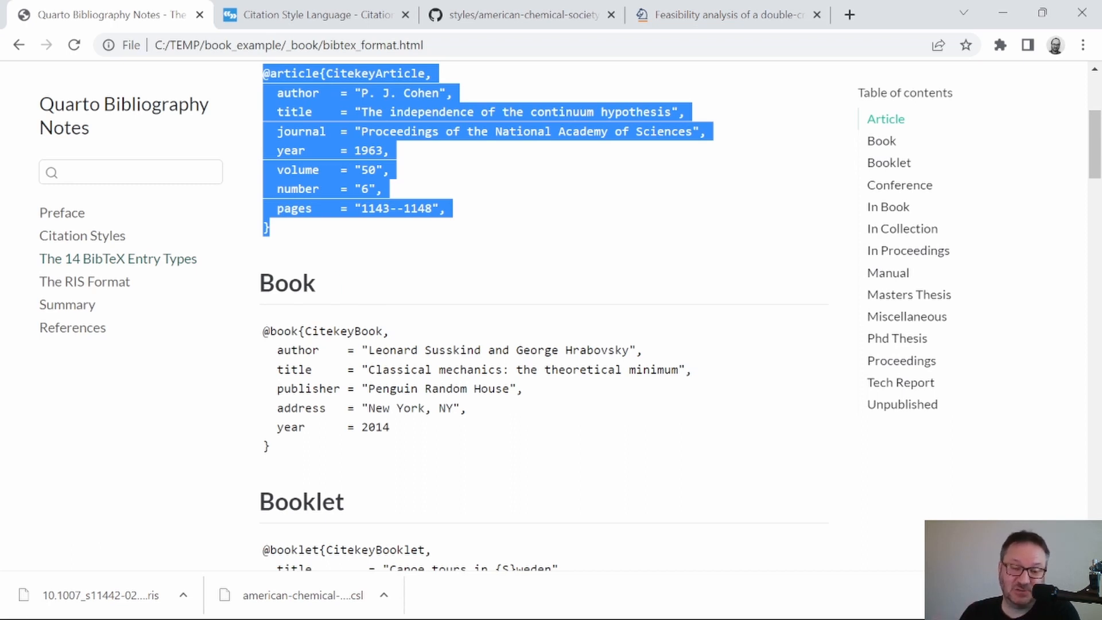
scroll("down", 3)
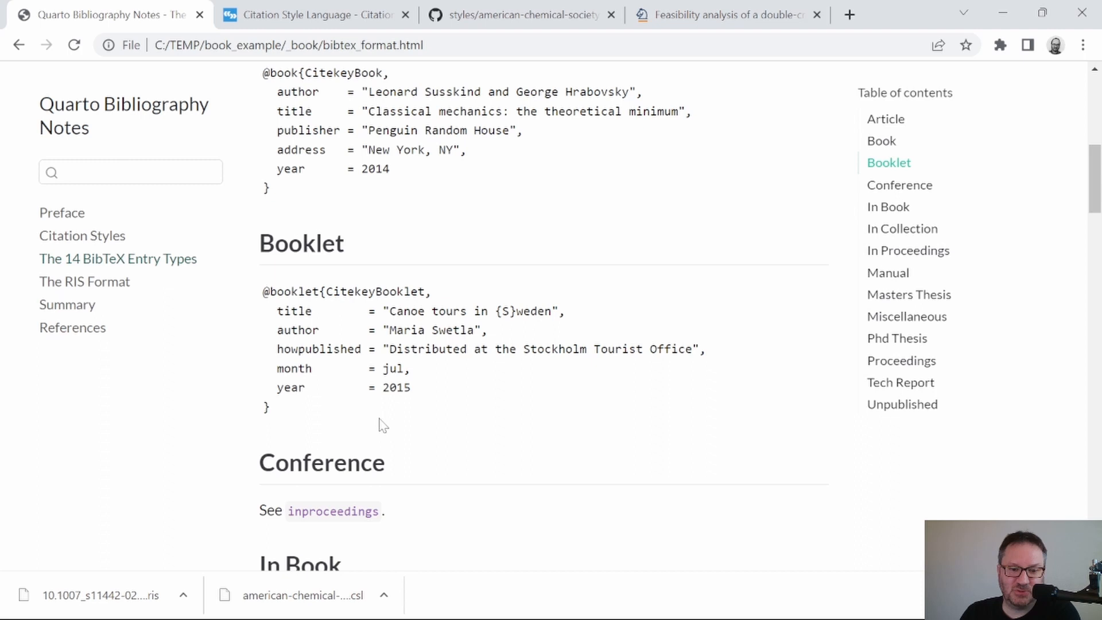
scroll("down", 3)
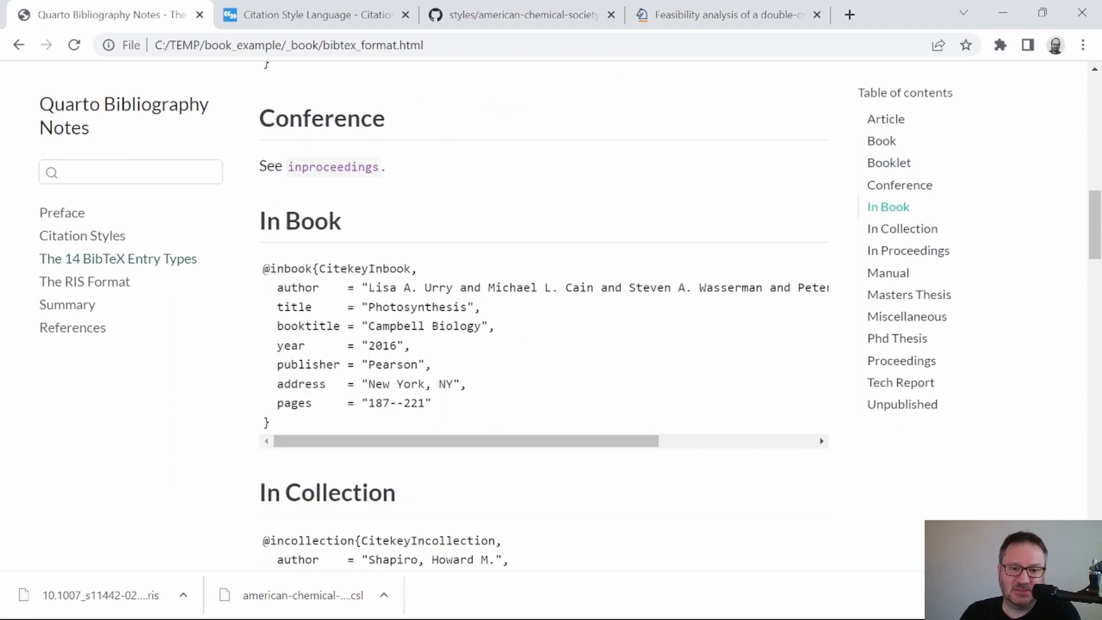
scroll("down", 3)
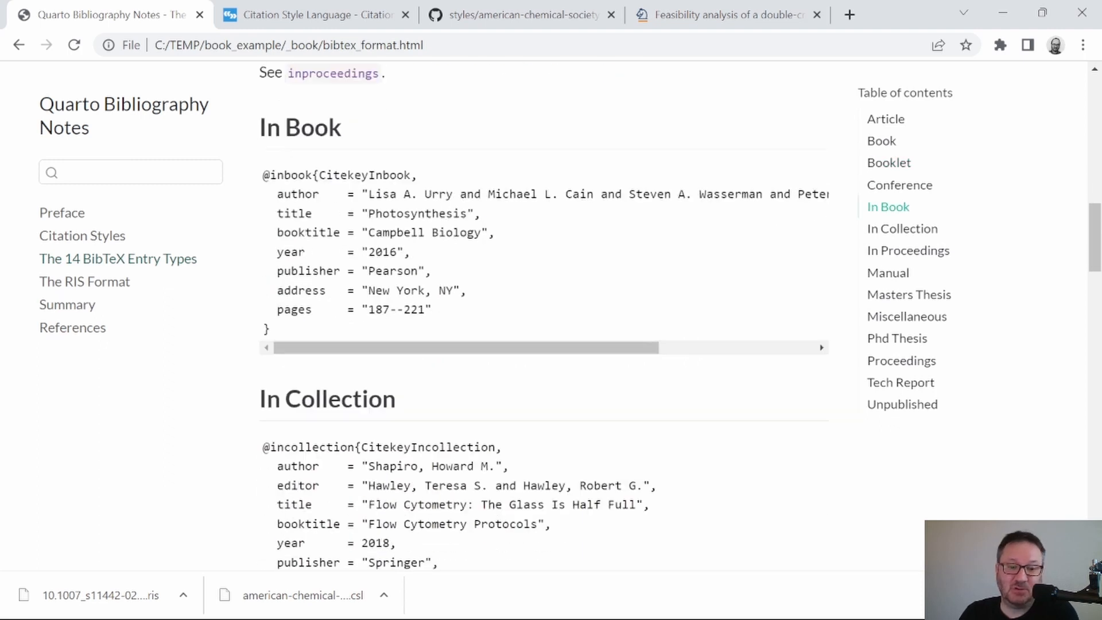
scroll("down", 3)
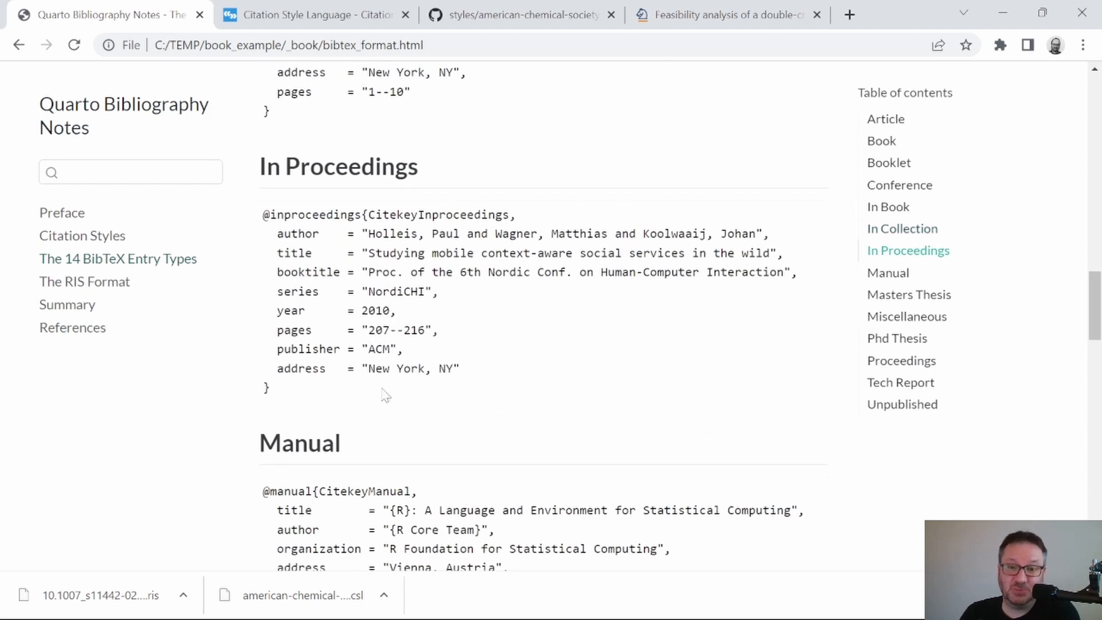
scroll("down", 3)
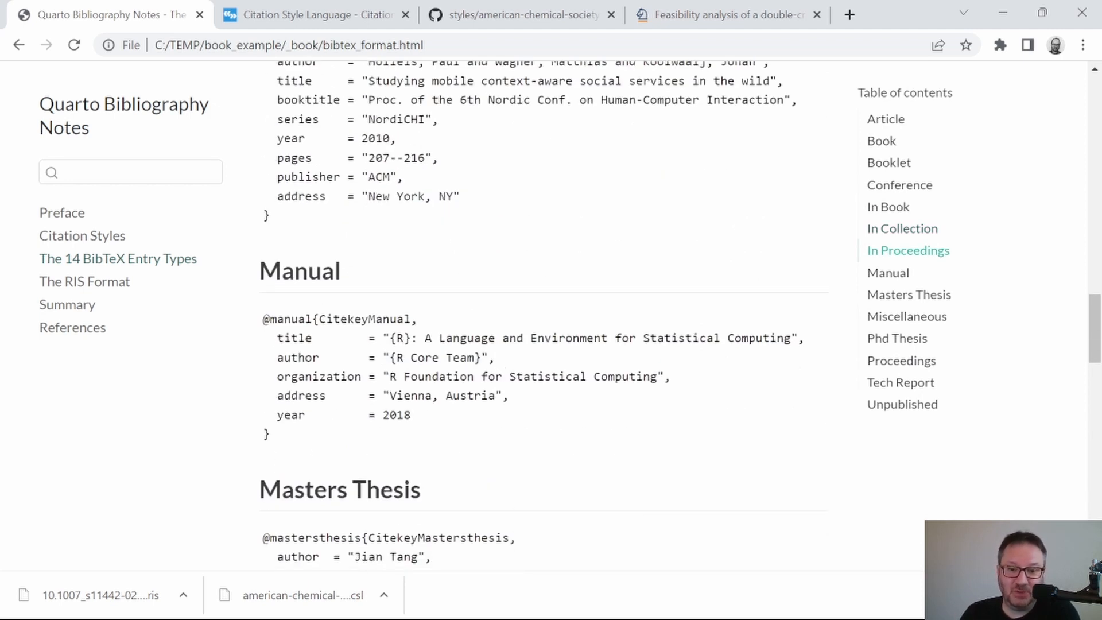
scroll("down", 3)
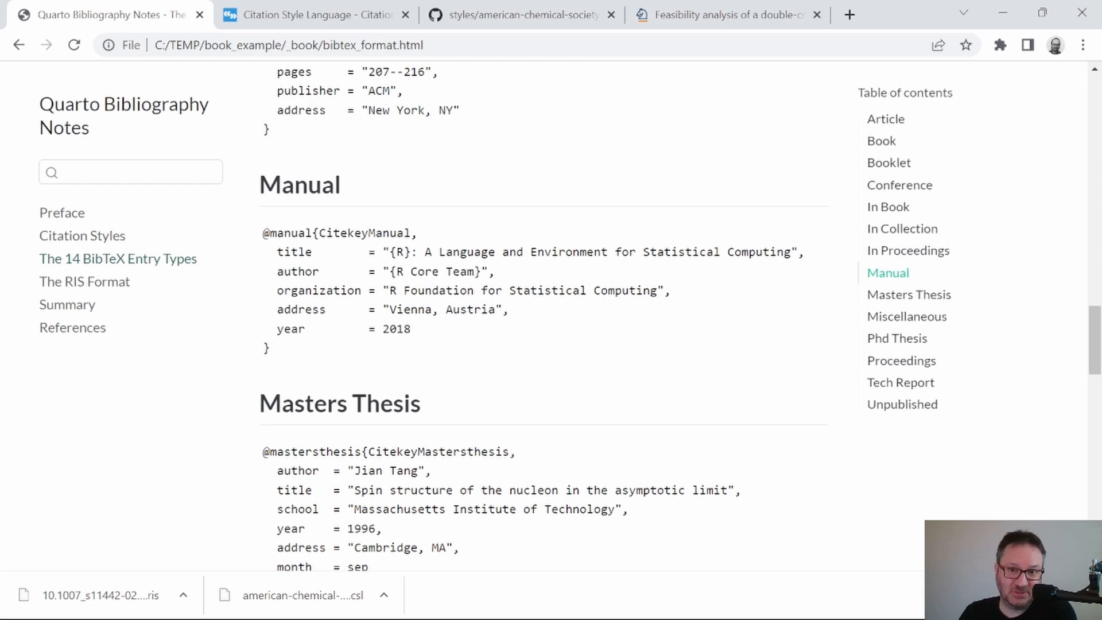
scroll("down", 3)
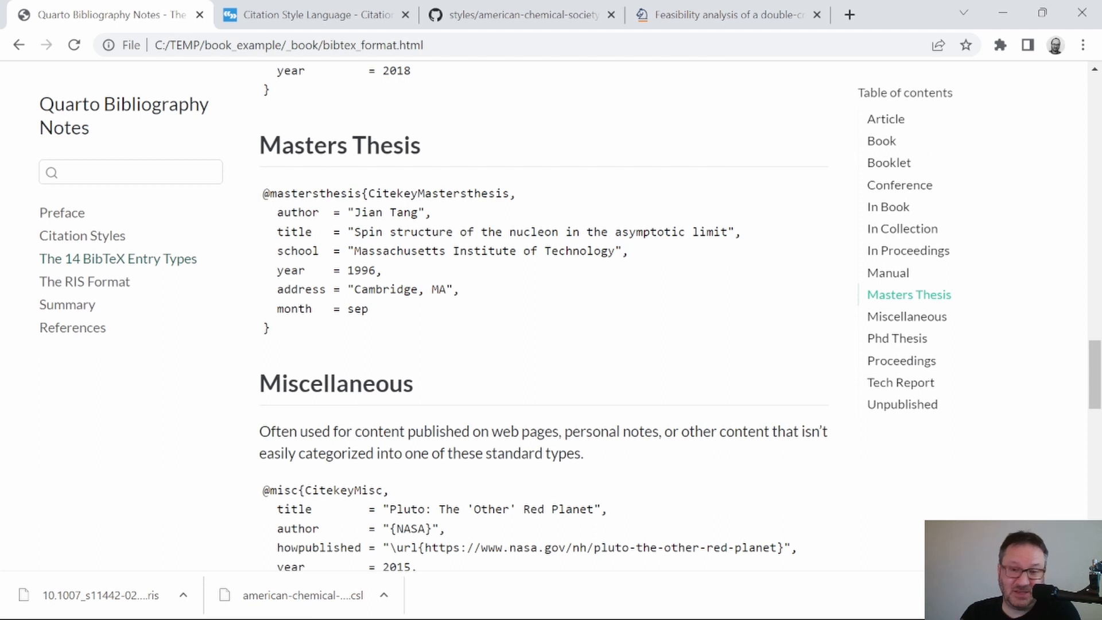
scroll("down", 3)
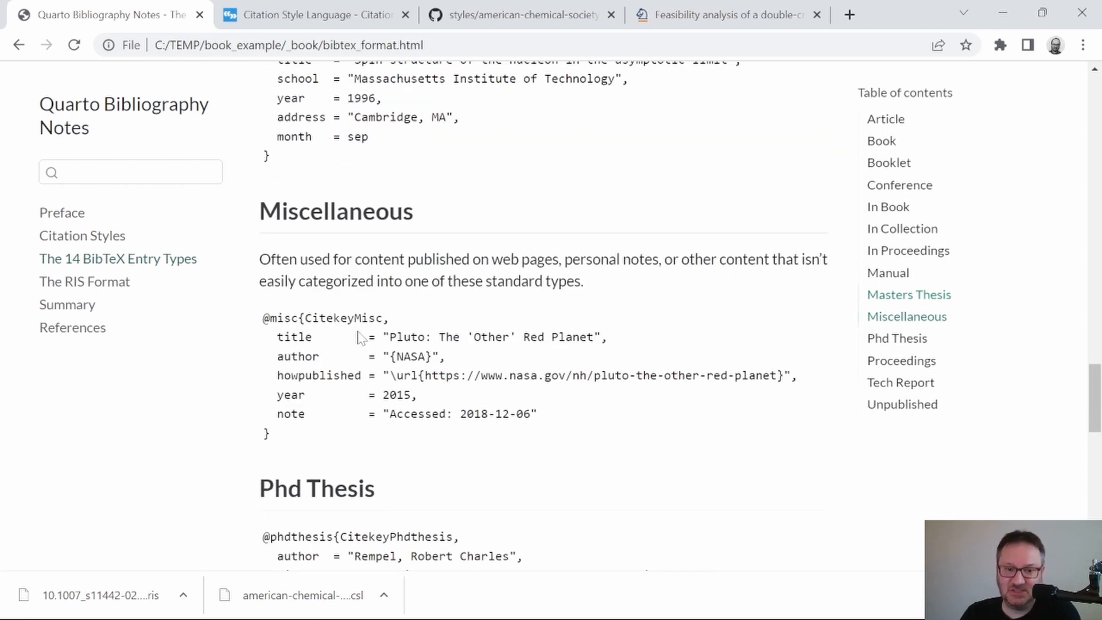
scroll("down", 3)
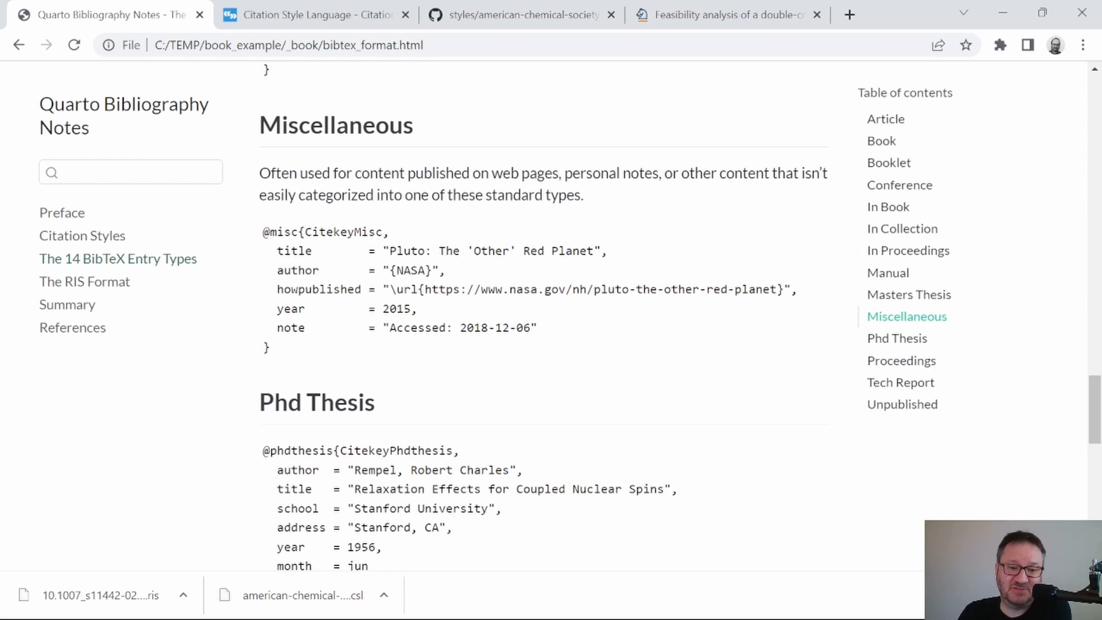
scroll("down", 3)
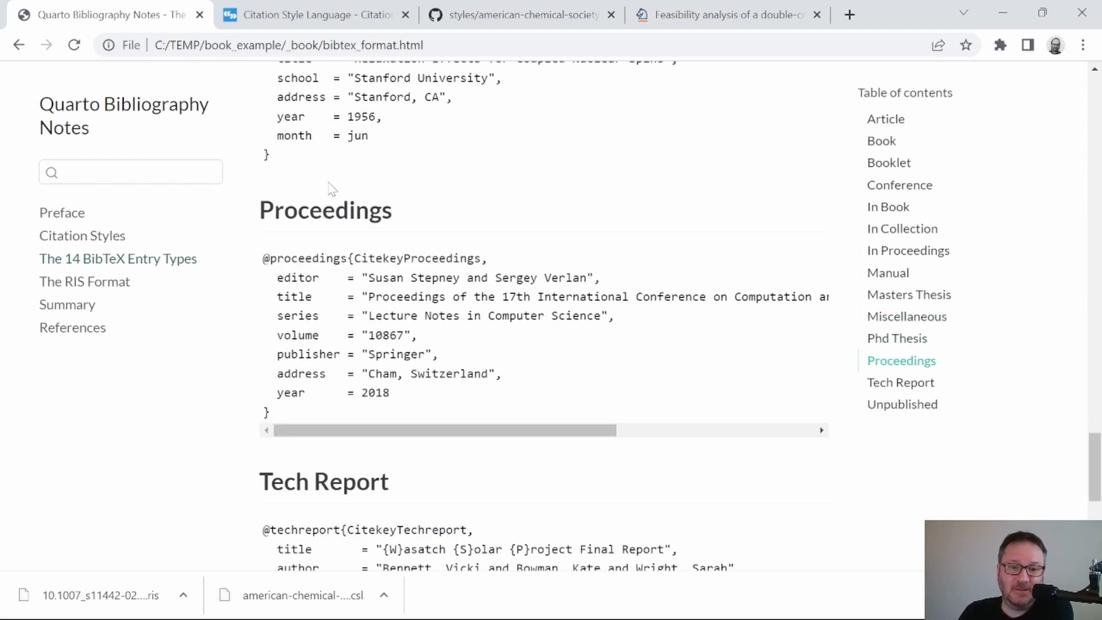
scroll("down", 3)
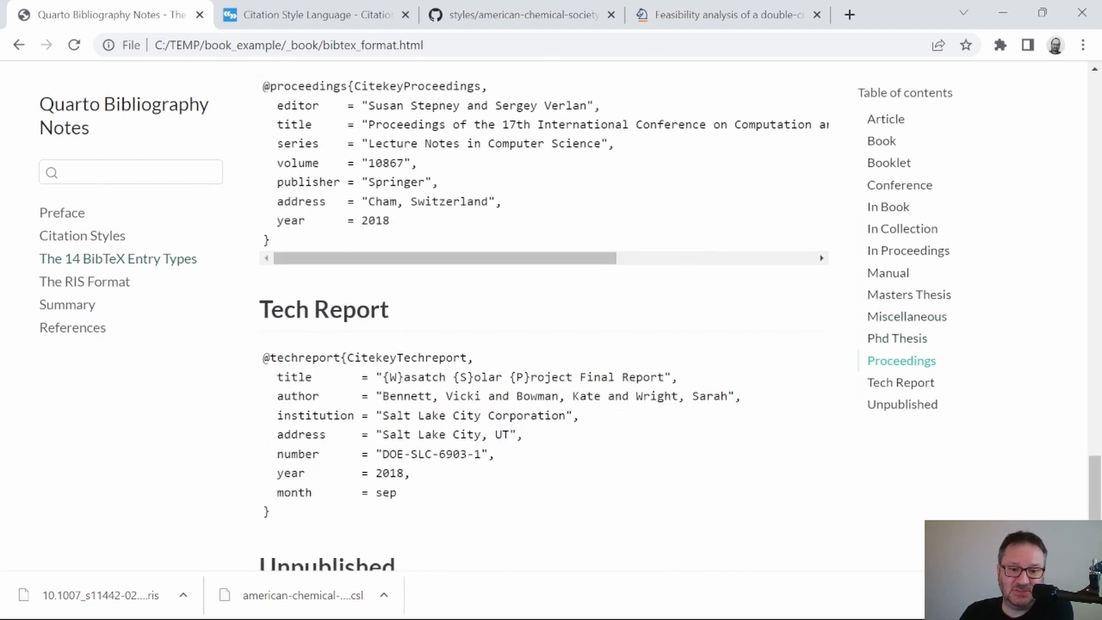
scroll("down", 3)
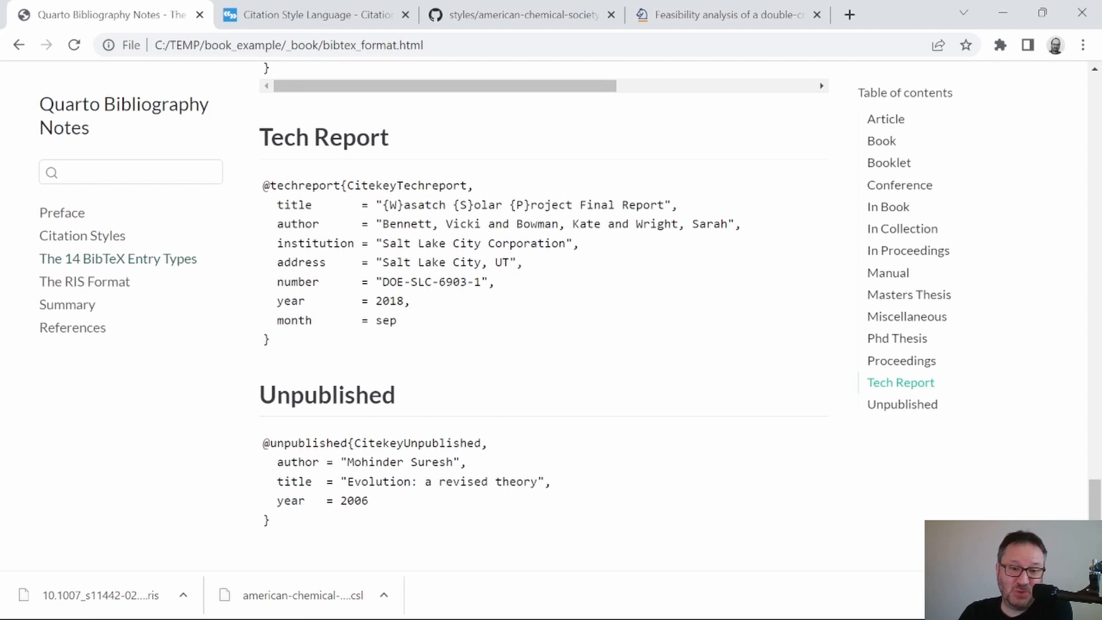
scroll("down", 3)
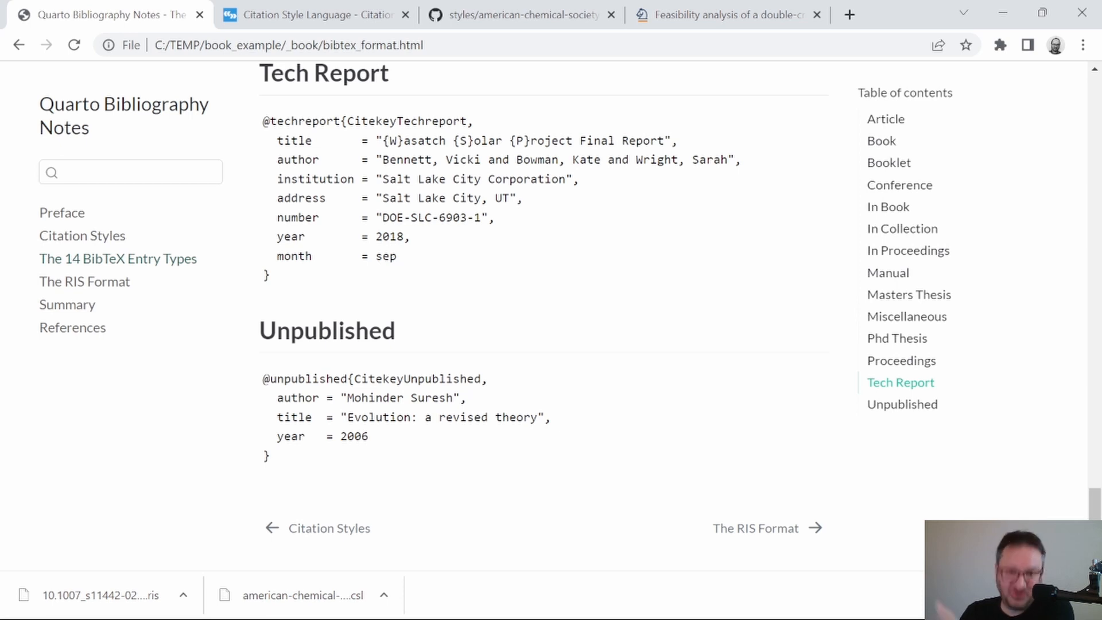
mouse_move(295, 109)
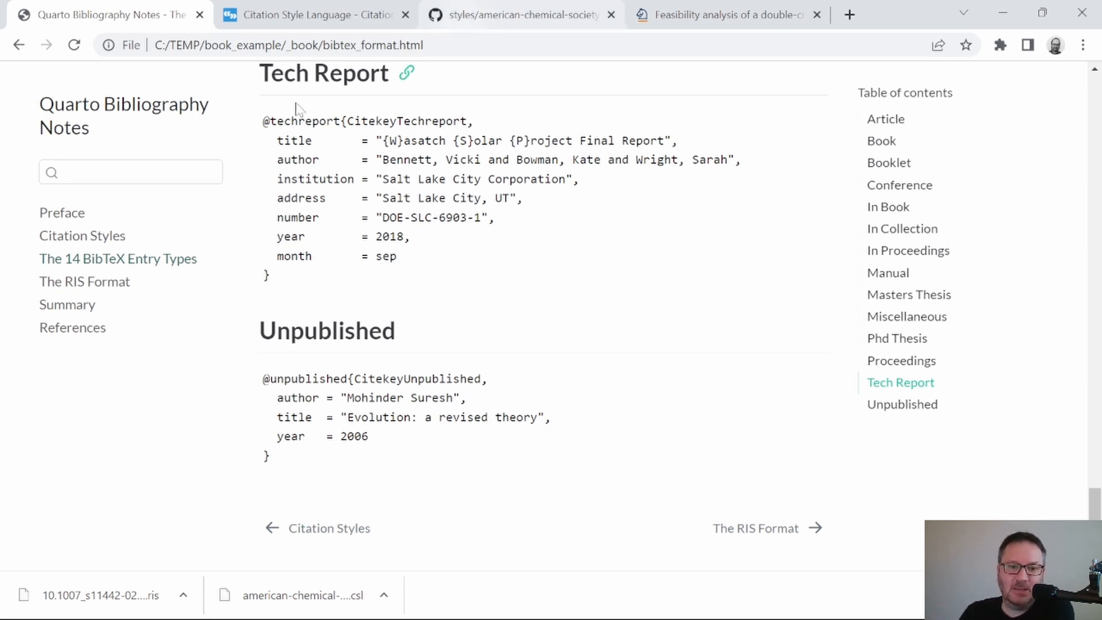
left_click(85, 281)
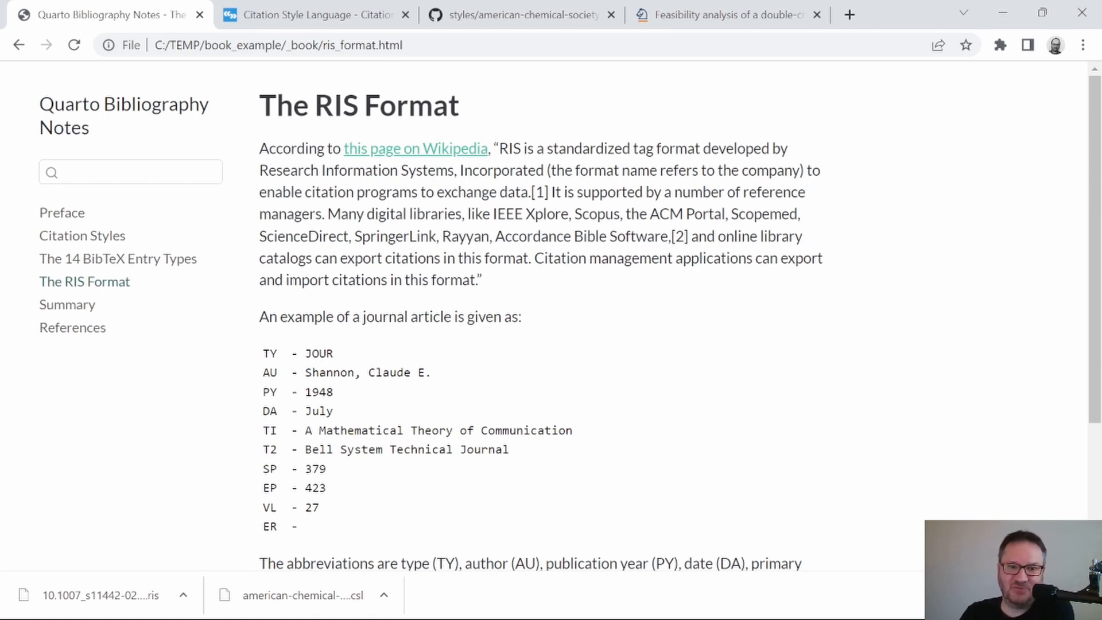
Highlight the company name in the quote, then scroll to the Shannon example.
left_click_drag(259, 170, 416, 170)
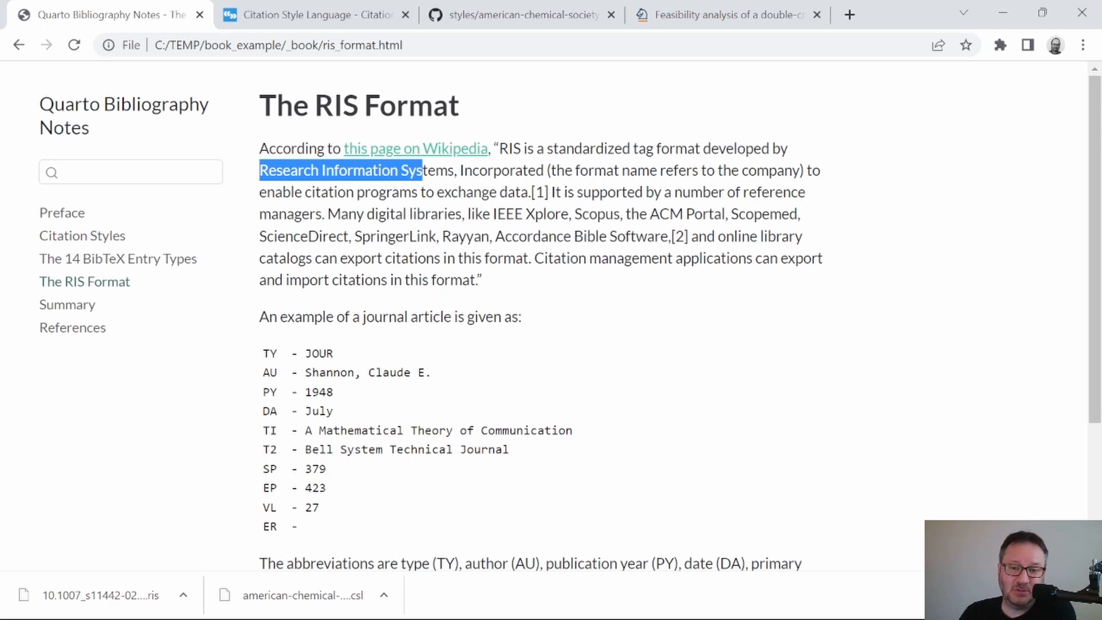
mouse_move(473, 344)
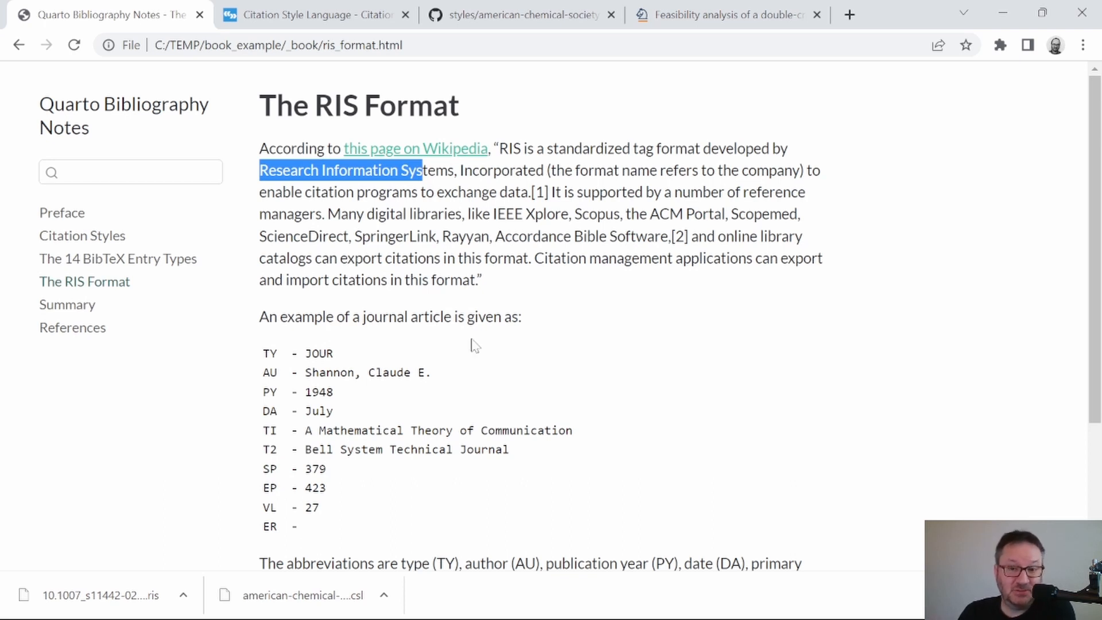
scroll("down", 3)
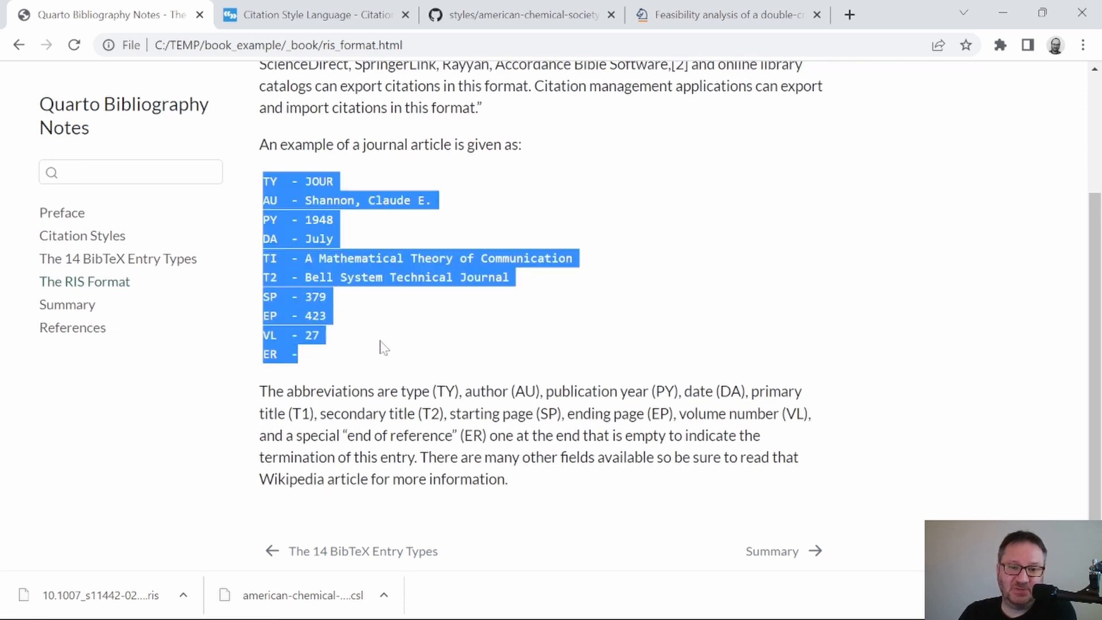
left_click(456, 343)
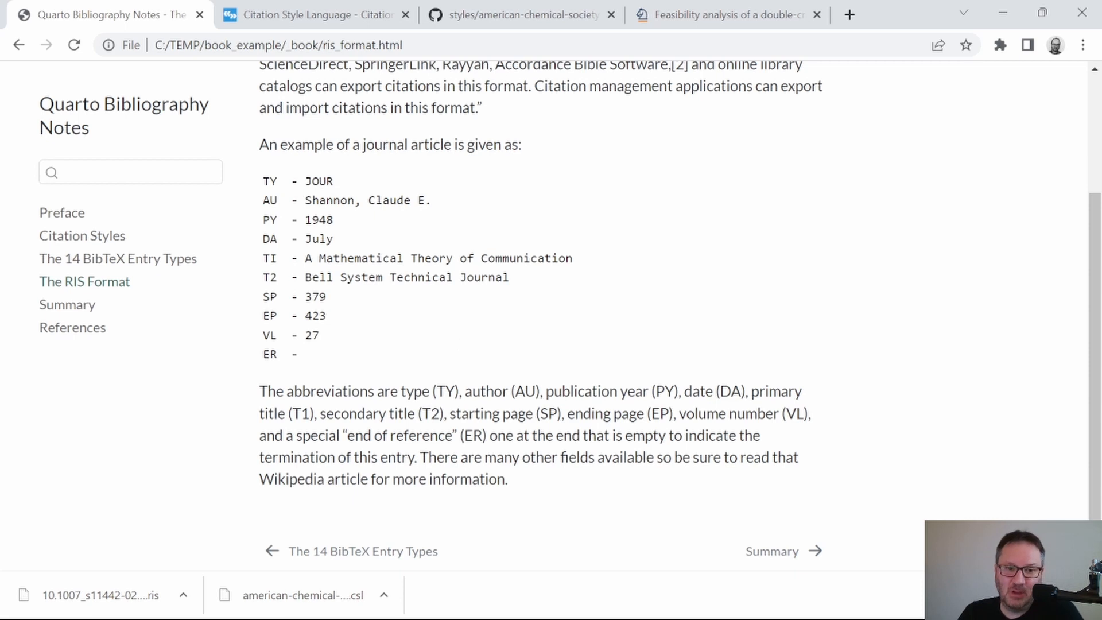
Highlight the TY, field and ER tags in the Shannon example, then clear the selection.
double_click(269, 182)
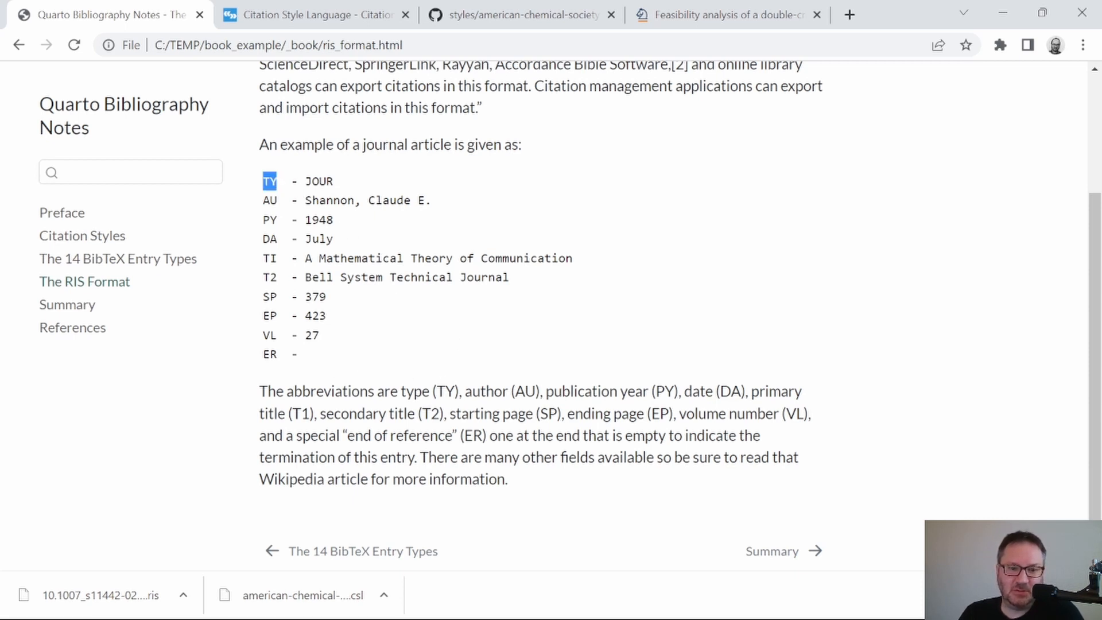
double_click(317, 181)
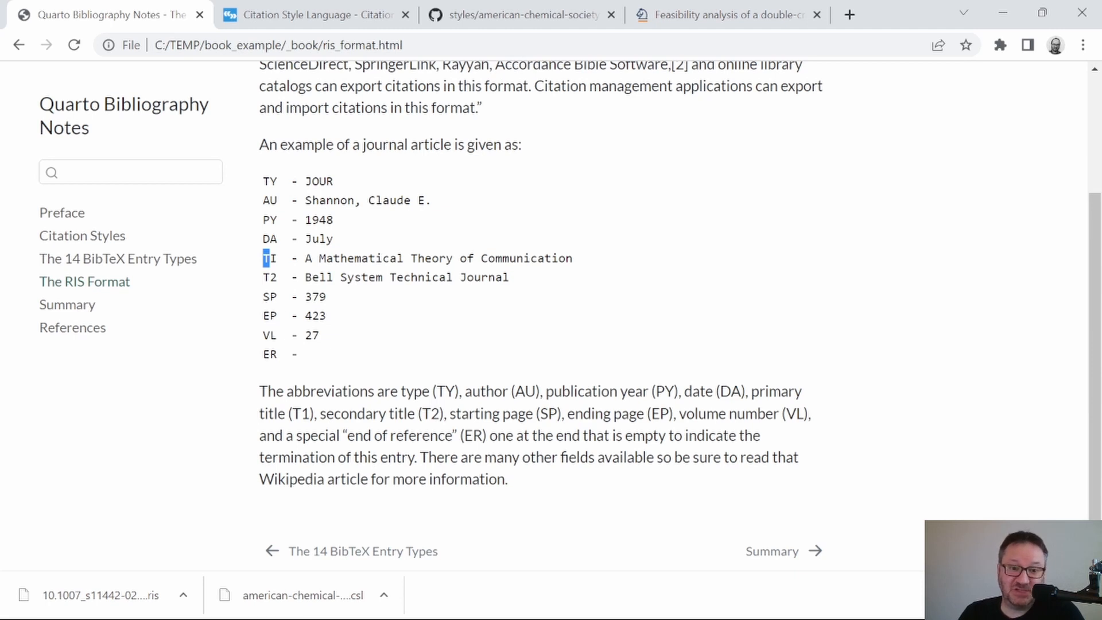
double_click(270, 353)
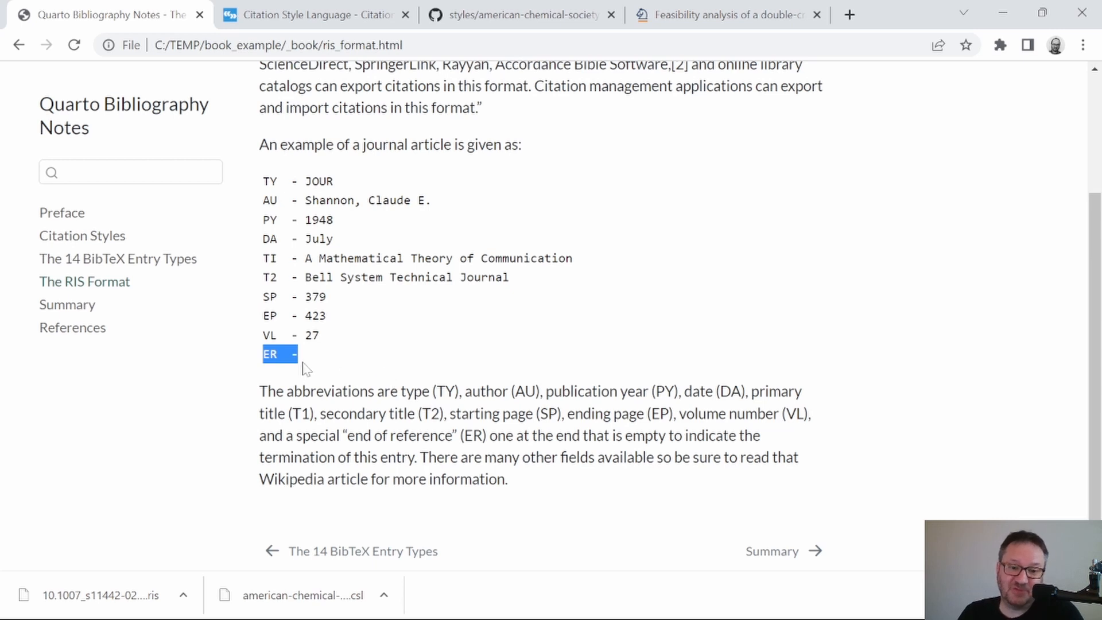
left_click(323, 362)
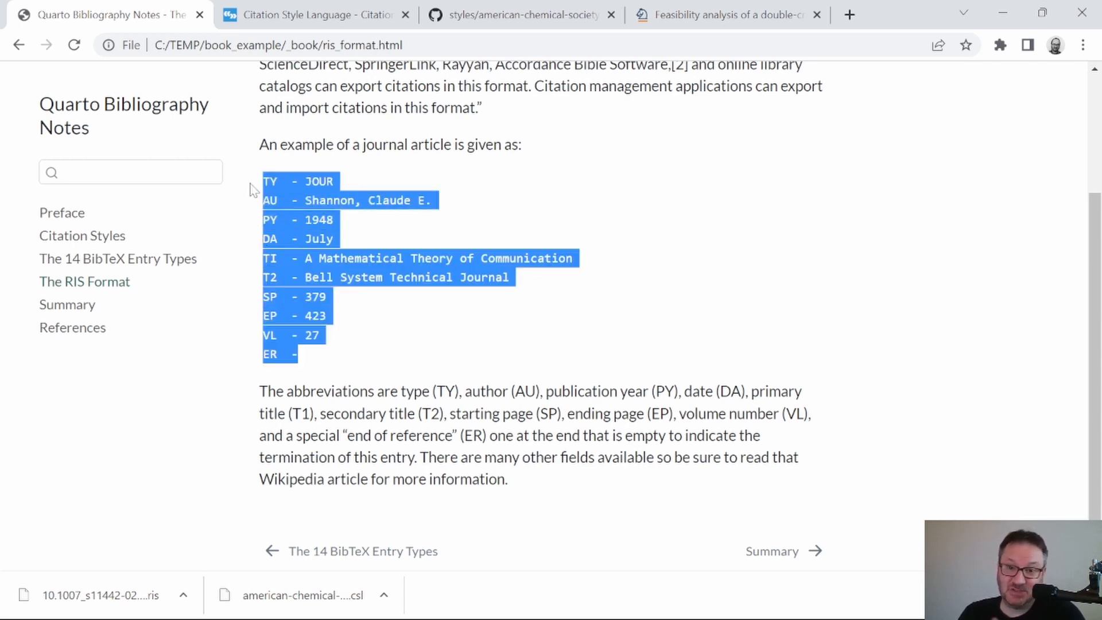
left_click(313, 354)
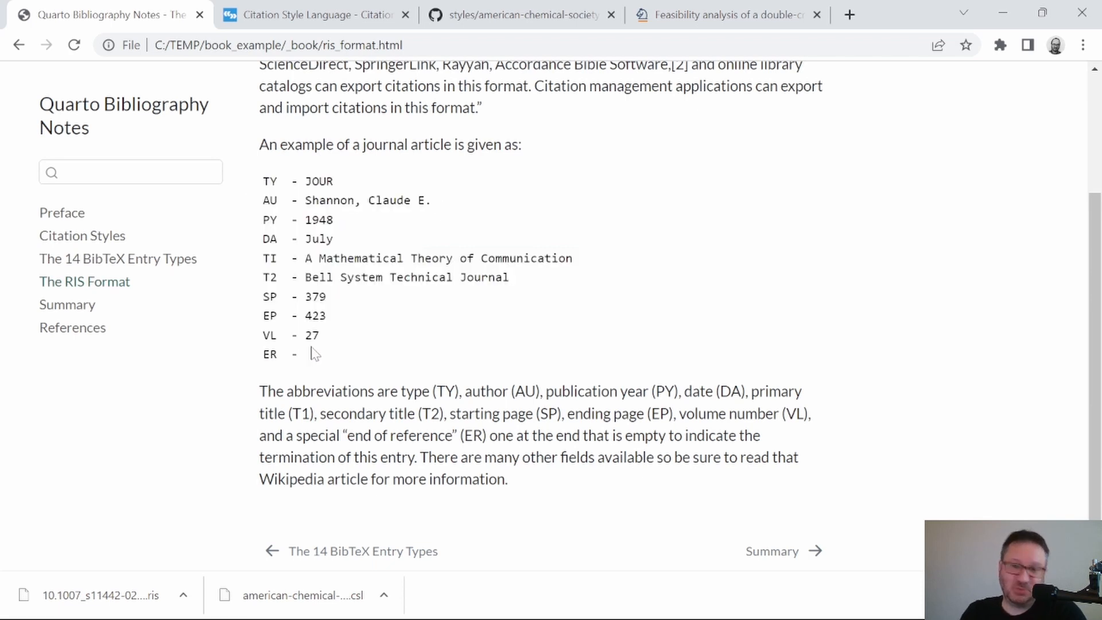
mouse_move(362, 363)
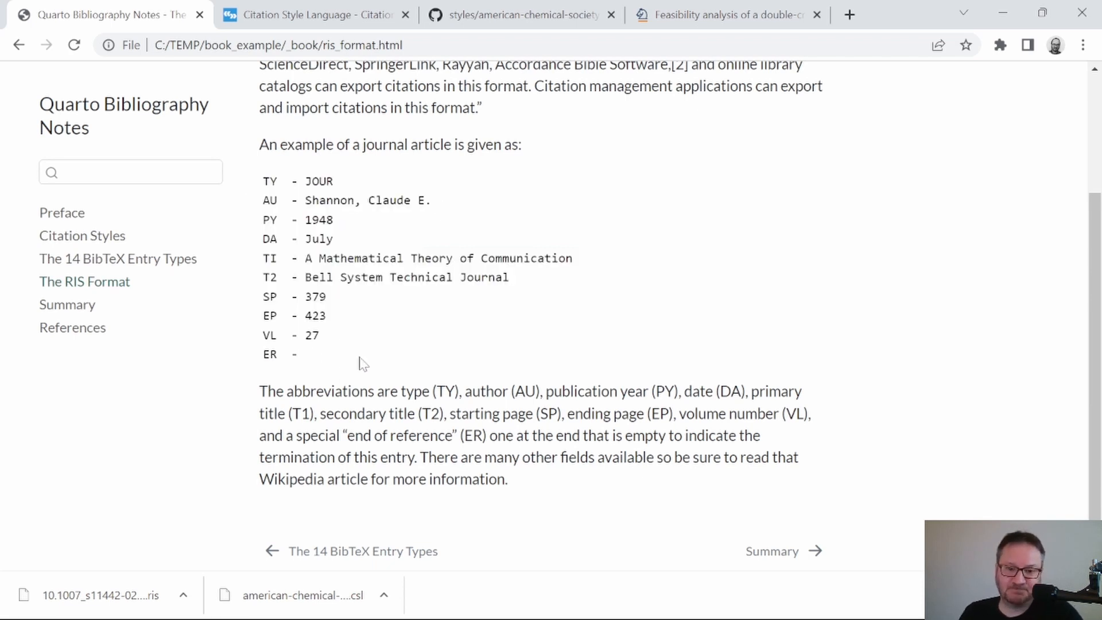
mouse_move(392, 381)
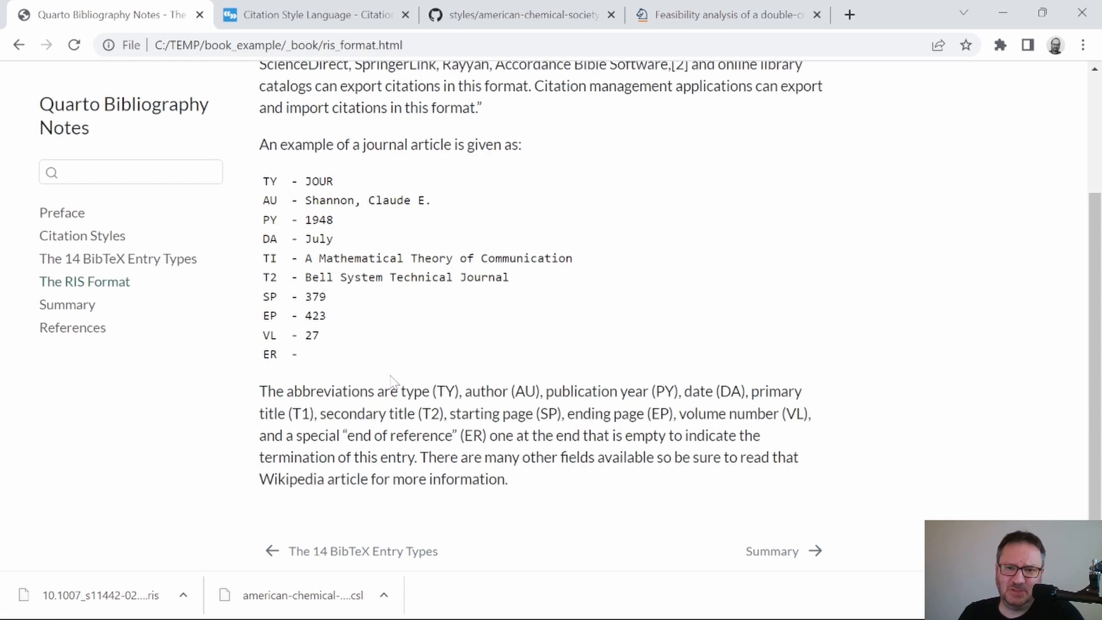
mouse_move(392, 382)
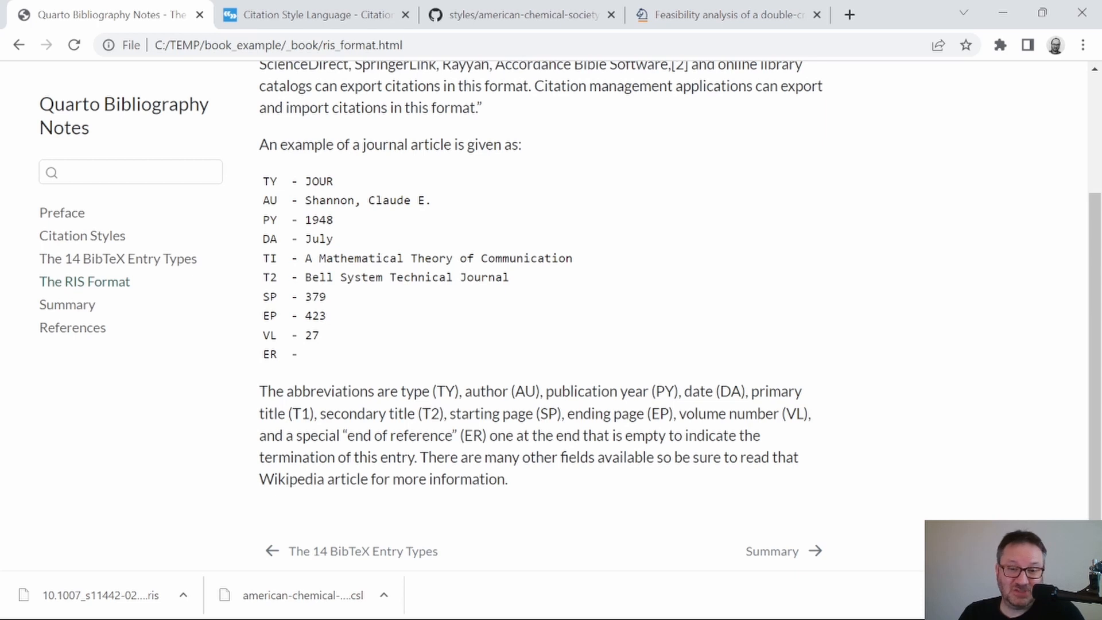
mouse_move(348, 335)
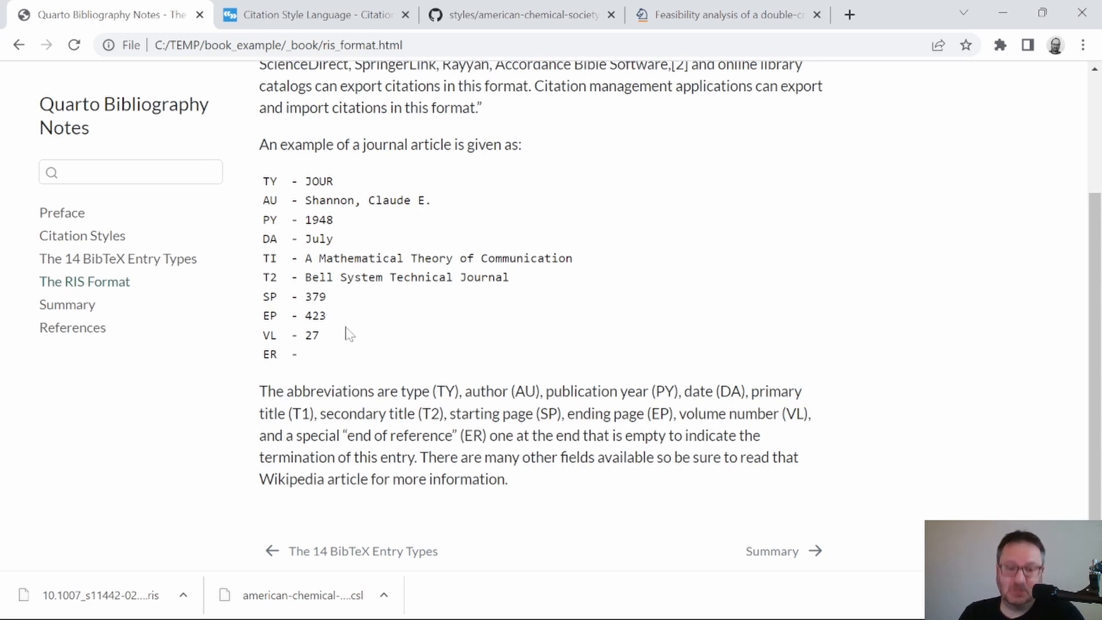
mouse_move(298, 179)
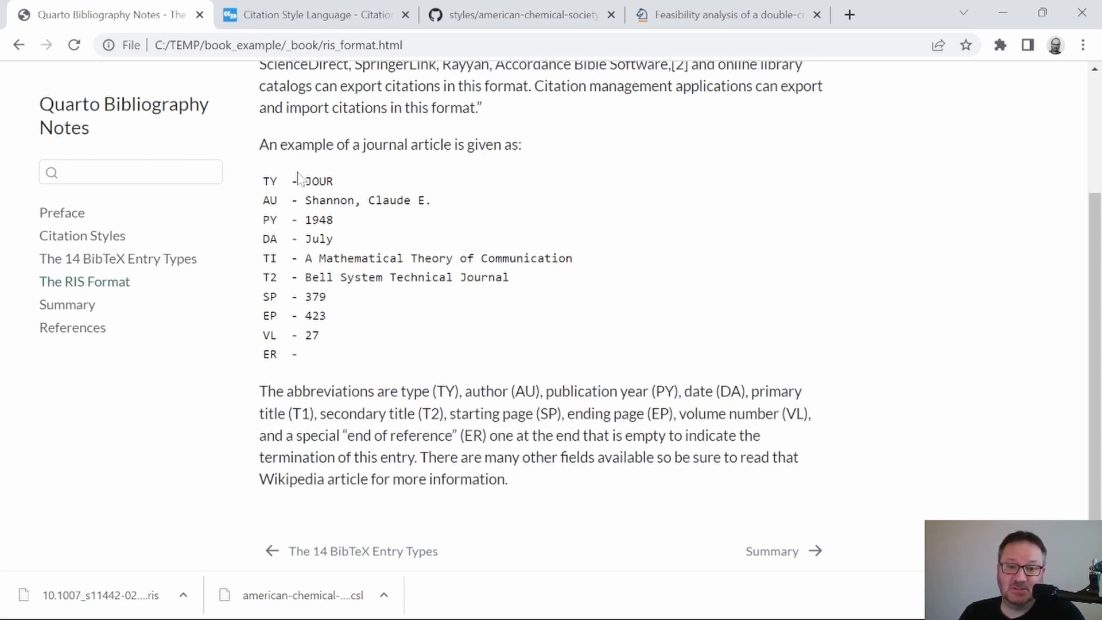
mouse_move(298, 178)
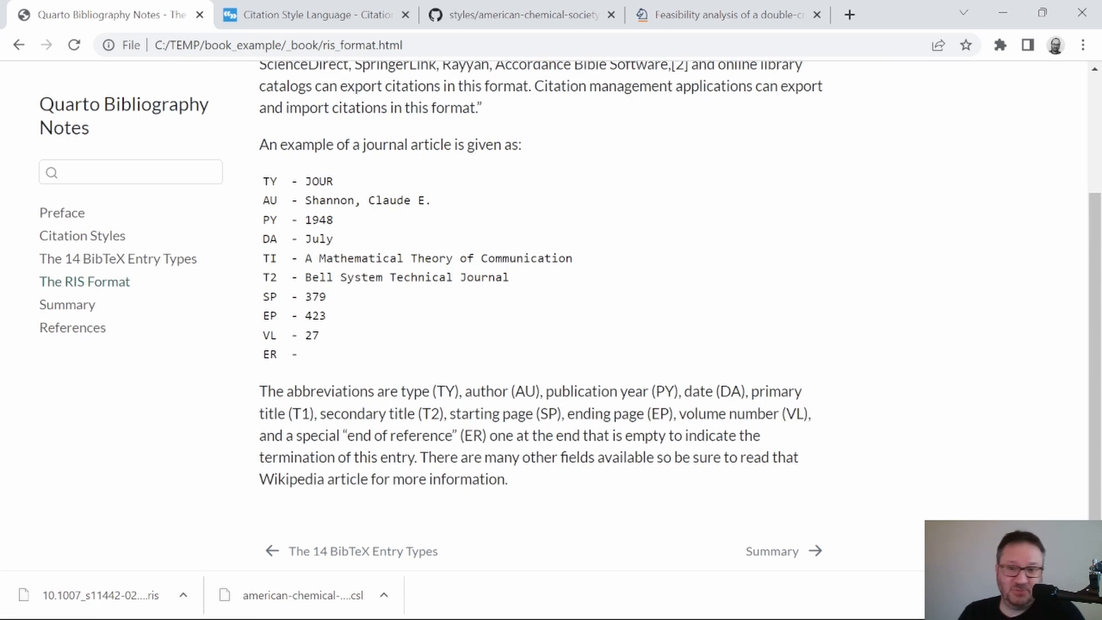
mouse_move(436, 420)
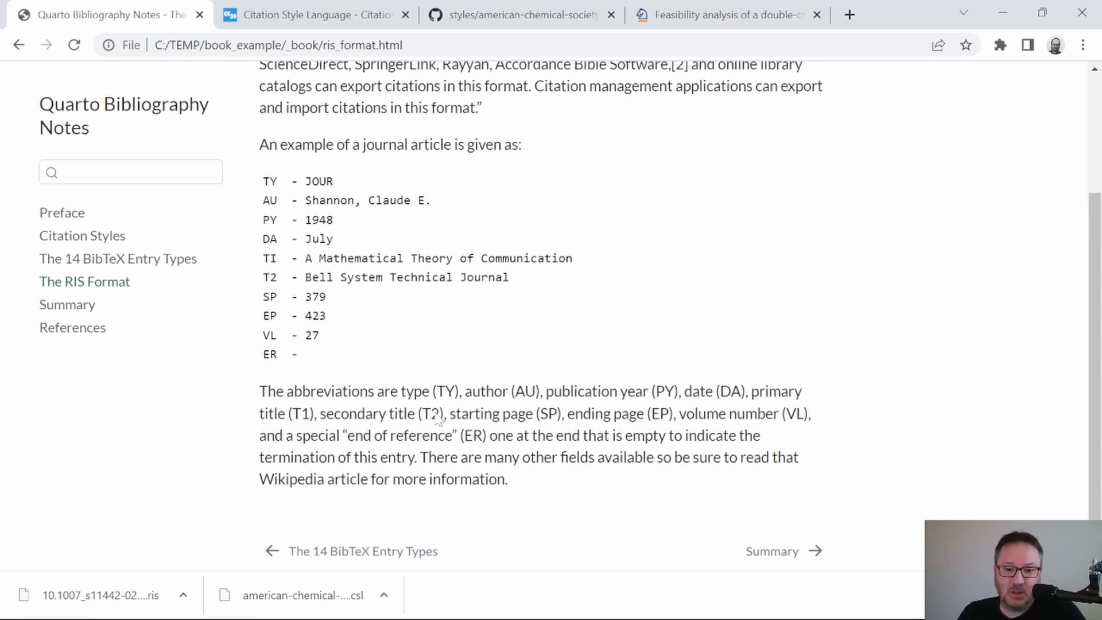
mouse_move(67, 304)
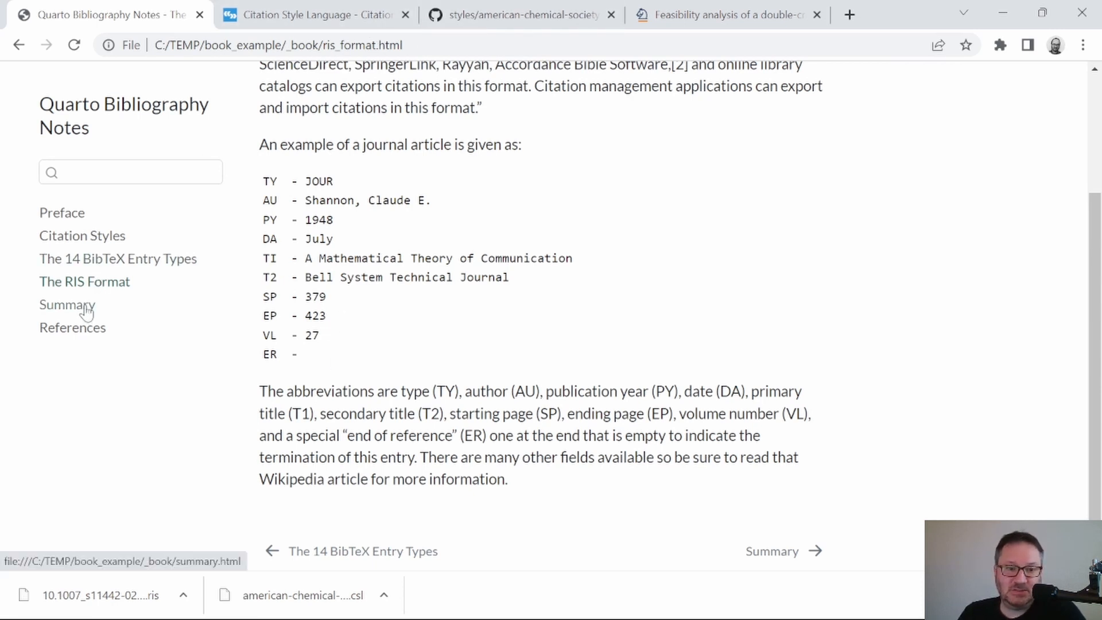
Highlight the Summary chapter's Paragraph 1 citation, then view the APA References page with both 2023 entries.
left_click(67, 304)
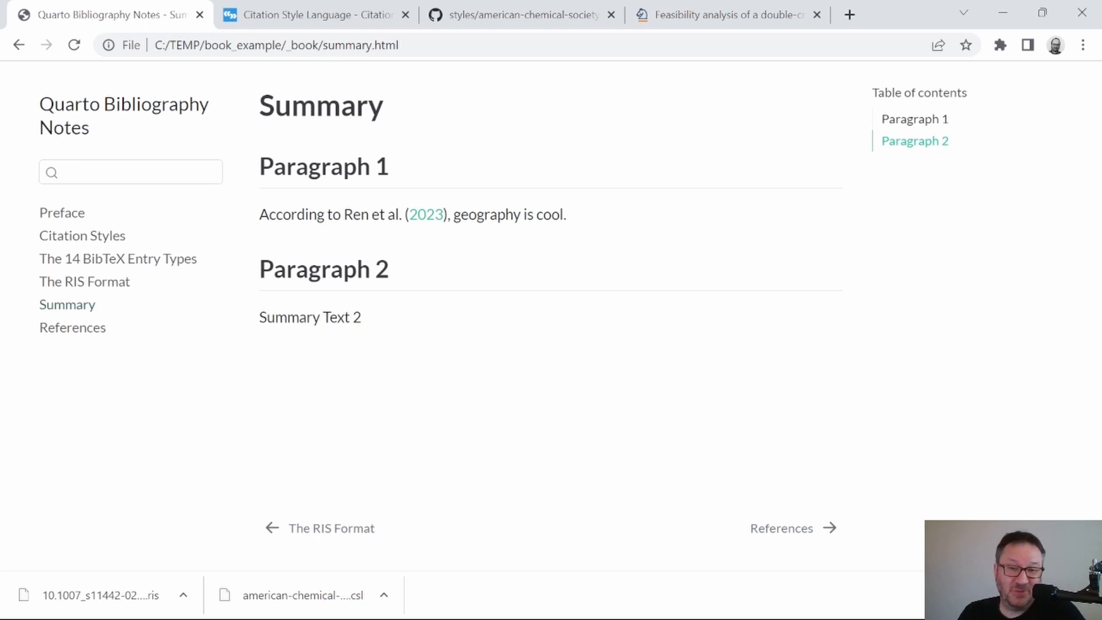
double_click(395, 214)
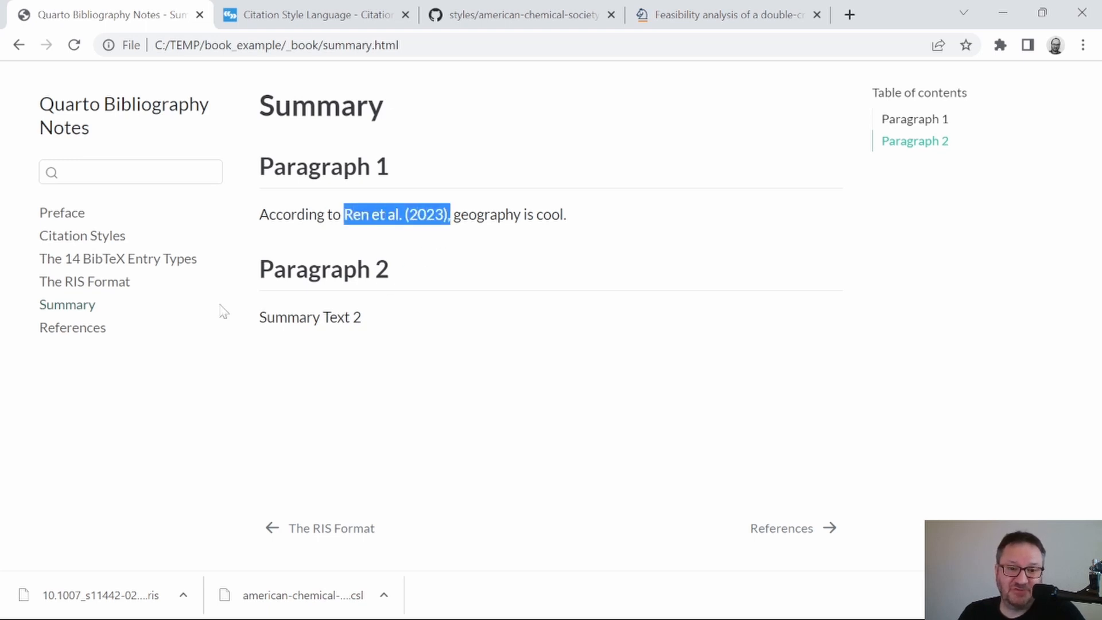
left_click(72, 327)
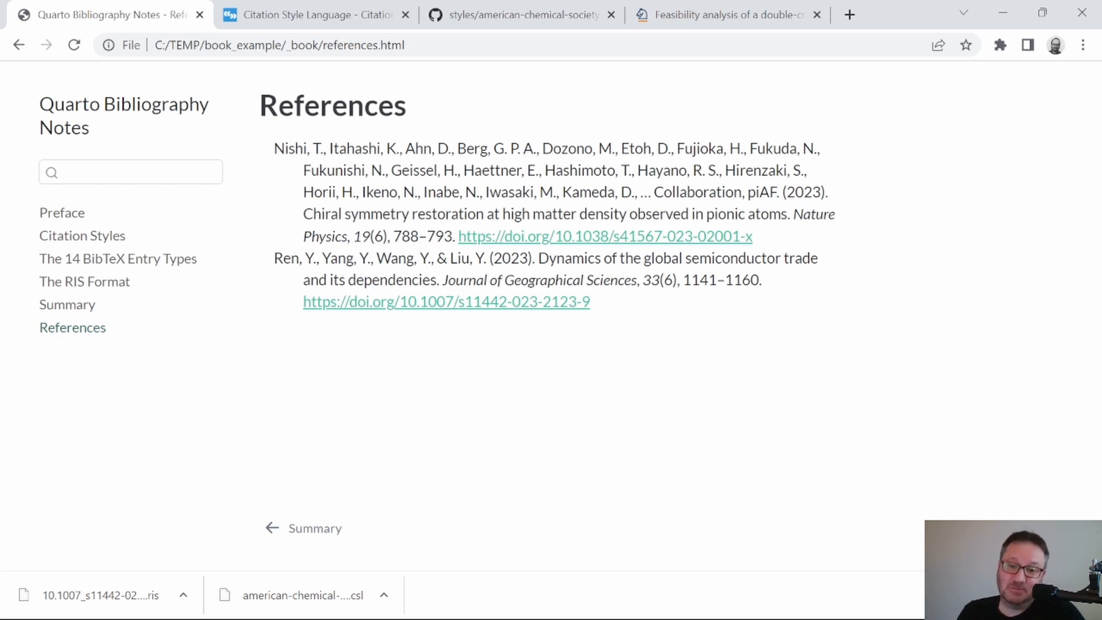
mouse_move(336, 186)
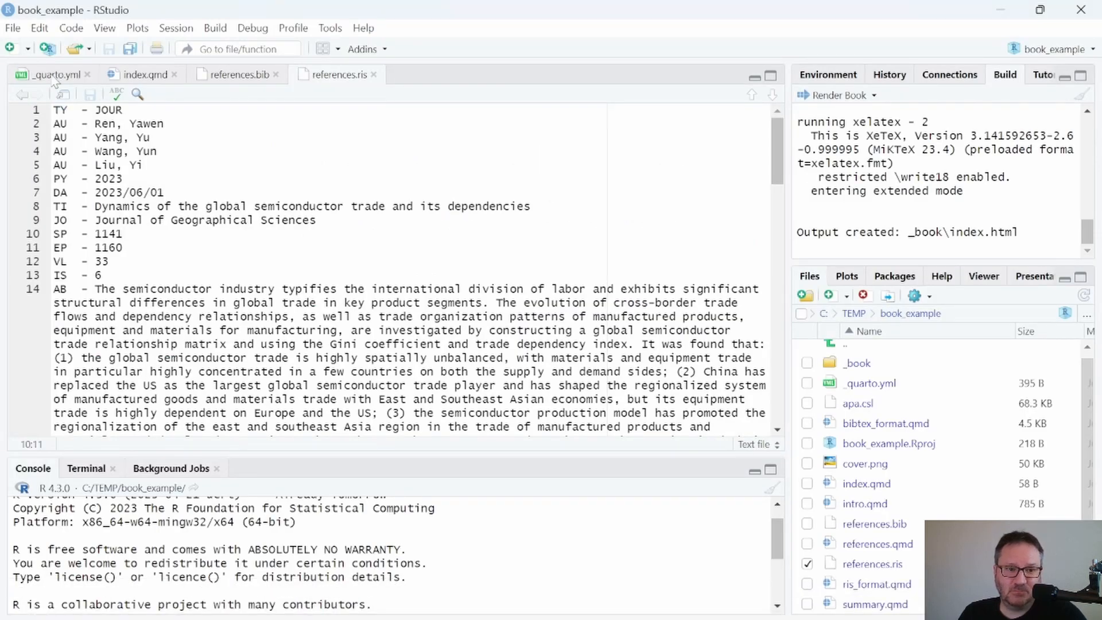
Review the csl: apa.csl line in _quarto.yml, close references.bib, and show references.ris.
left_click(46, 75)
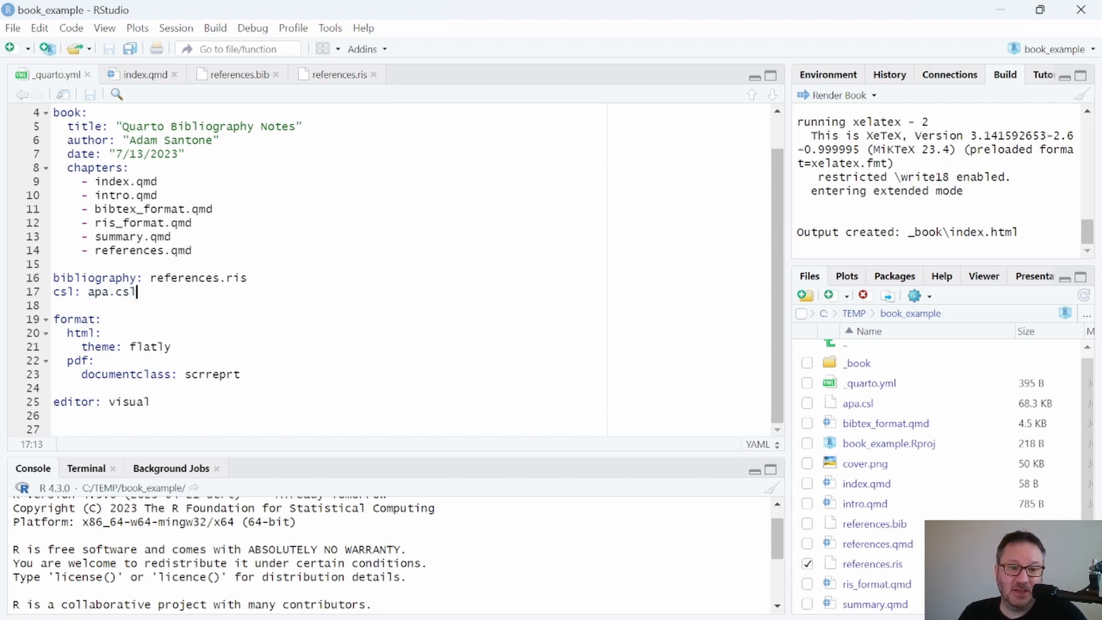
double_click(197, 278)
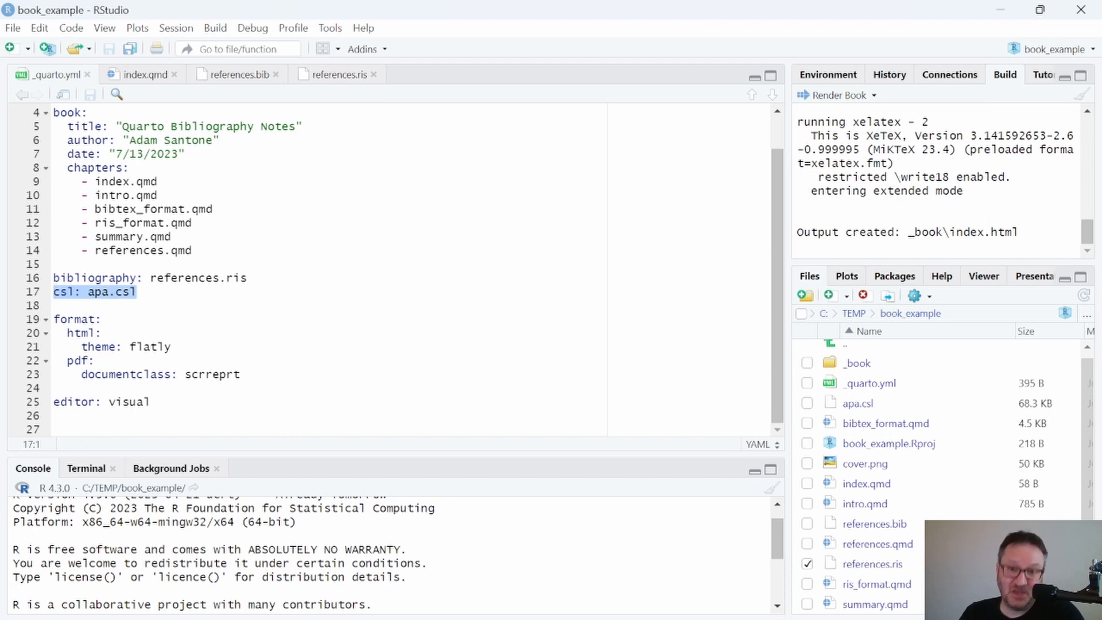
left_click(91, 291)
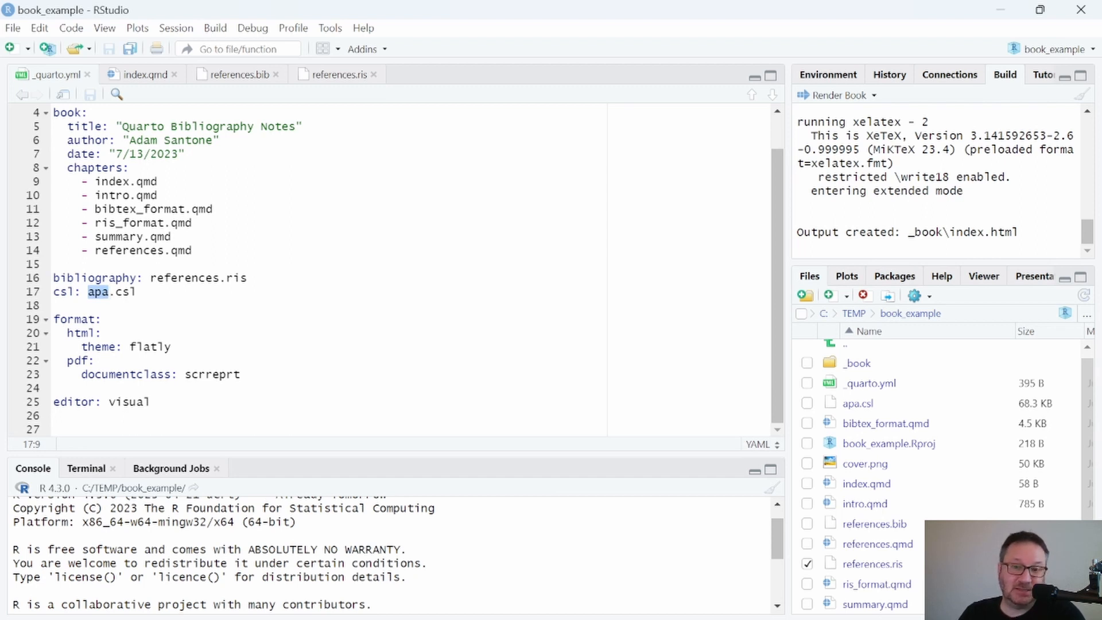
mouse_move(244, 84)
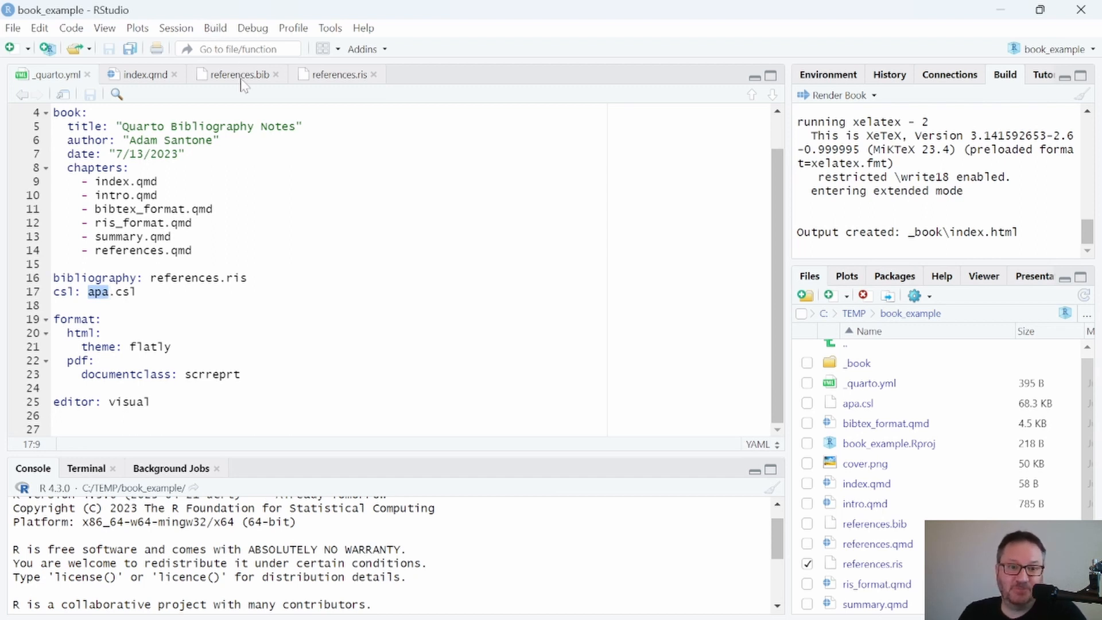
left_click(238, 75)
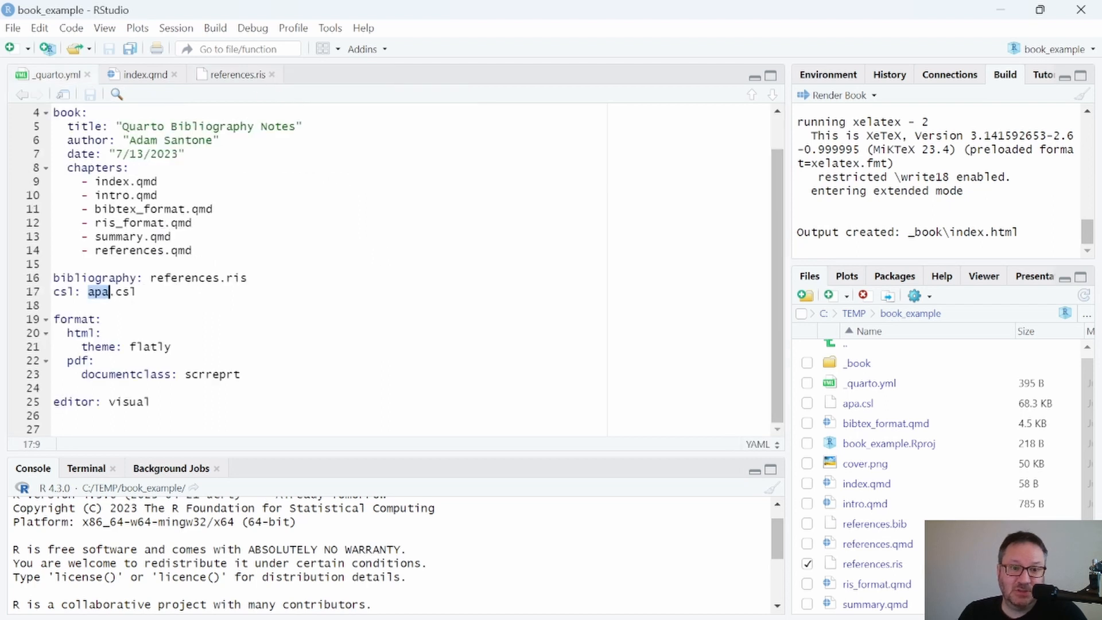
left_click(231, 75)
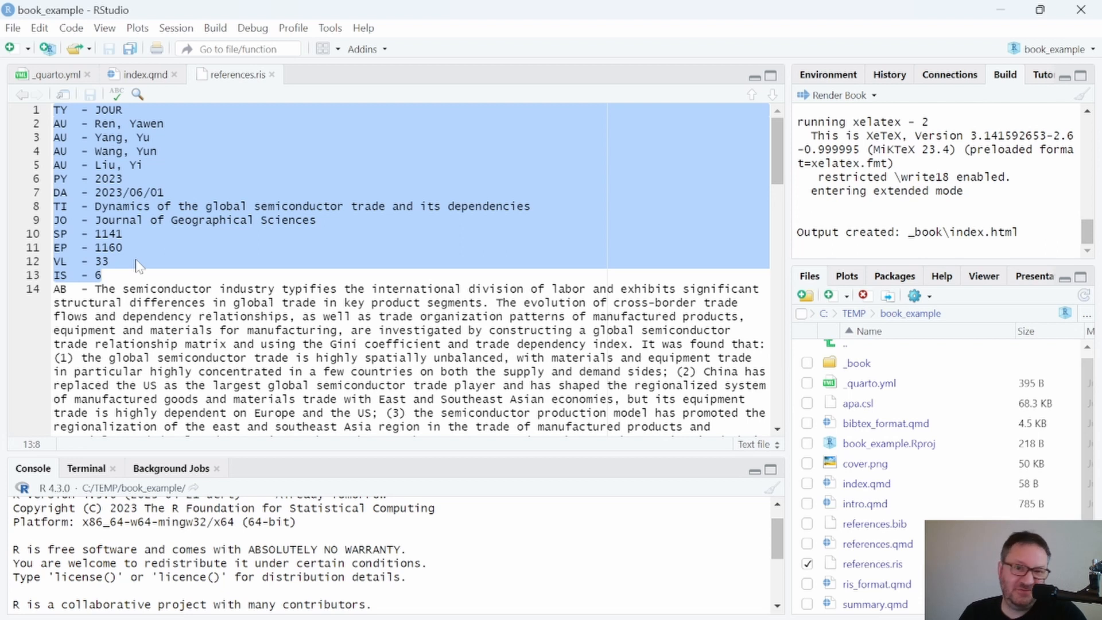
Scroll references.ris to highlight the ID keys Ren2023 and Nishi2023 of both RIS entries.
scroll("down", 3)
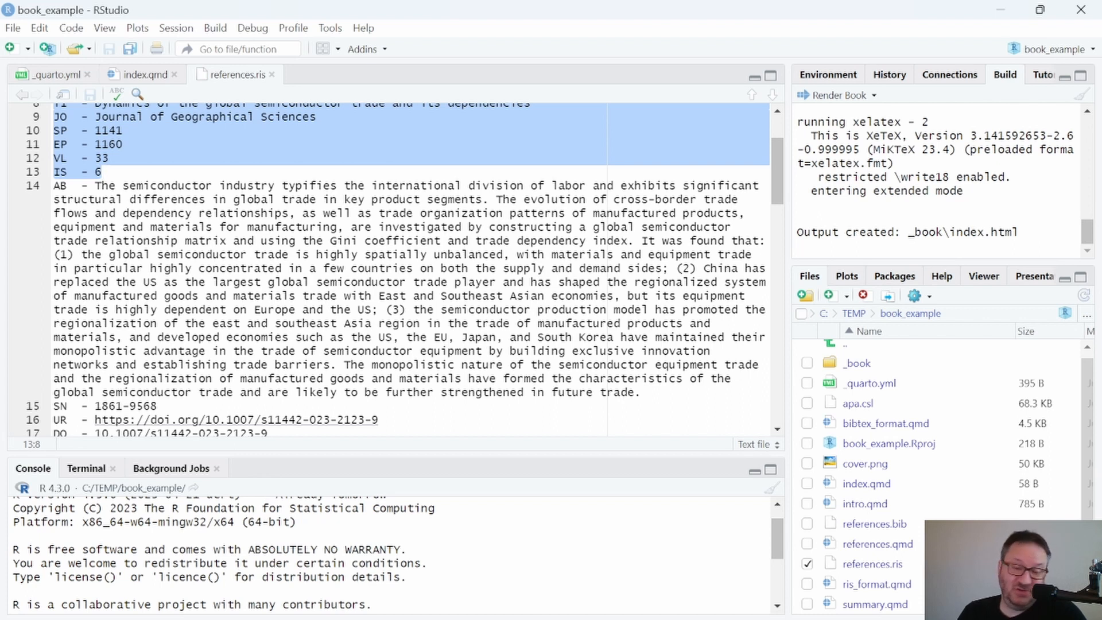
scroll("down", 3)
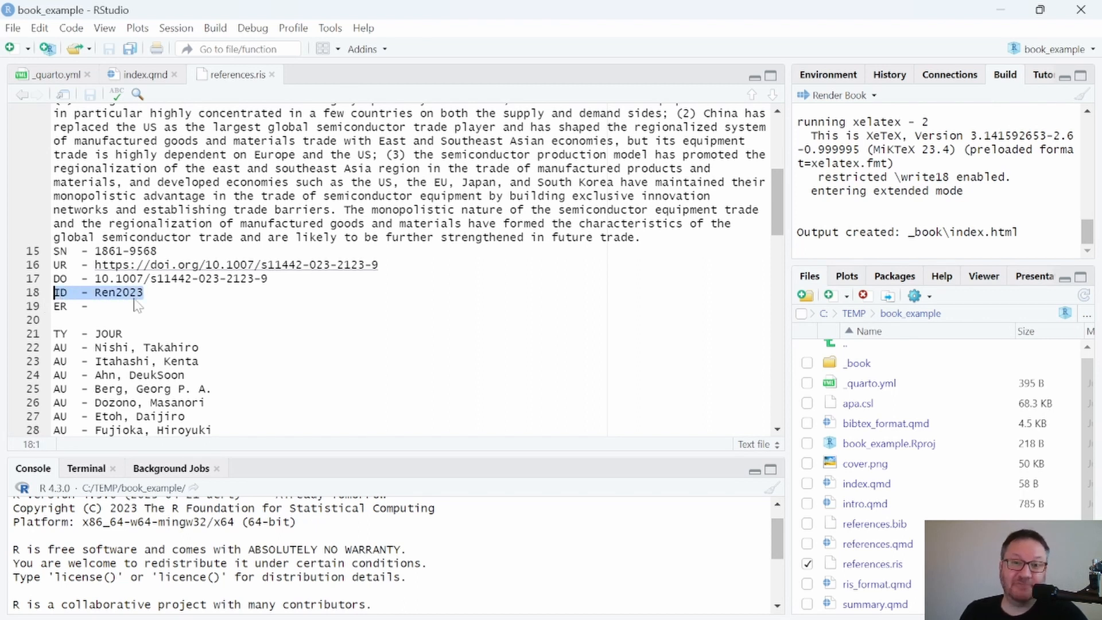
left_click(106, 292)
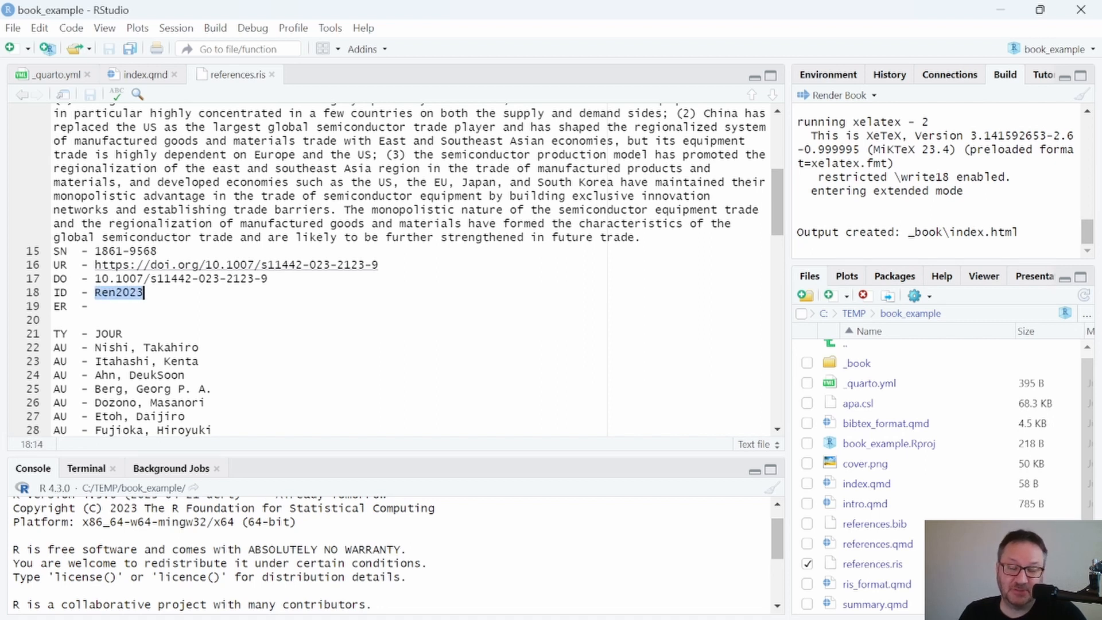
scroll("down", 3)
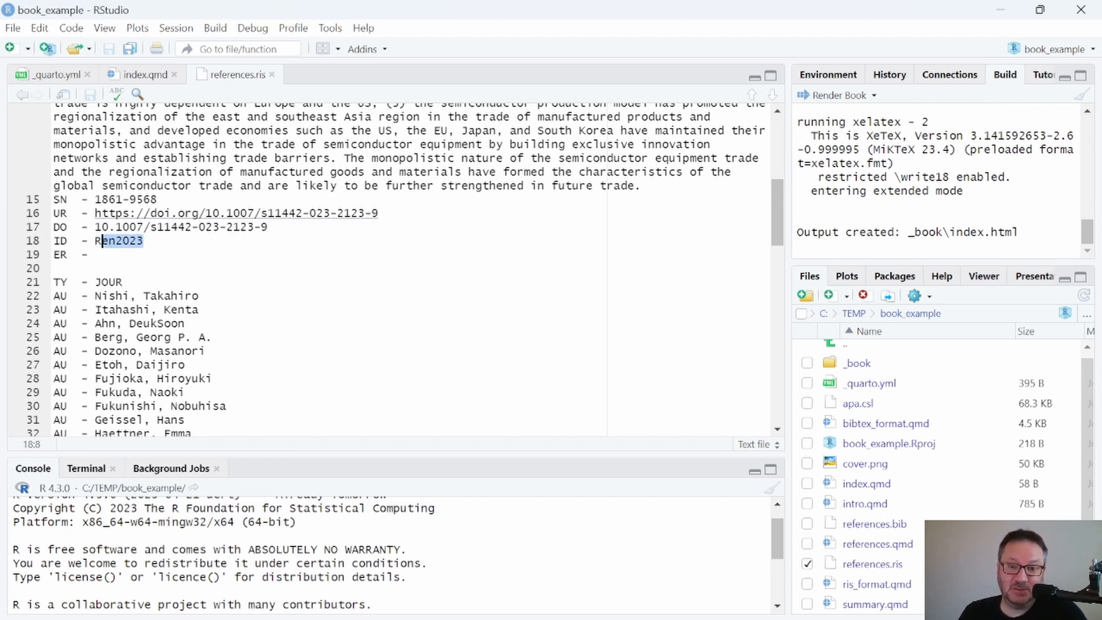
scroll("down", 3)
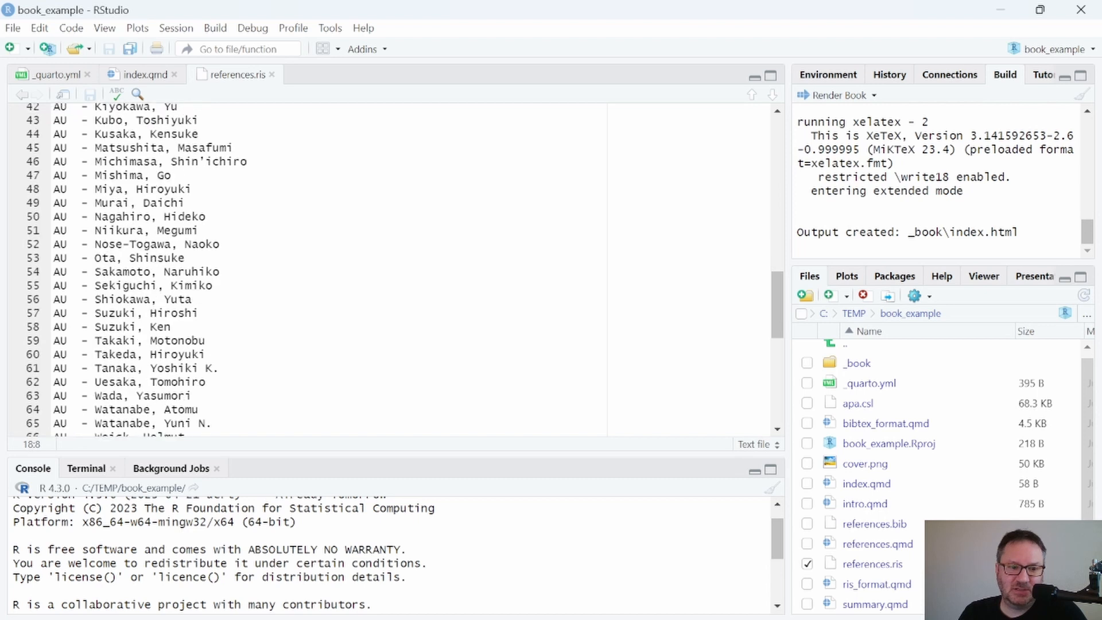
scroll("down", 3)
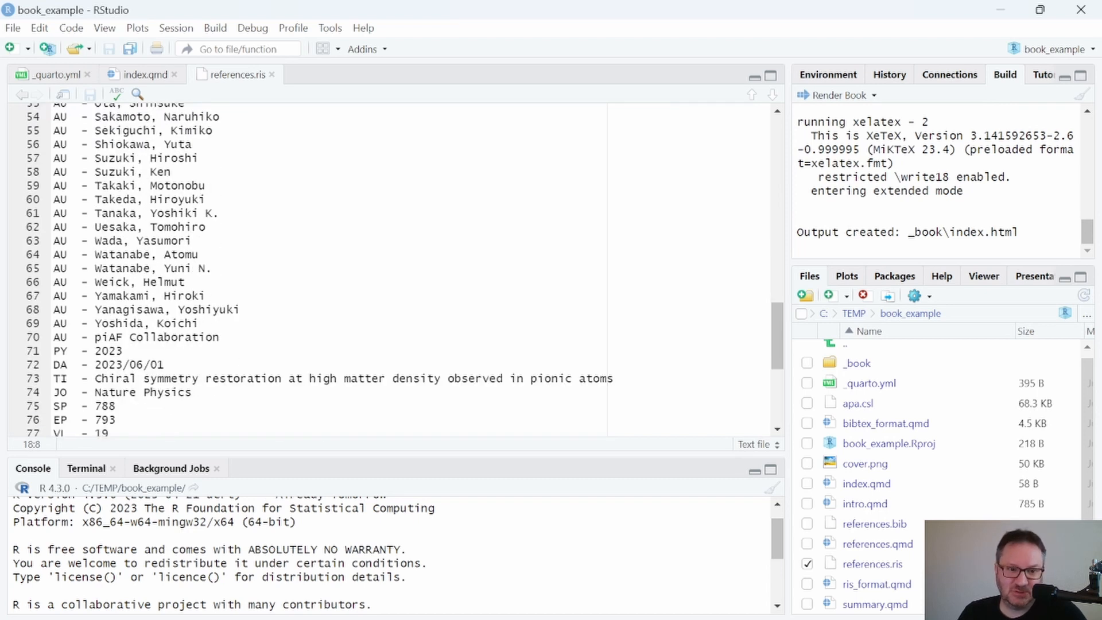
scroll("down", 3)
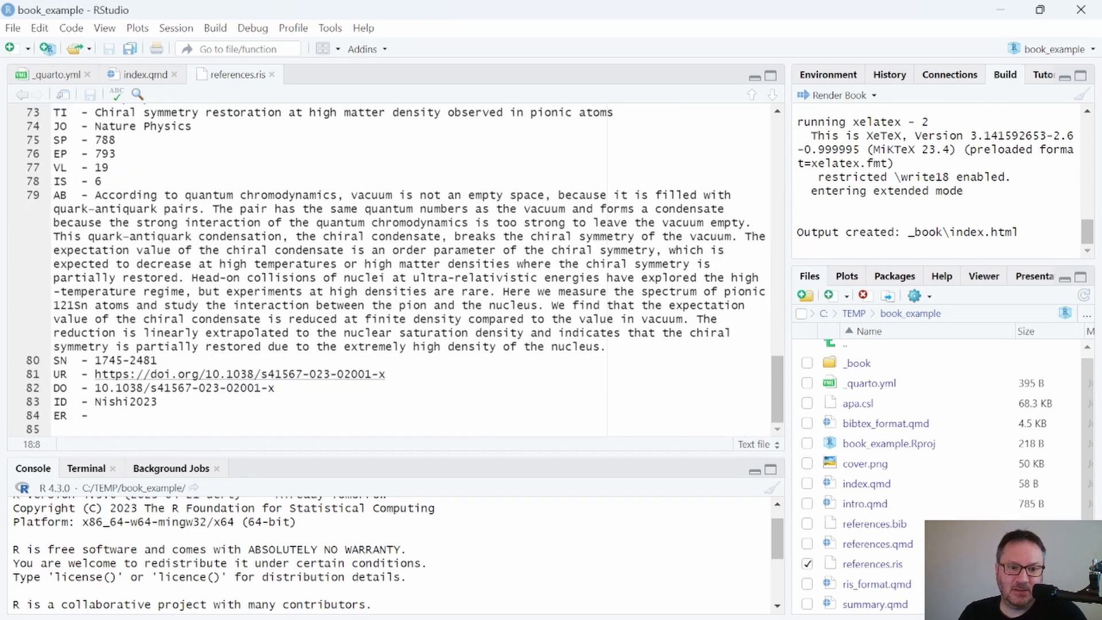
double_click(125, 401)
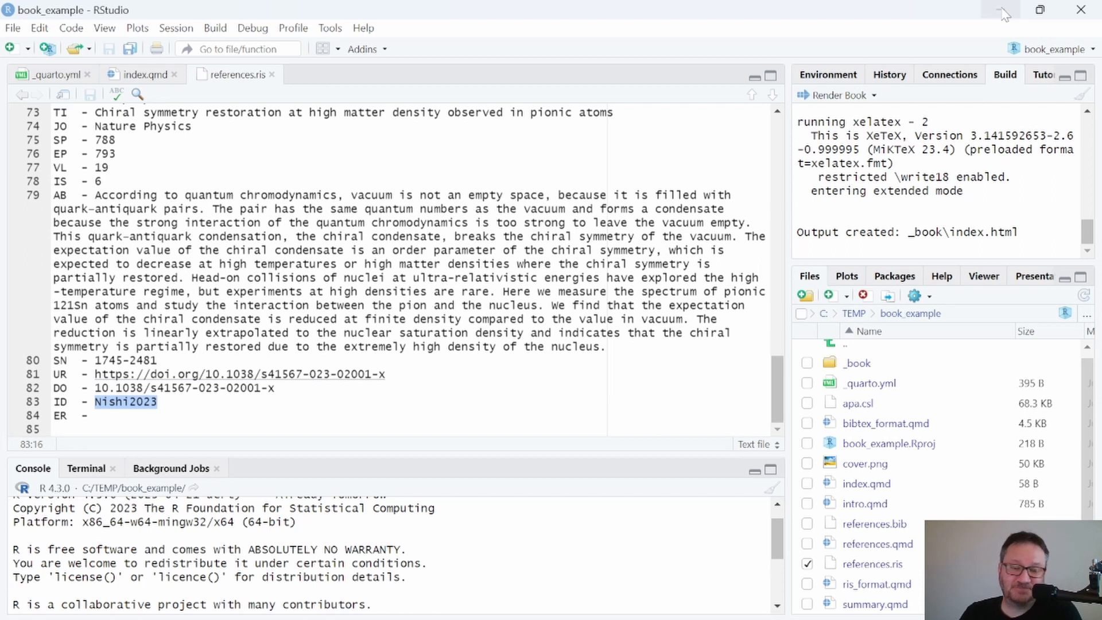
mouse_move(1001, 10)
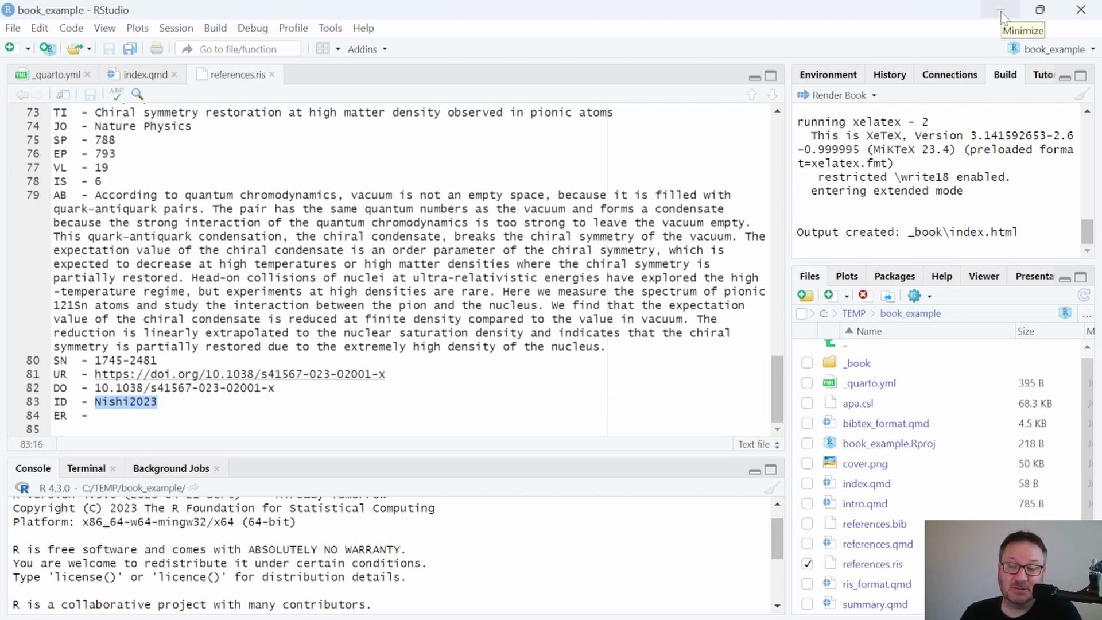
mouse_move(1001, 18)
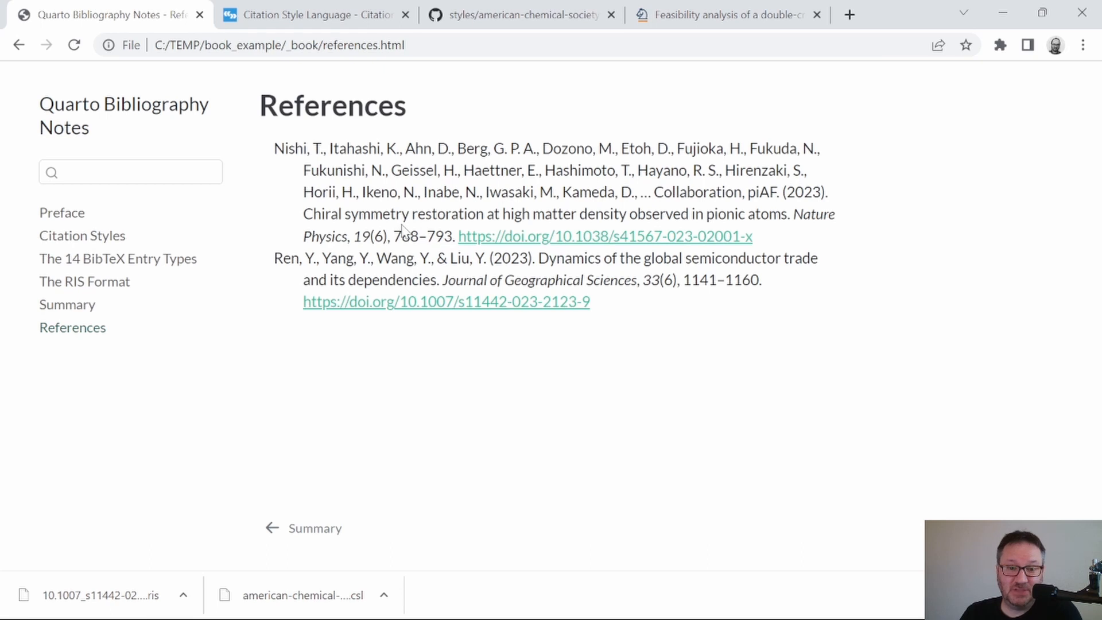
mouse_move(461, 385)
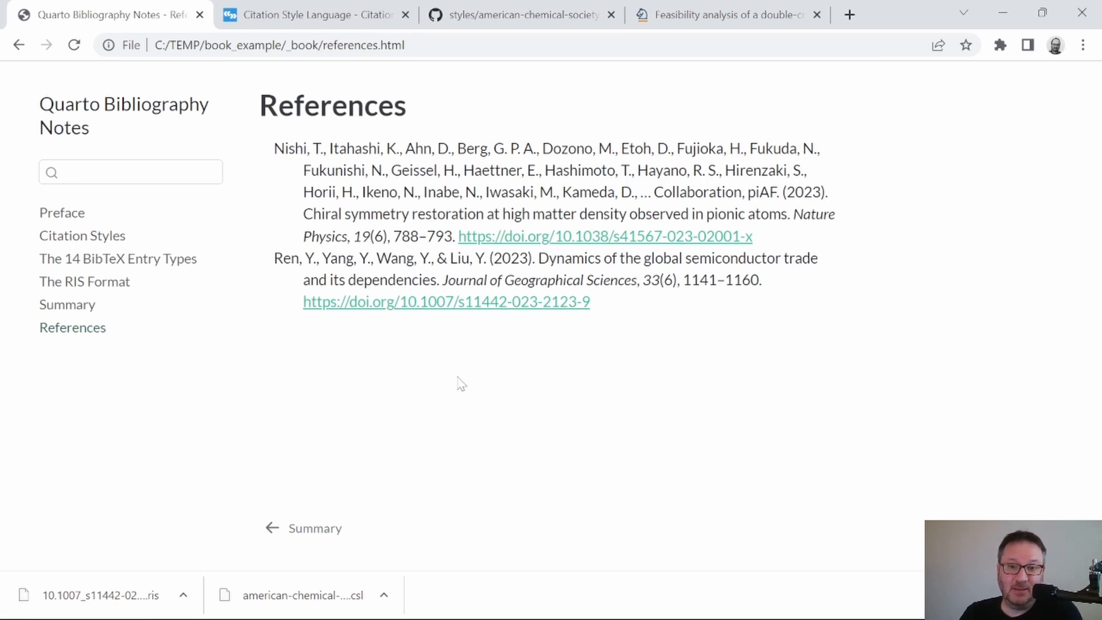